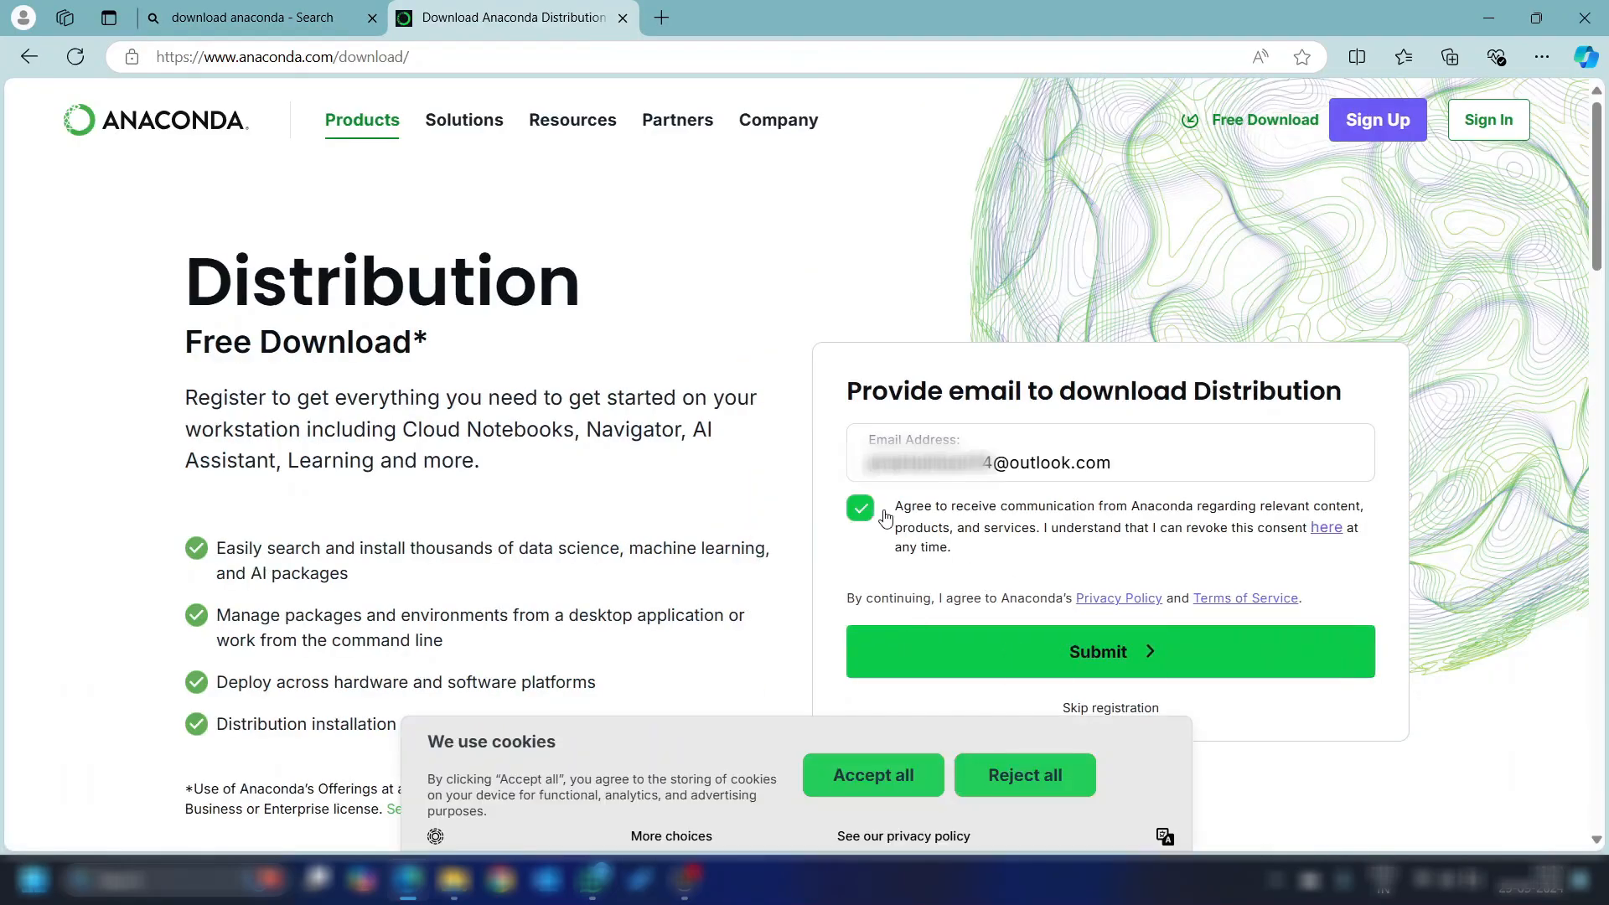
Decline the marketing consent, submit the email and review the Anaconda Installers list for Windows, Mac and Linux
{"action": "left_click", "coordinate": [859, 506]}
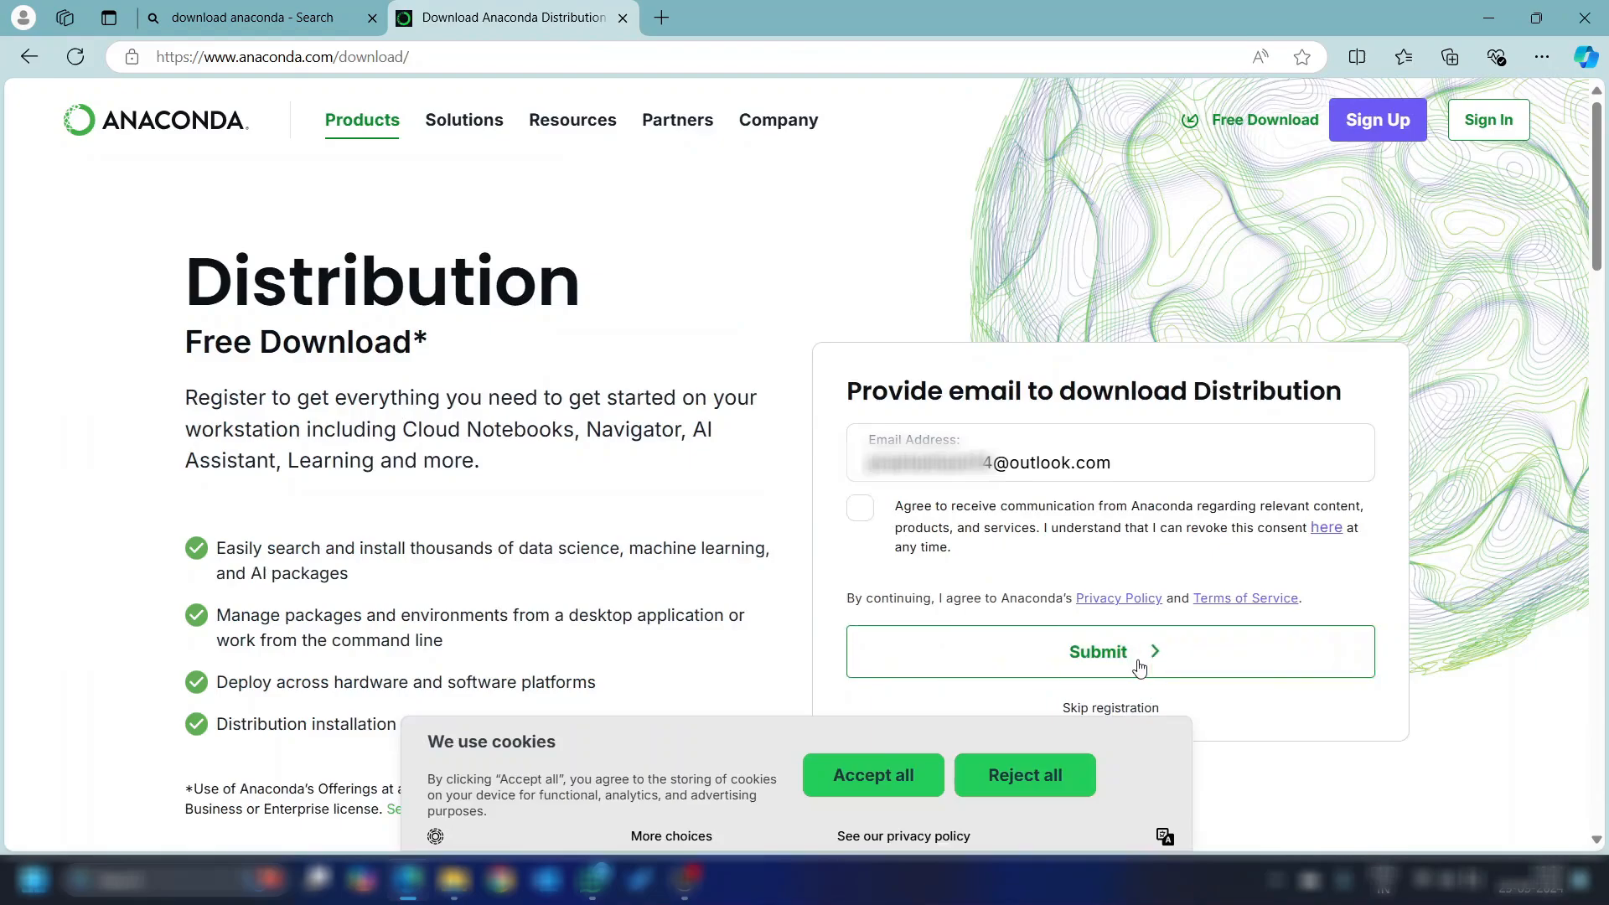
{"action": "left_click", "coordinate": [1109, 651]}
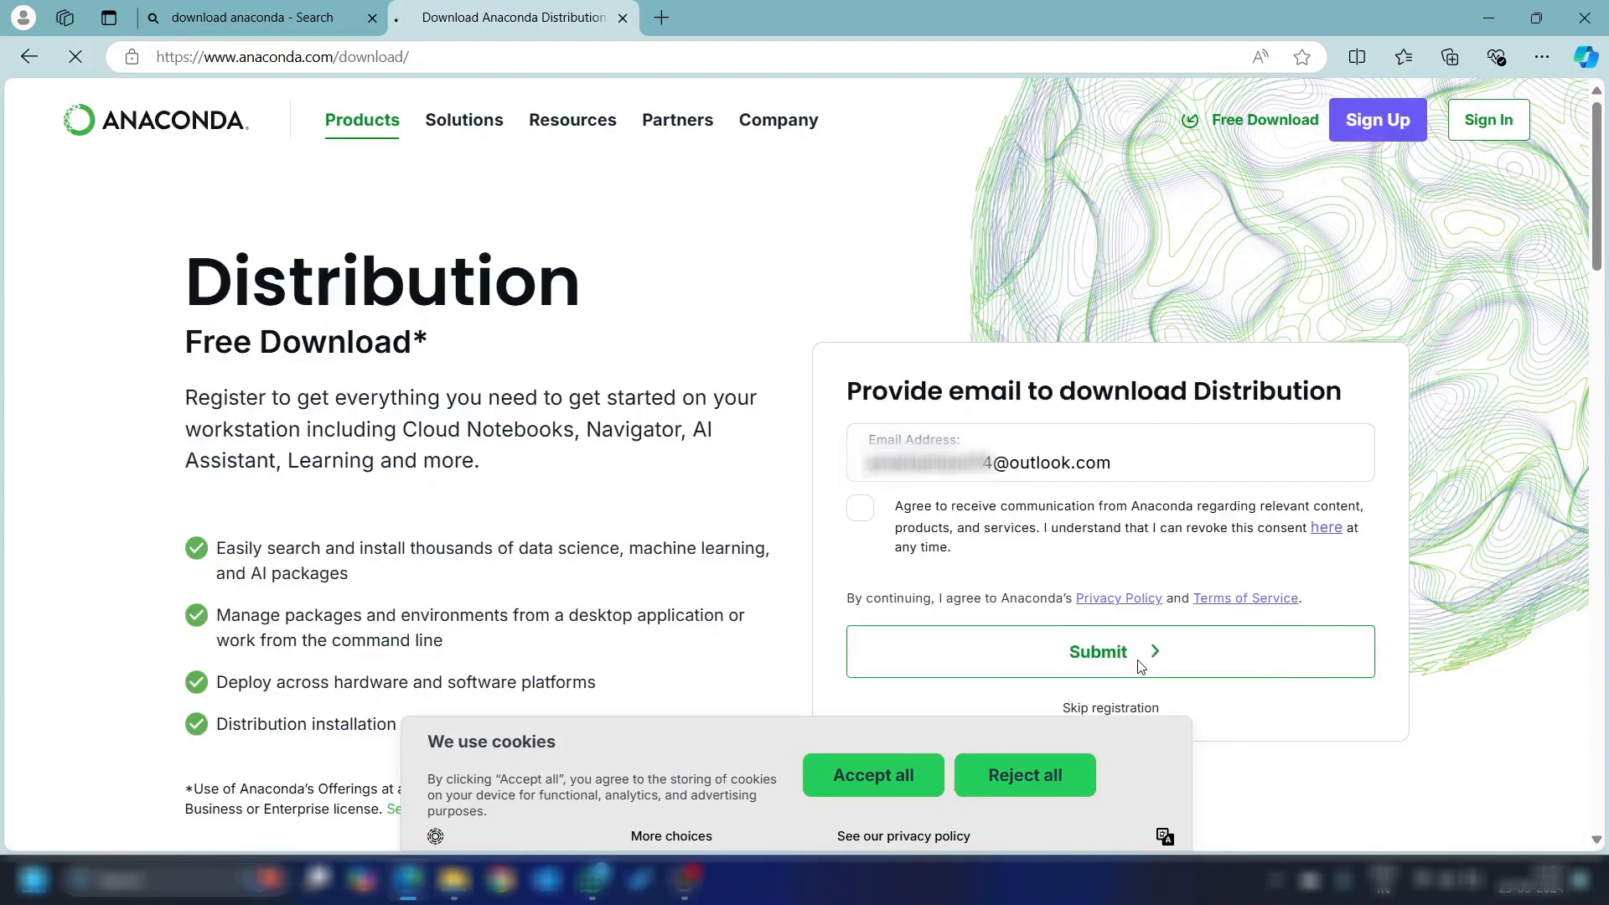
{"action": "left_click", "coordinate": [1109, 650]}
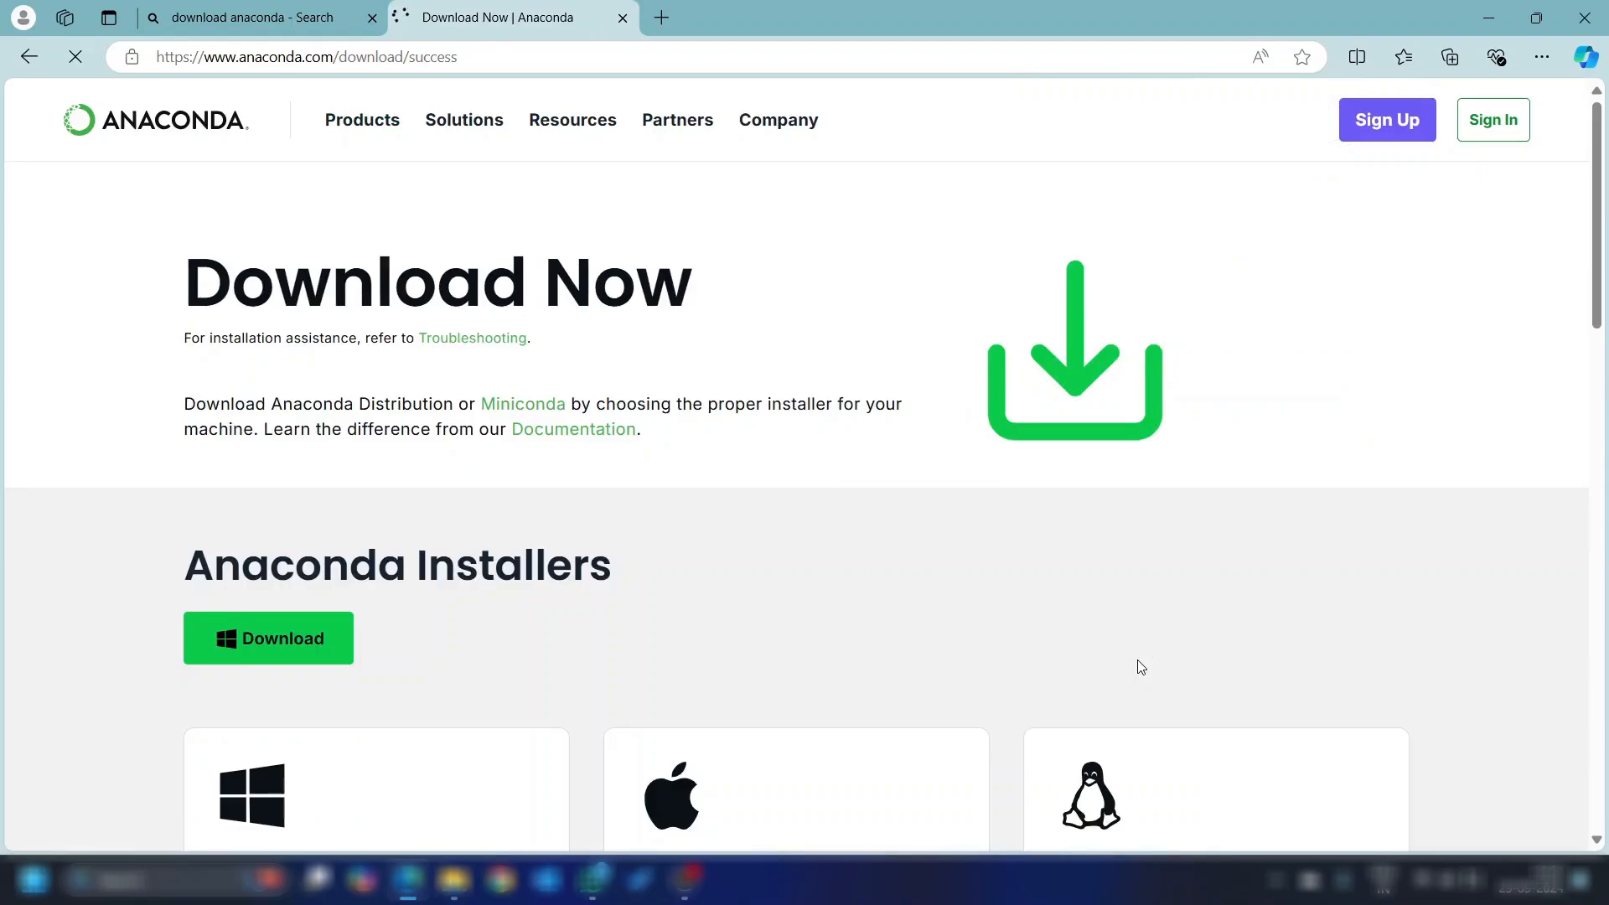
{"action": "scroll", "scroll_direction": "down", "scroll_amount": 3}
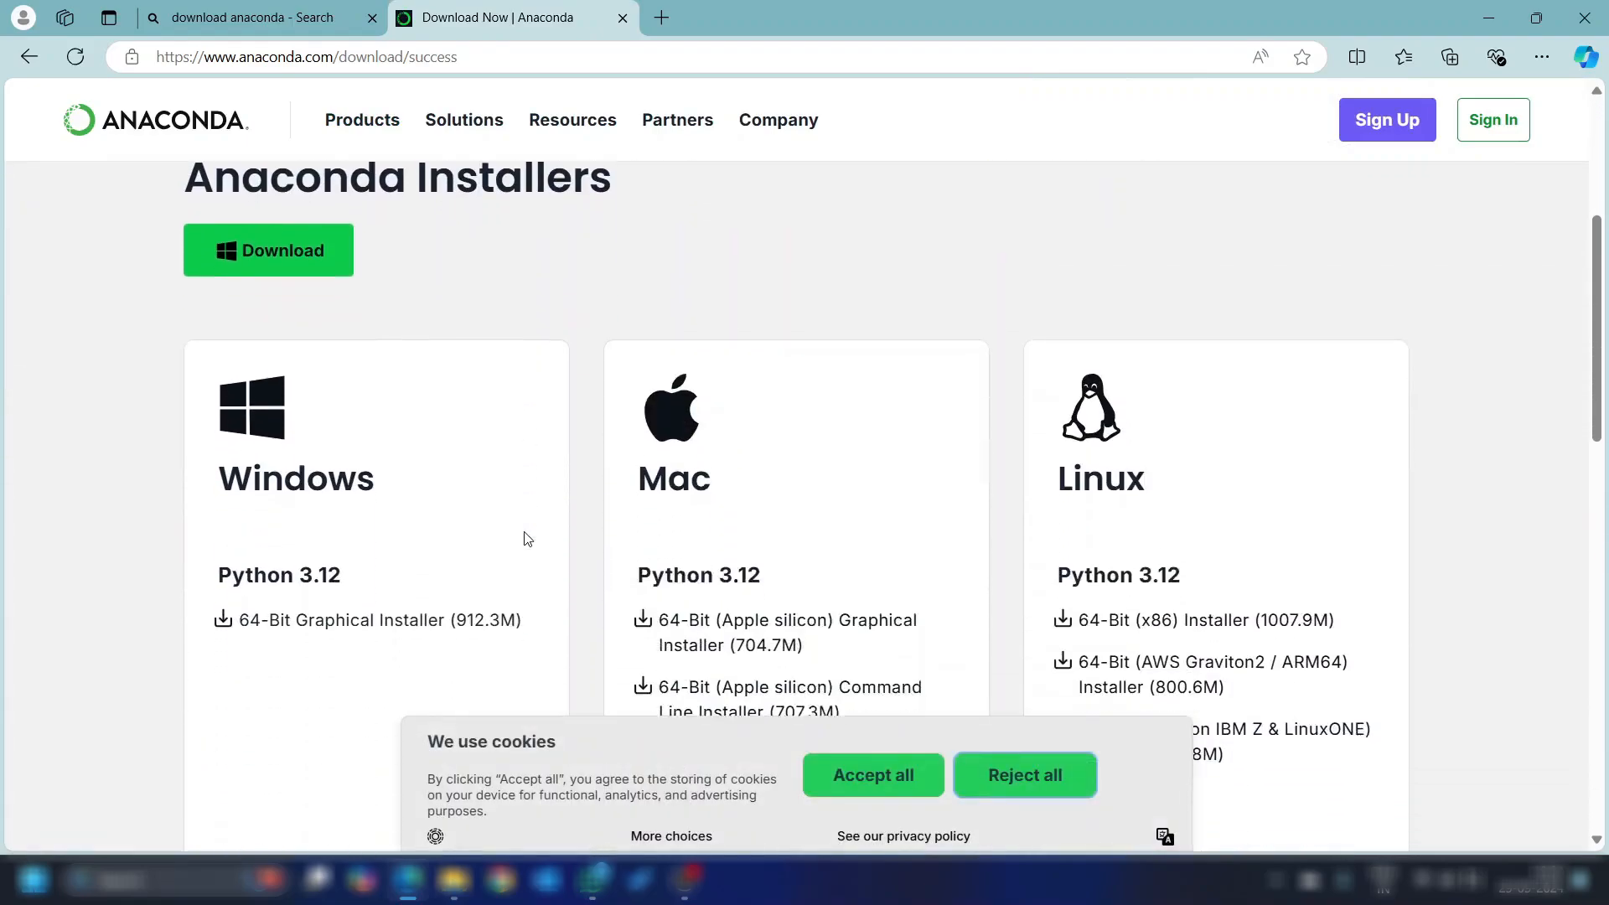
{"action": "scroll", "scroll_direction": "down", "scroll_amount": 3}
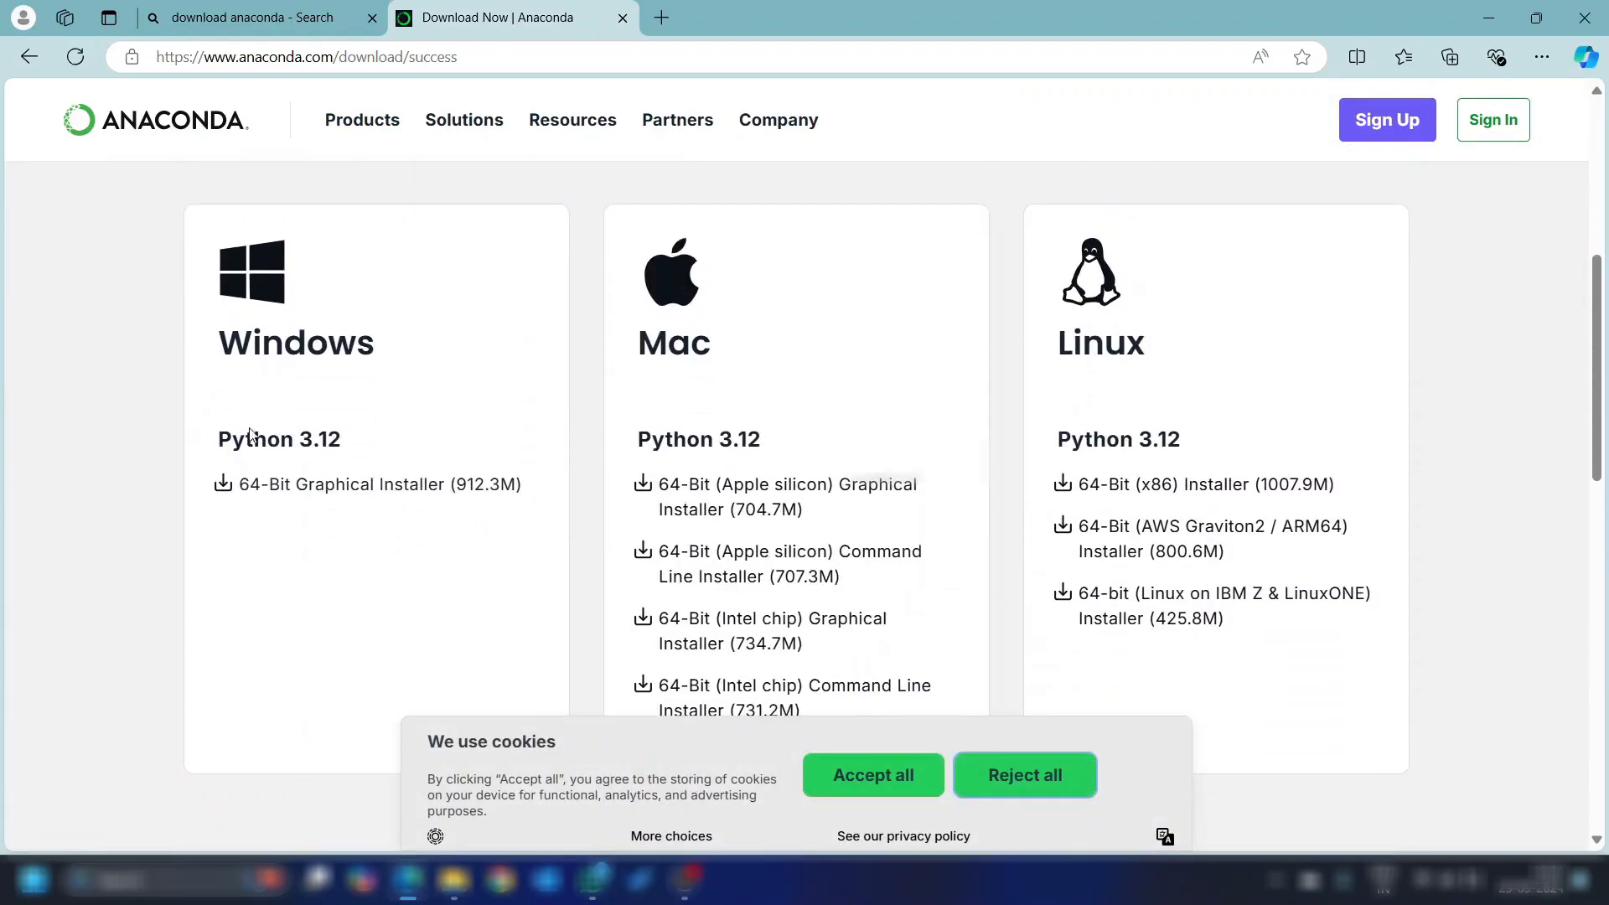
{"action": "mouse_move", "coordinate": [720, 421]}
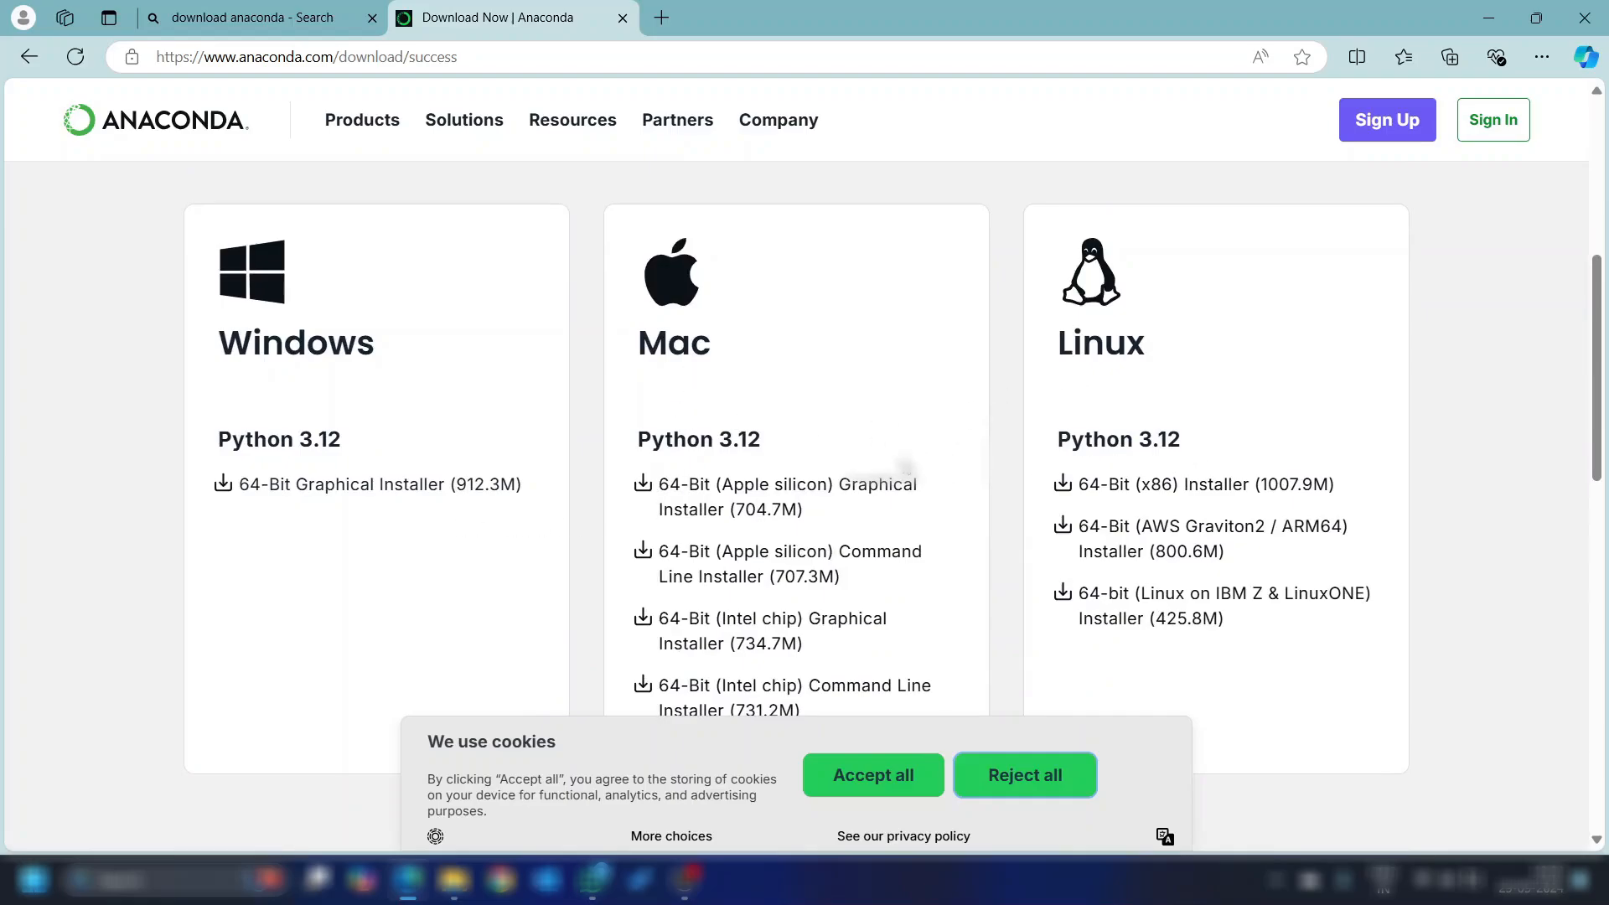
{"action": "scroll", "scroll_direction": "up", "scroll_amount": 3}
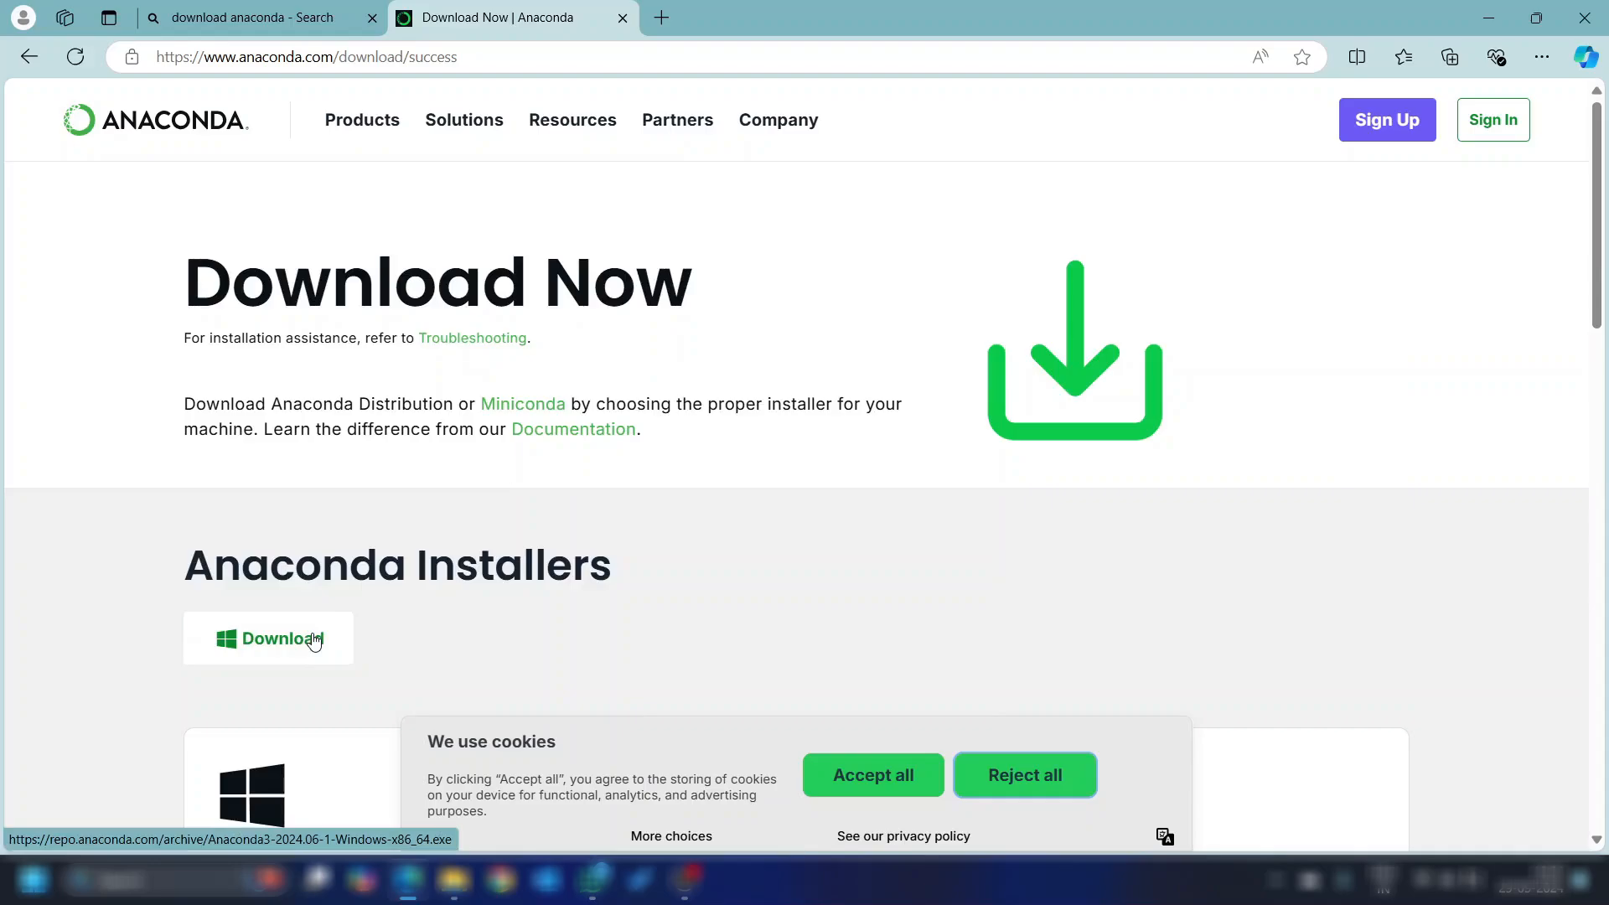
Download the 912 MB Anaconda3-2024.06-1-Windows-x86_64.exe installer in Edge until it completes
{"action": "left_click", "coordinate": [268, 639]}
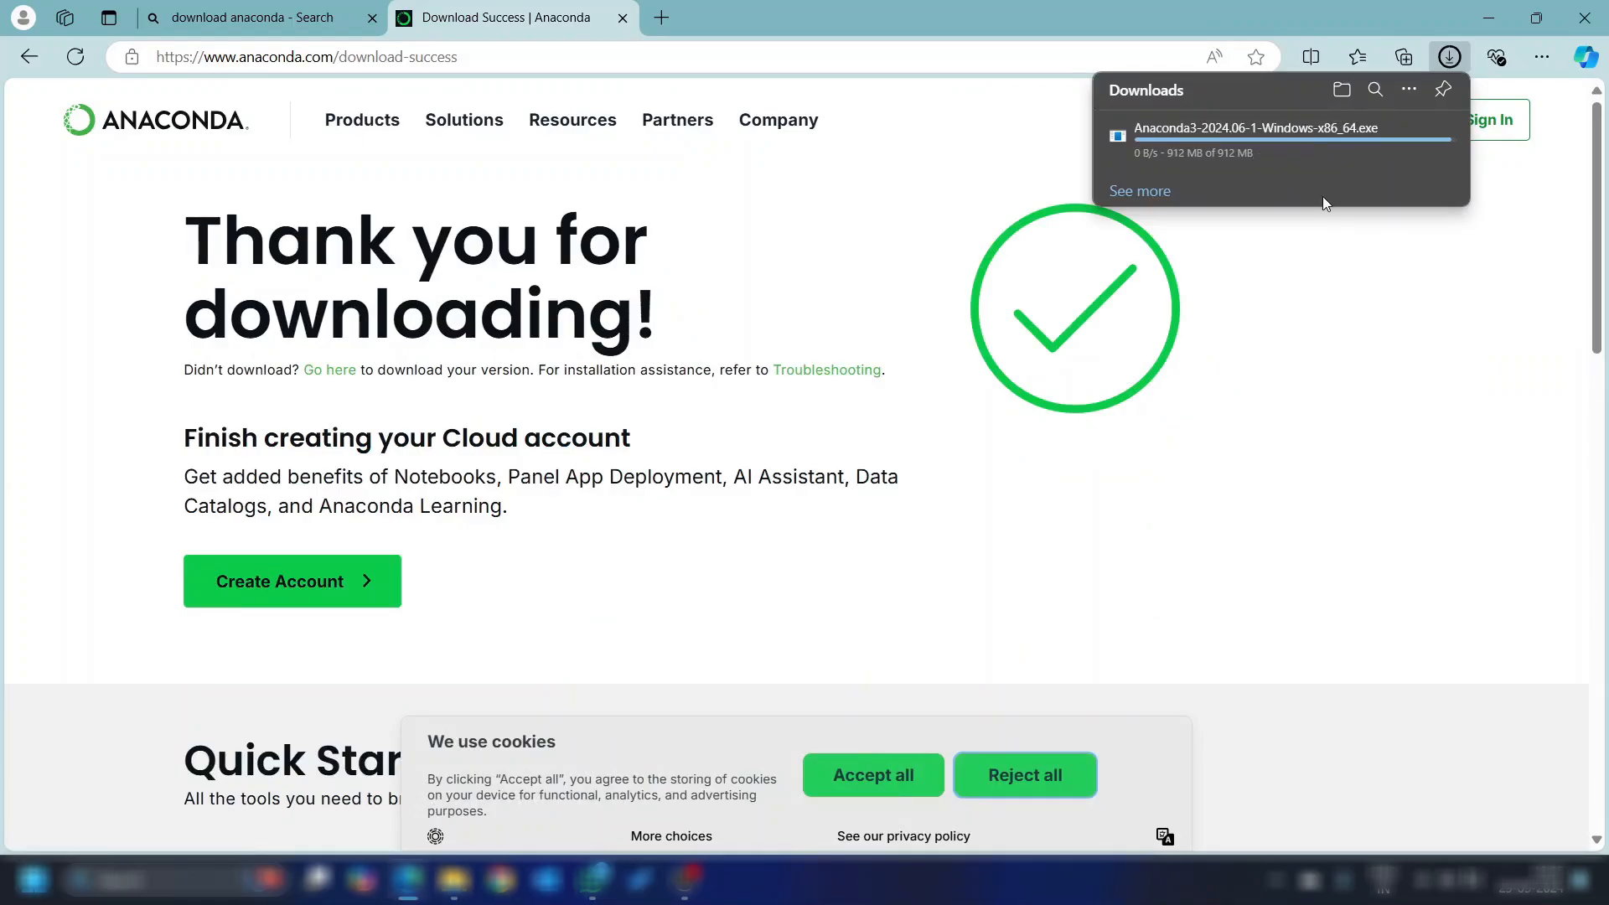
{"action": "mouse_move", "coordinate": [1277, 134]}
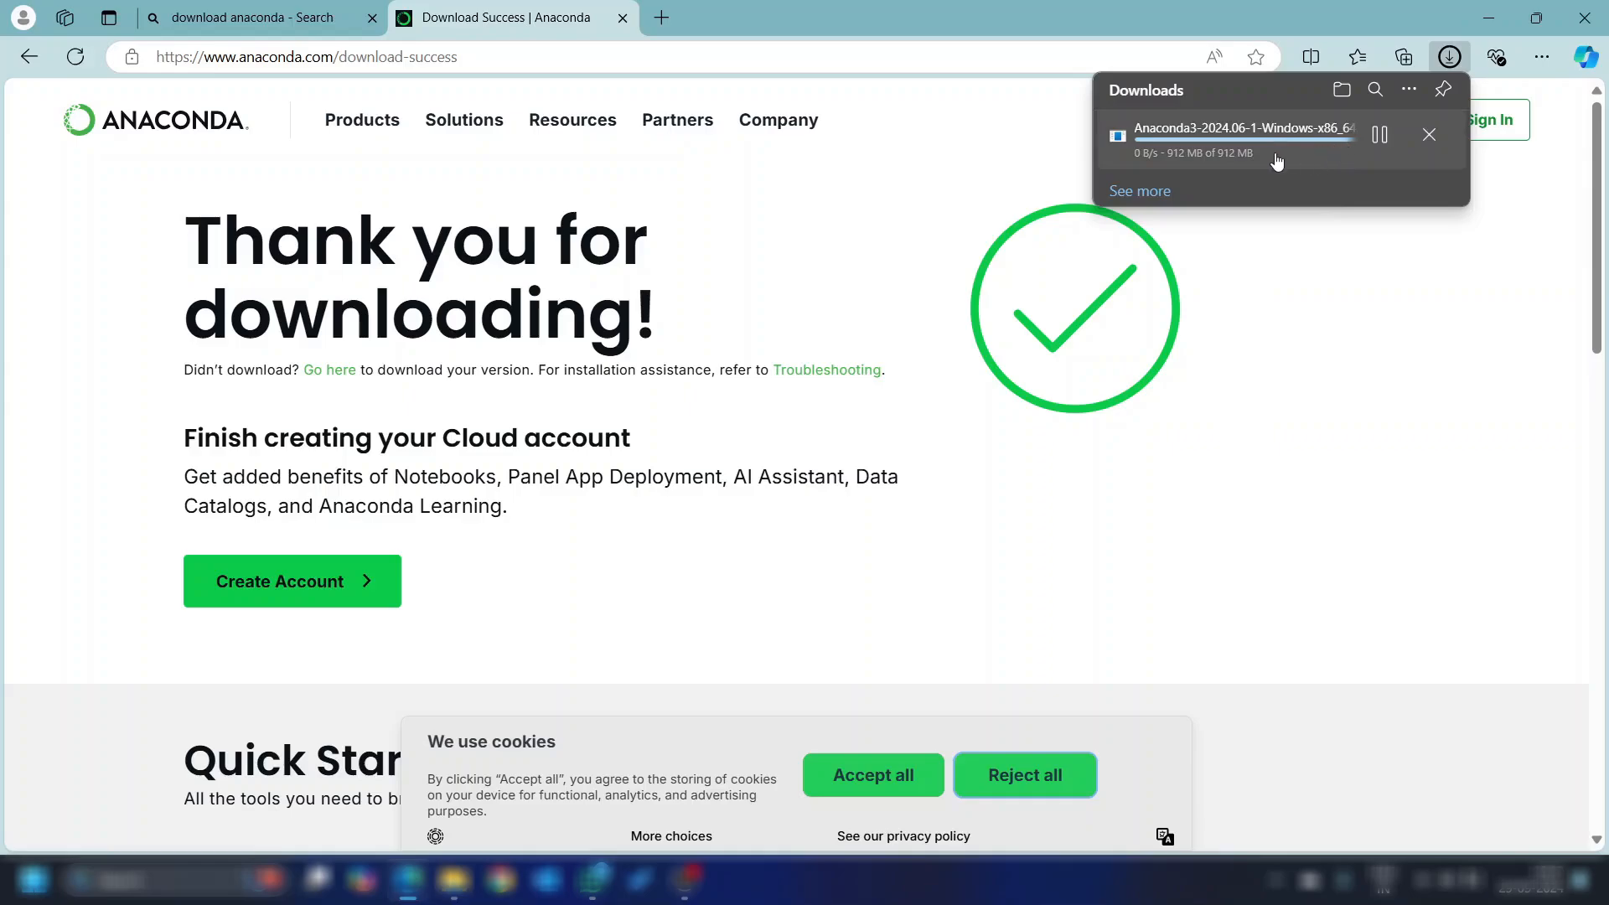
{"action": "mouse_move", "coordinate": [1222, 263]}
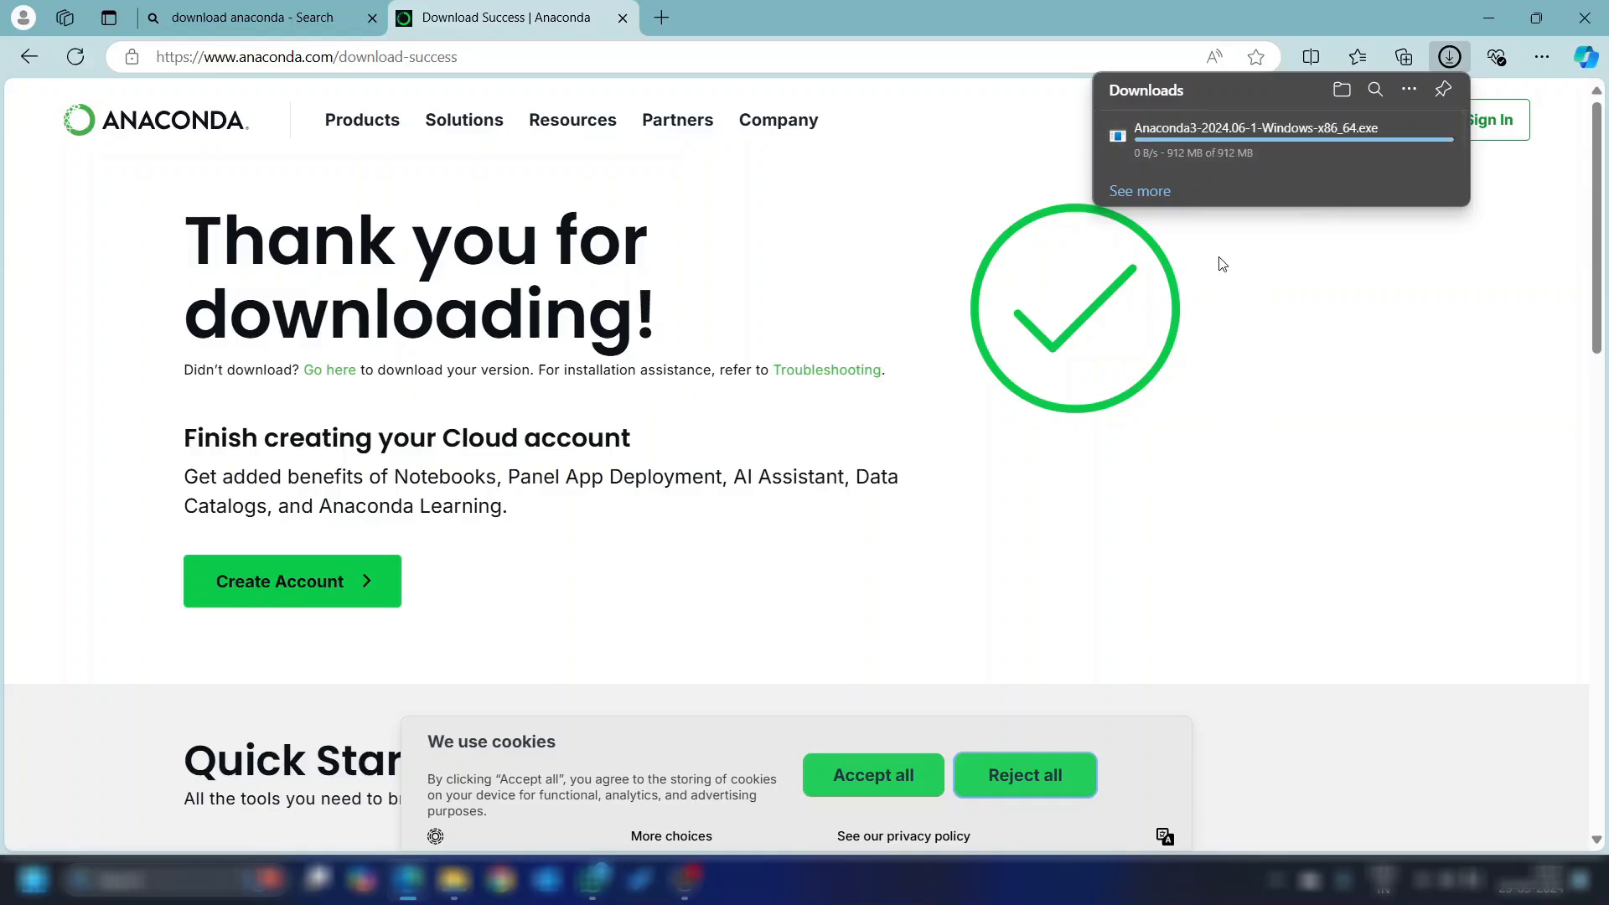
{"action": "mouse_move", "coordinate": [1245, 174]}
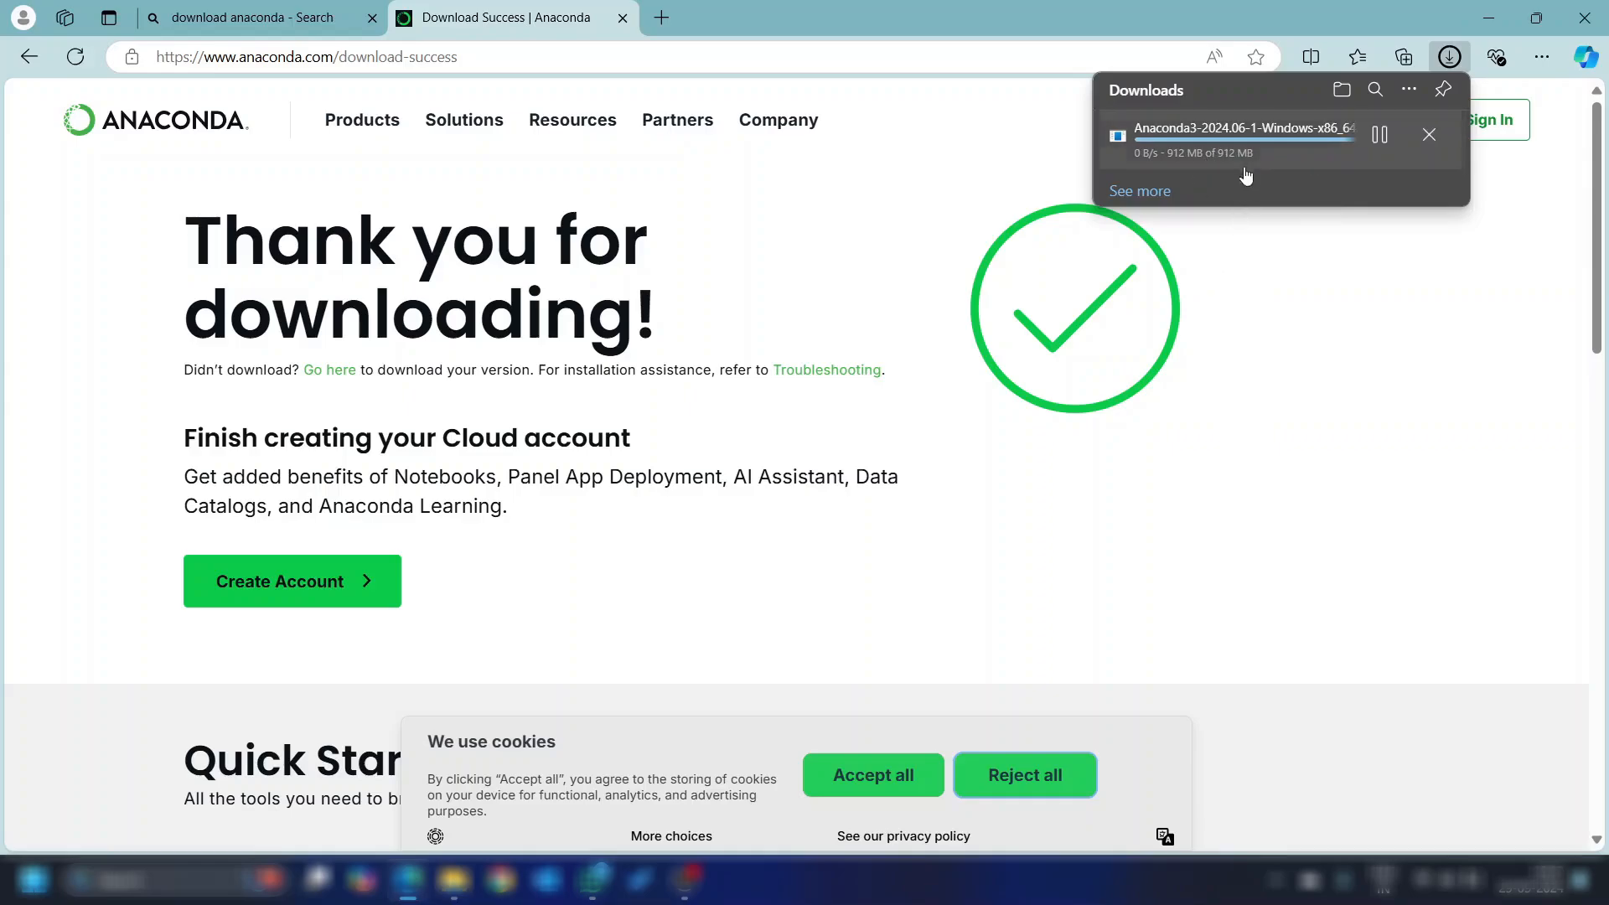
{"action": "mouse_move", "coordinate": [1251, 156]}
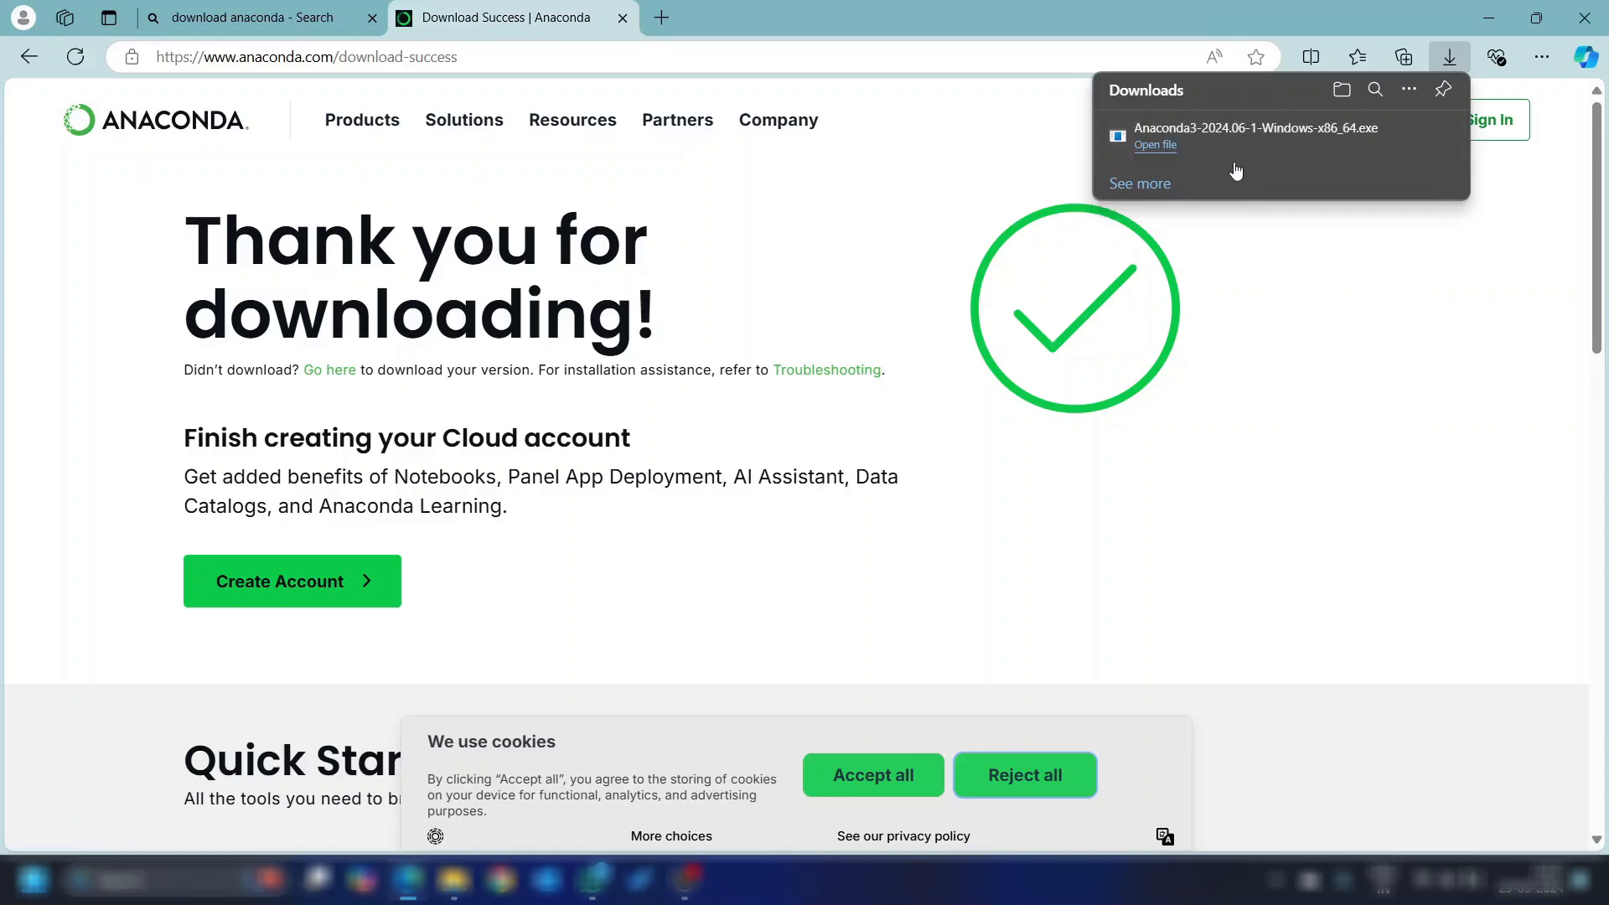
{"action": "mouse_move", "coordinate": [1172, 153]}
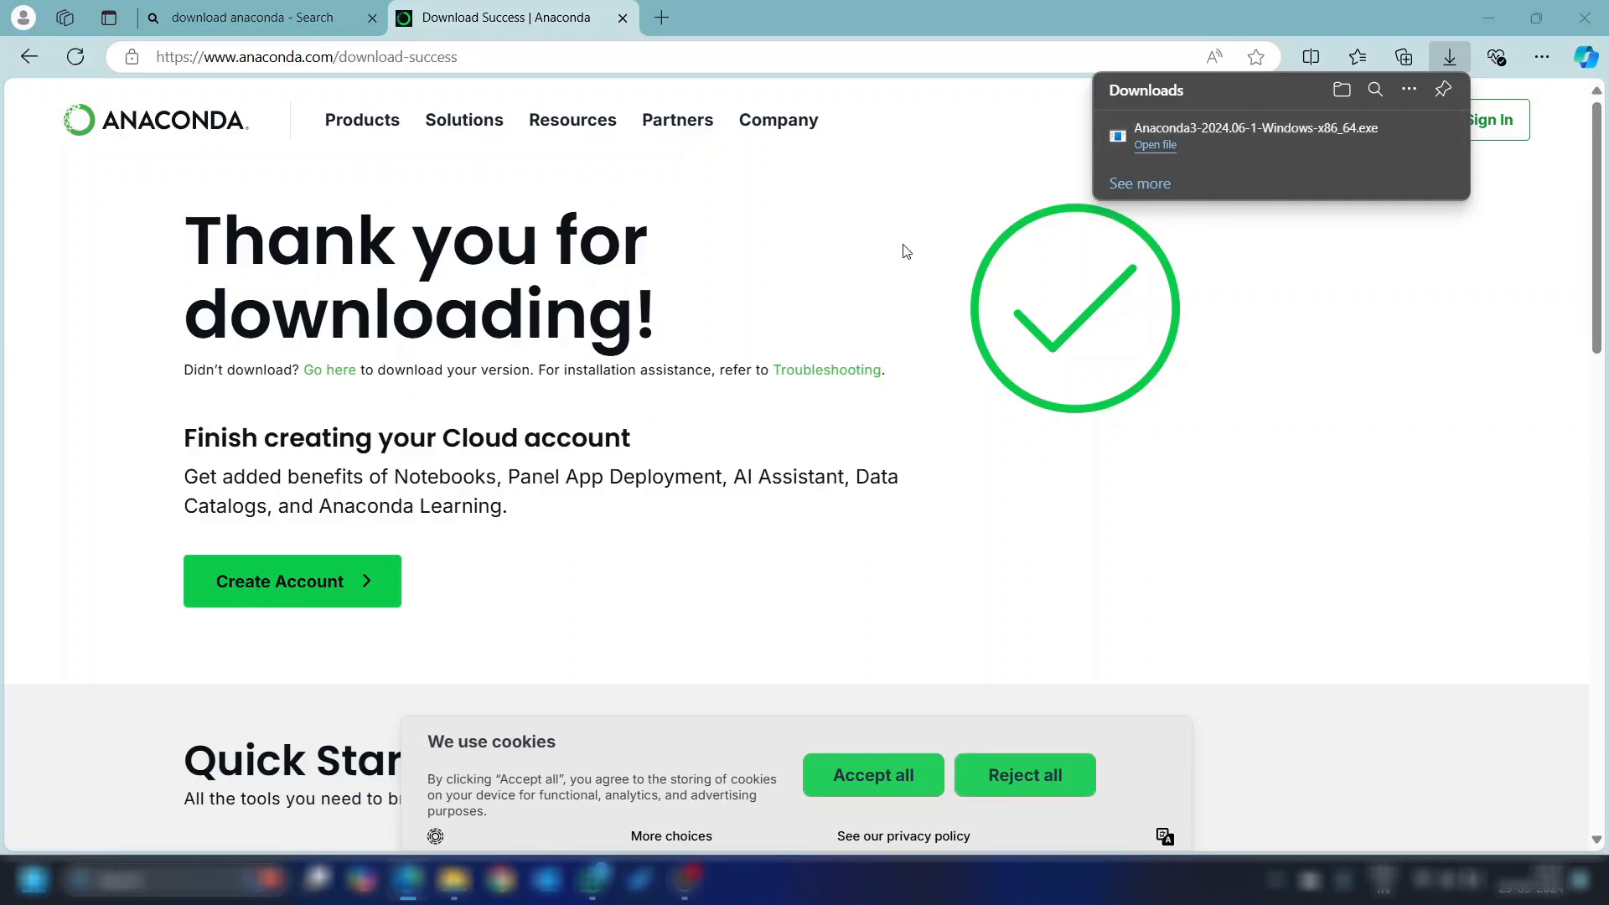
{"action": "mouse_move", "coordinate": [1171, 159]}
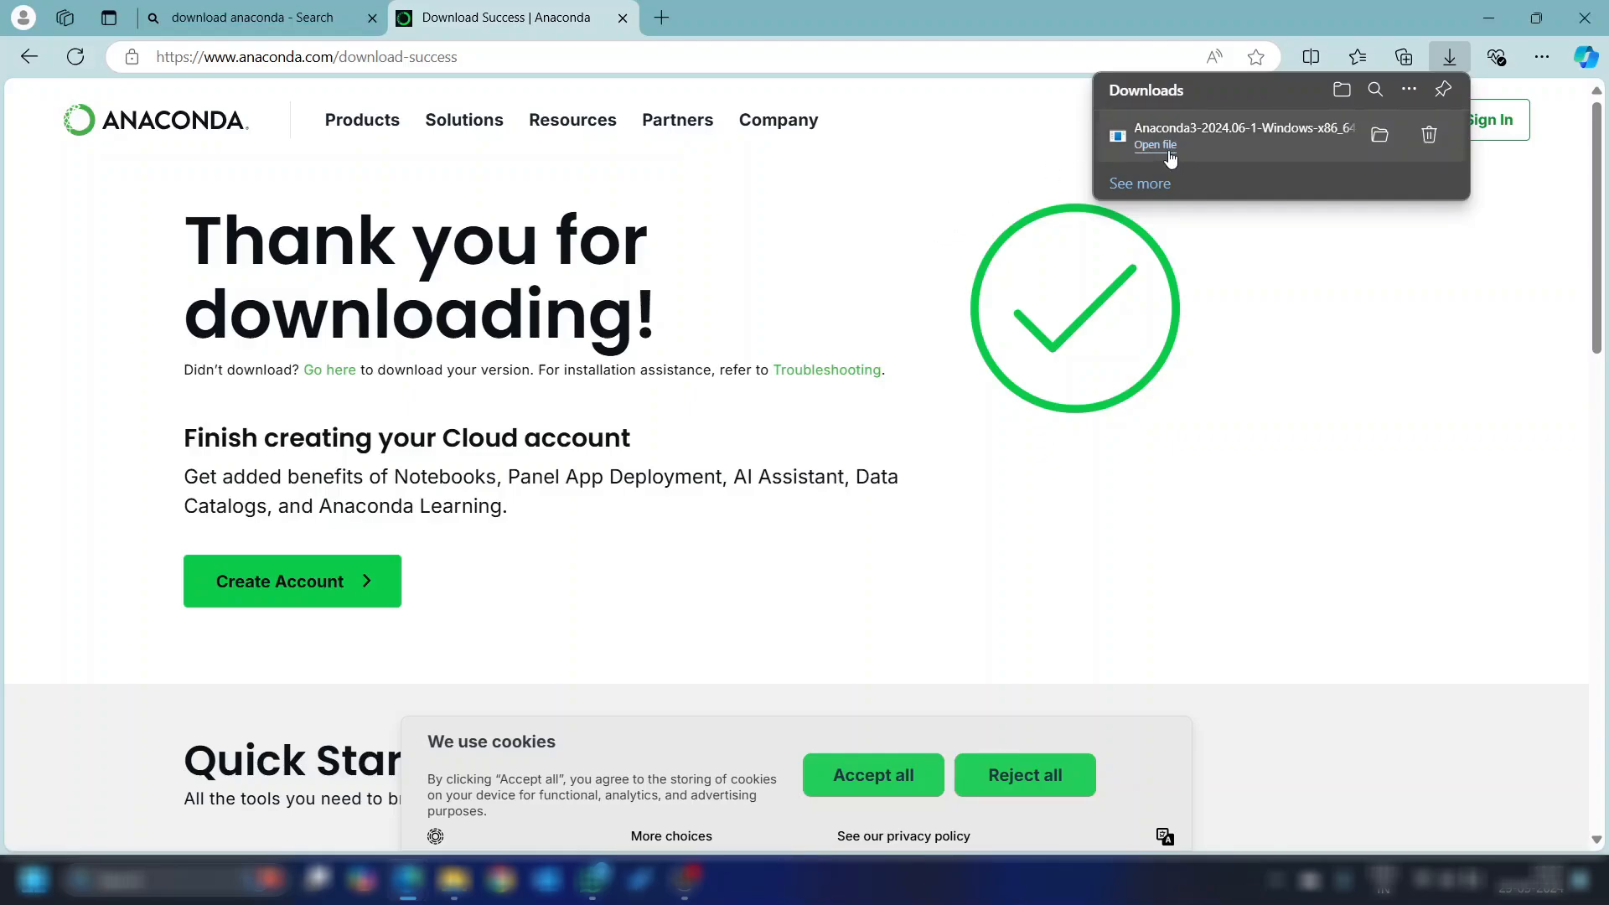
Launch the downloaded installer, accept the license and choose All Users (requires admin privileges)
{"action": "left_click", "coordinate": [1154, 144]}
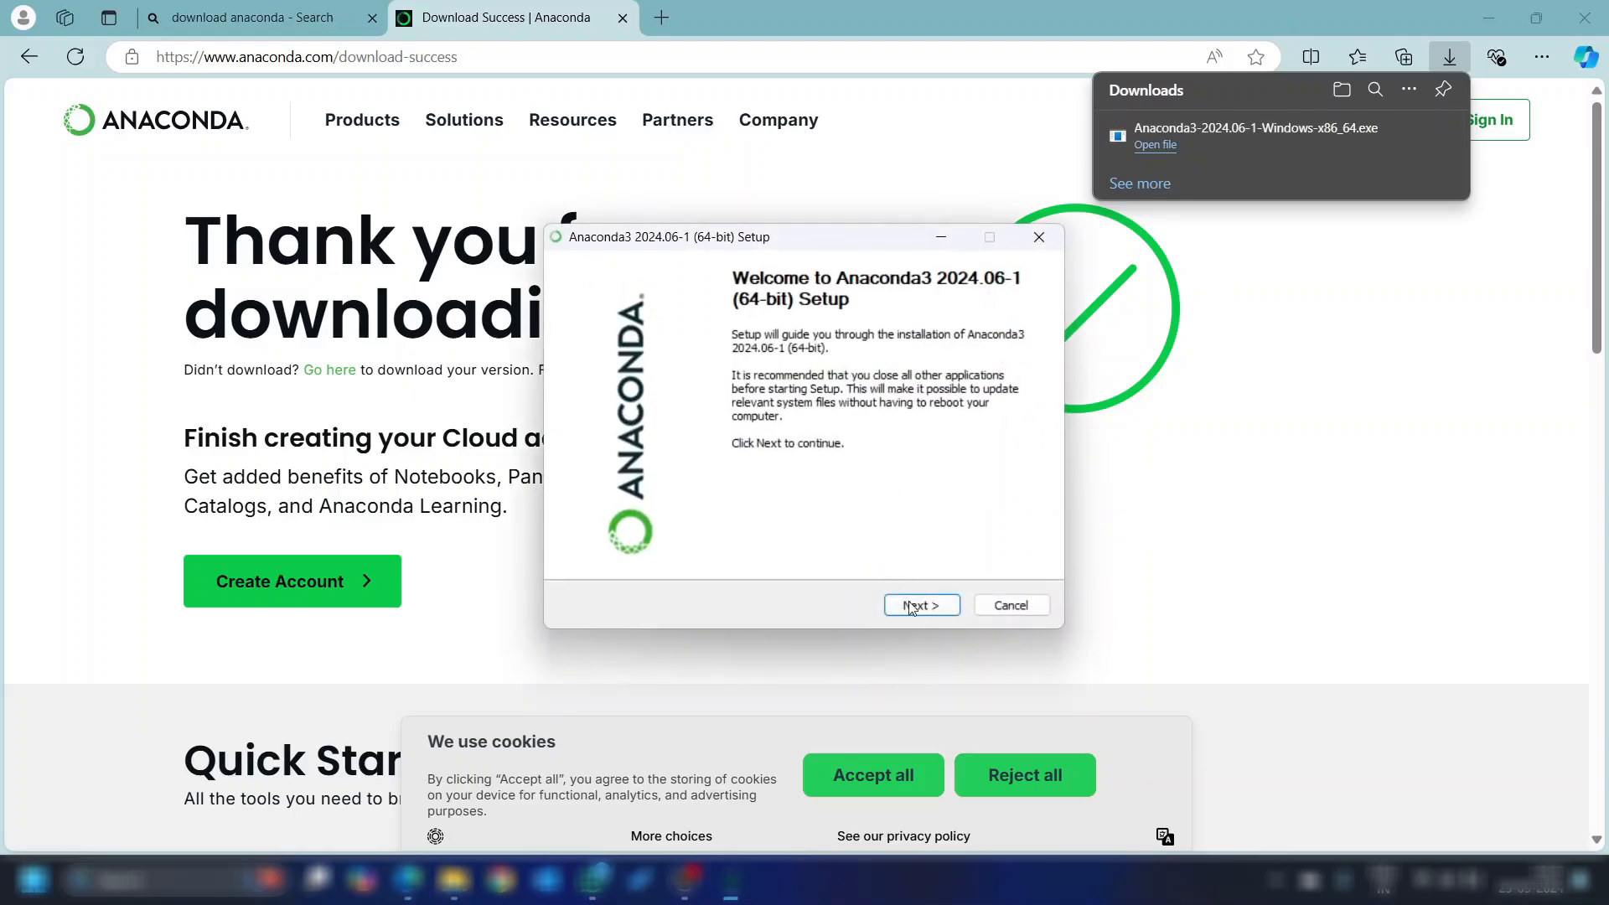
{"action": "mouse_move", "coordinate": [929, 613]}
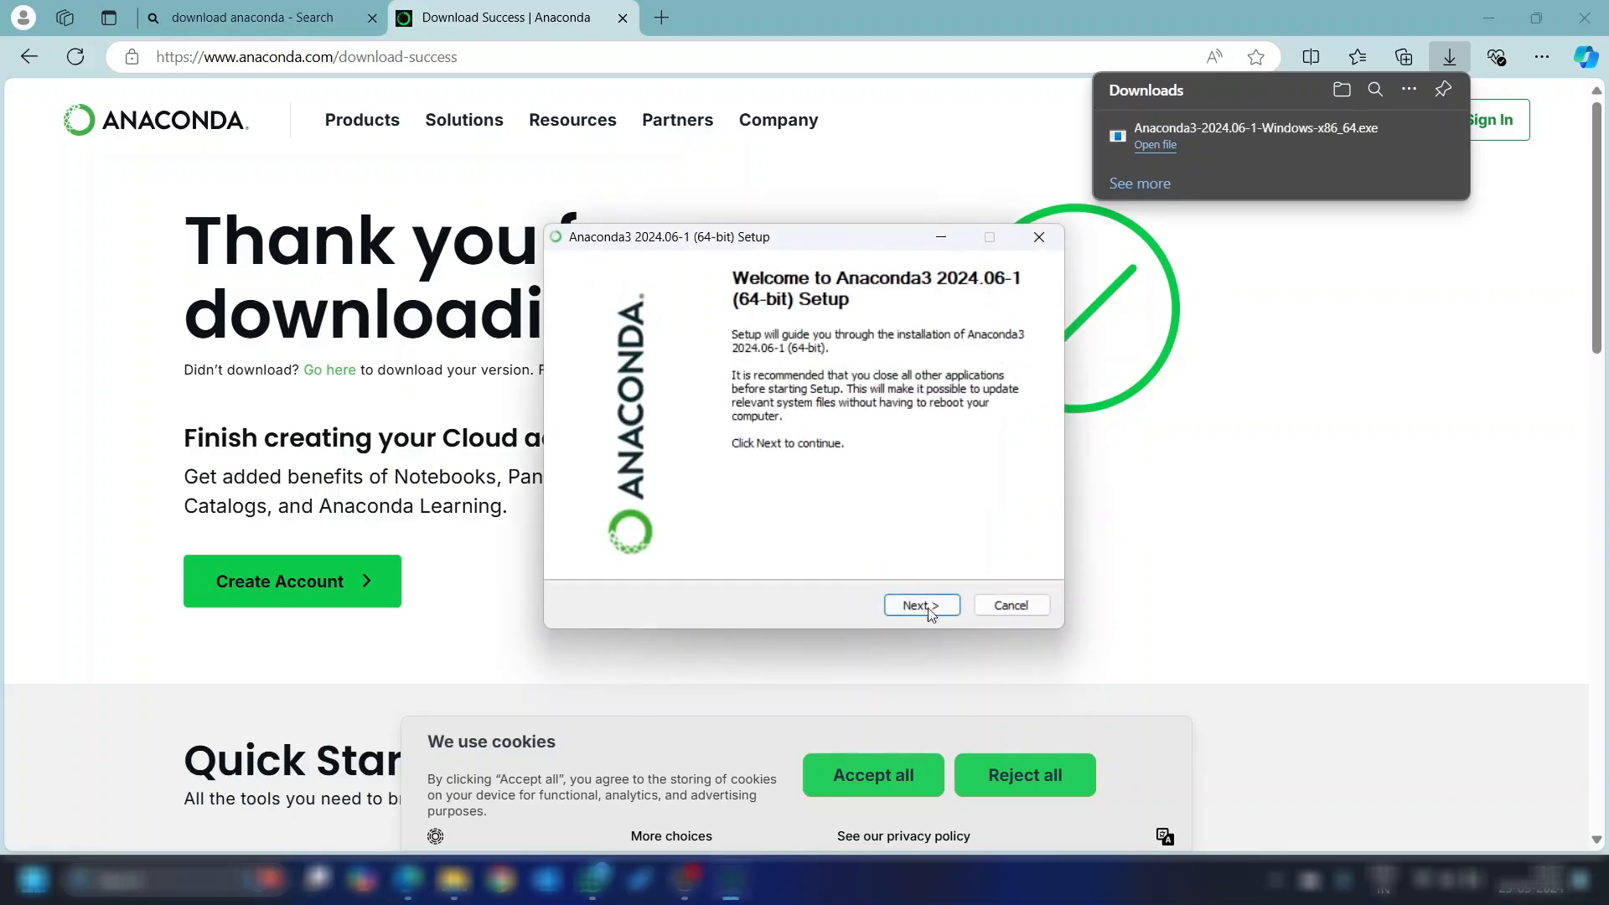
{"action": "left_click", "coordinate": [920, 605]}
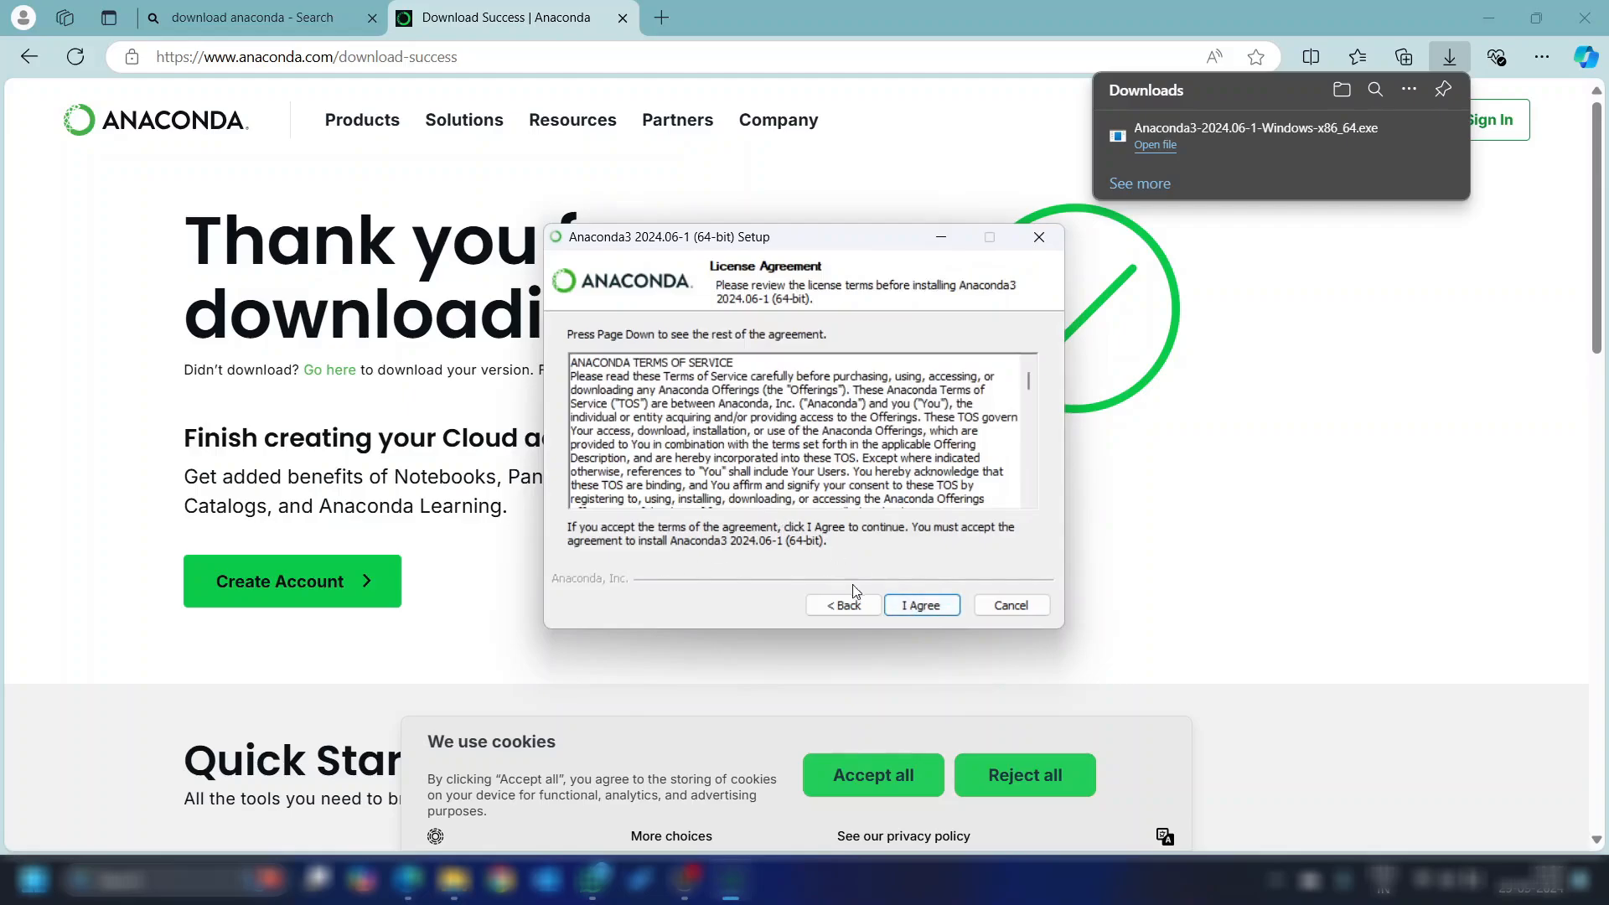
{"action": "mouse_move", "coordinate": [866, 596]}
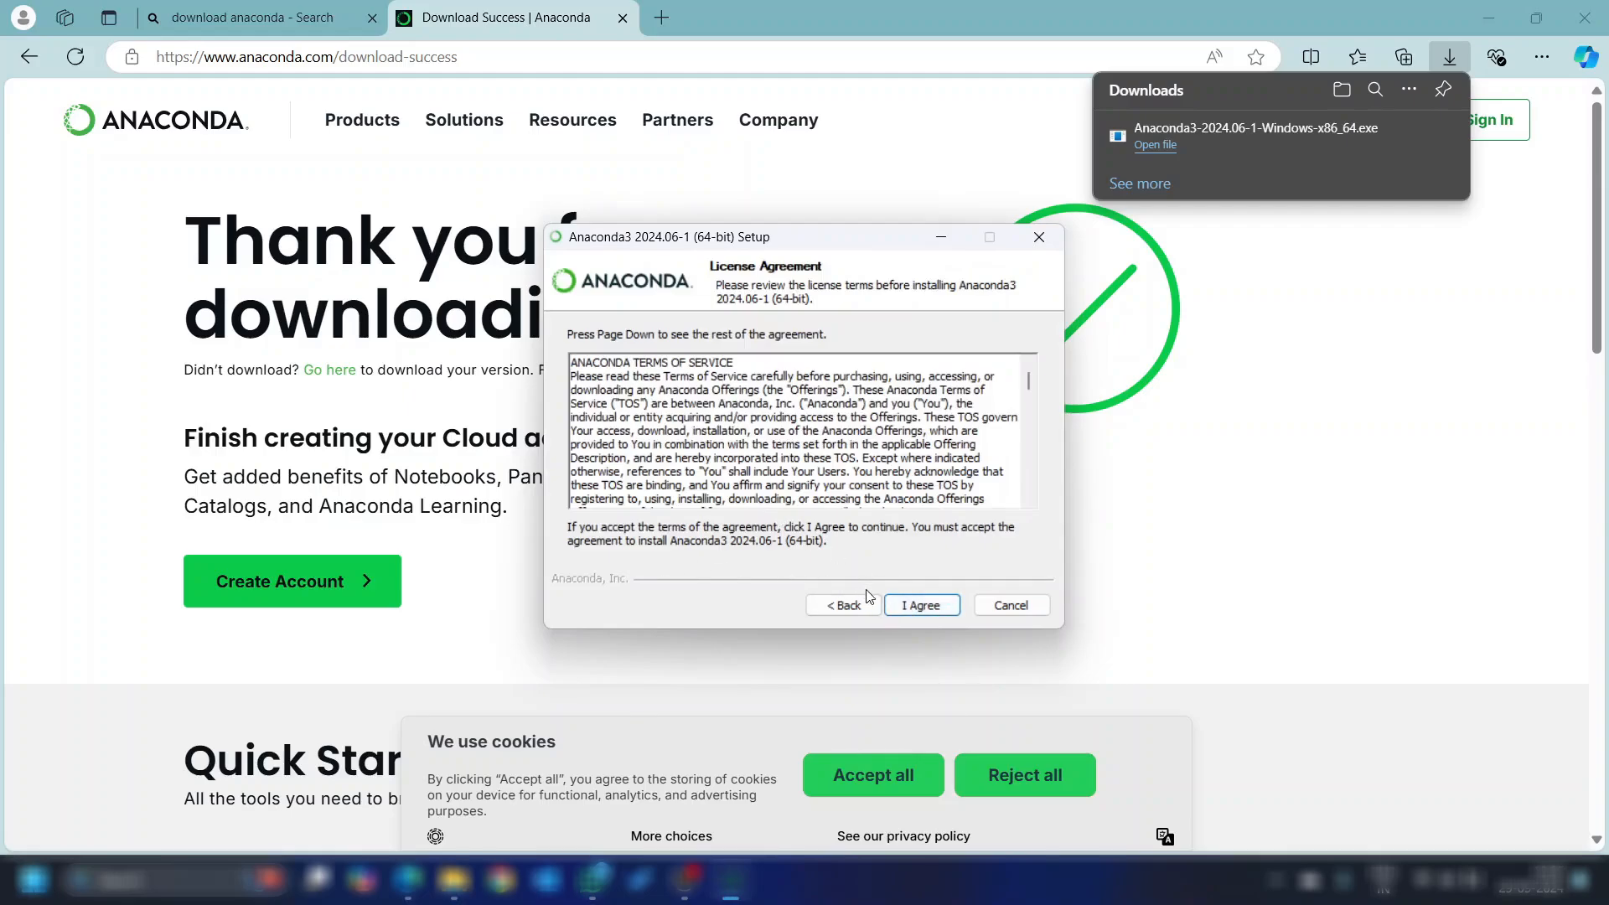
{"action": "left_click", "coordinate": [918, 604]}
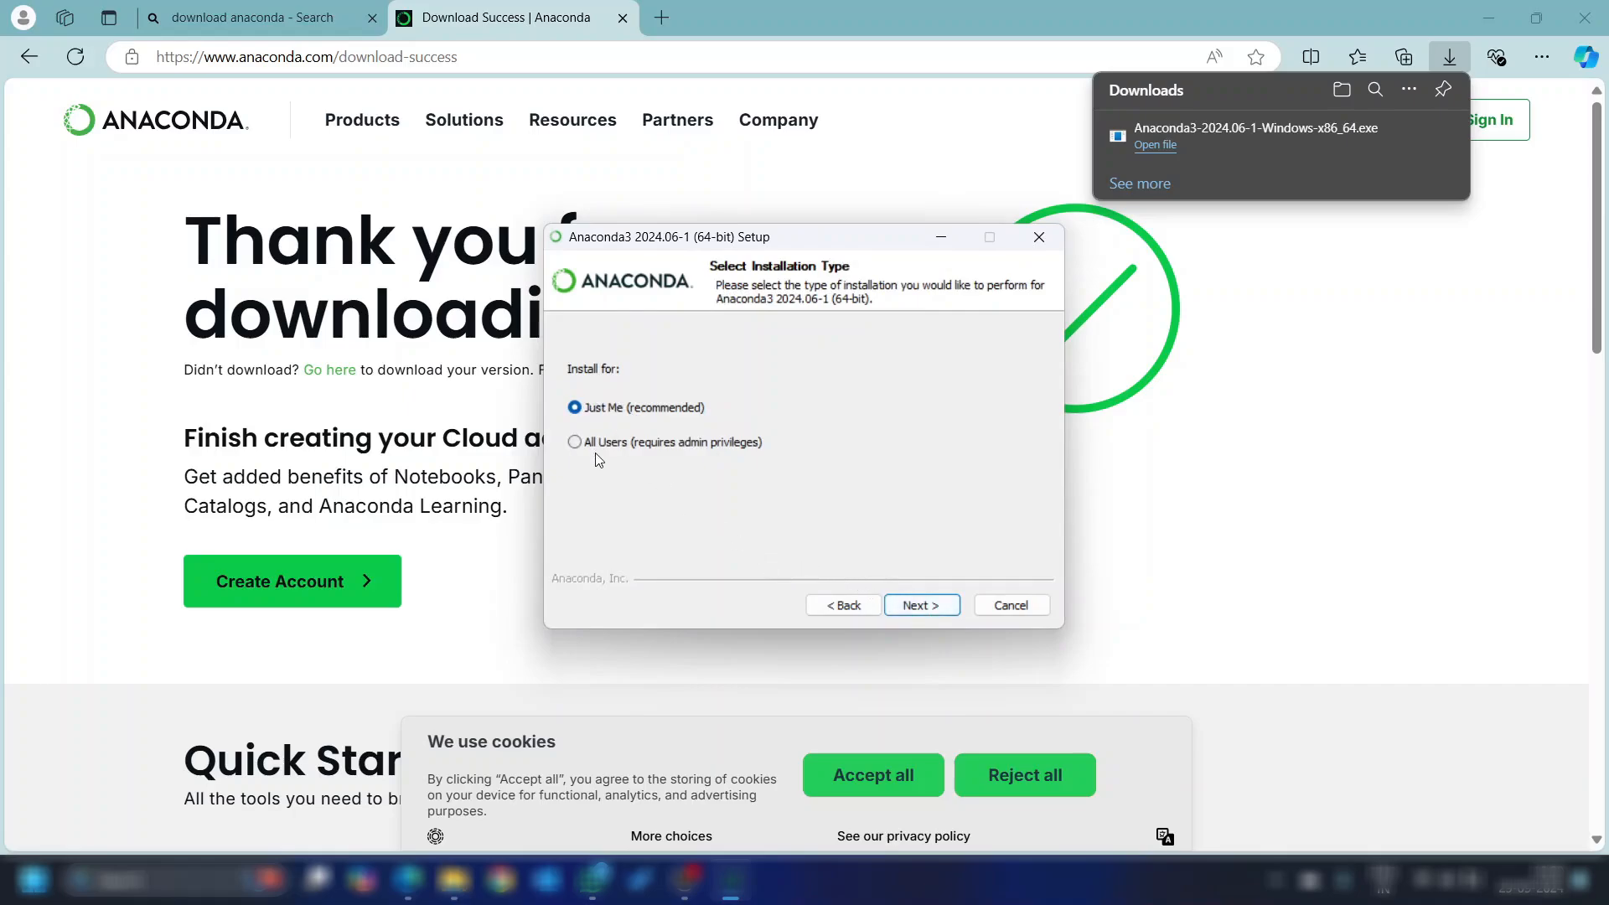
{"action": "left_click", "coordinate": [575, 443]}
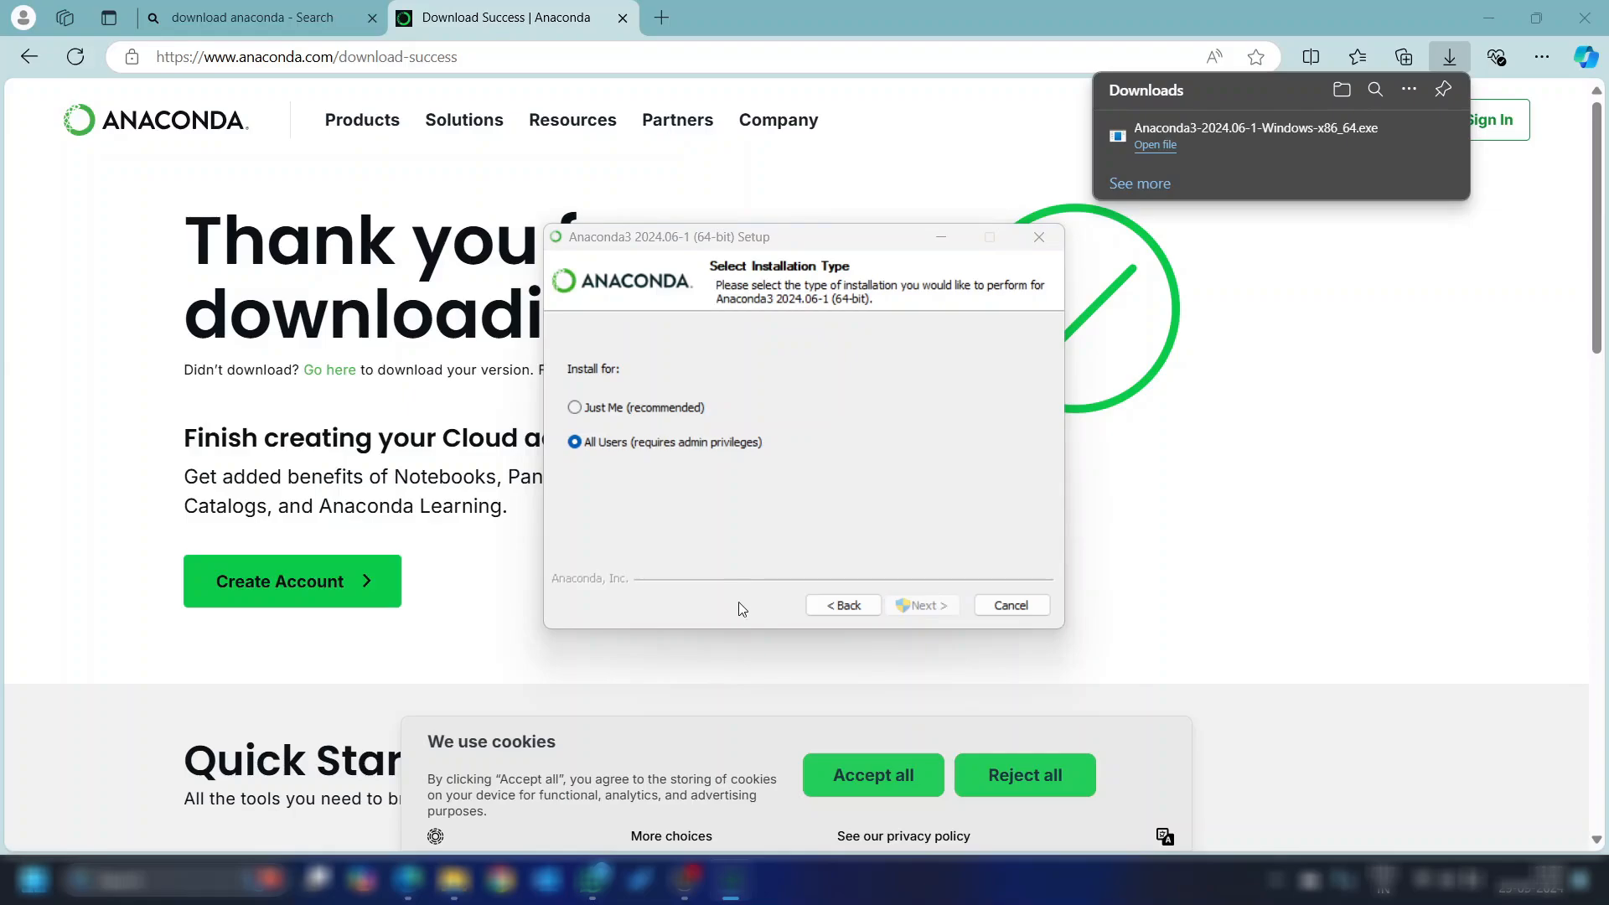
{"action": "mouse_move", "coordinate": [854, 544]}
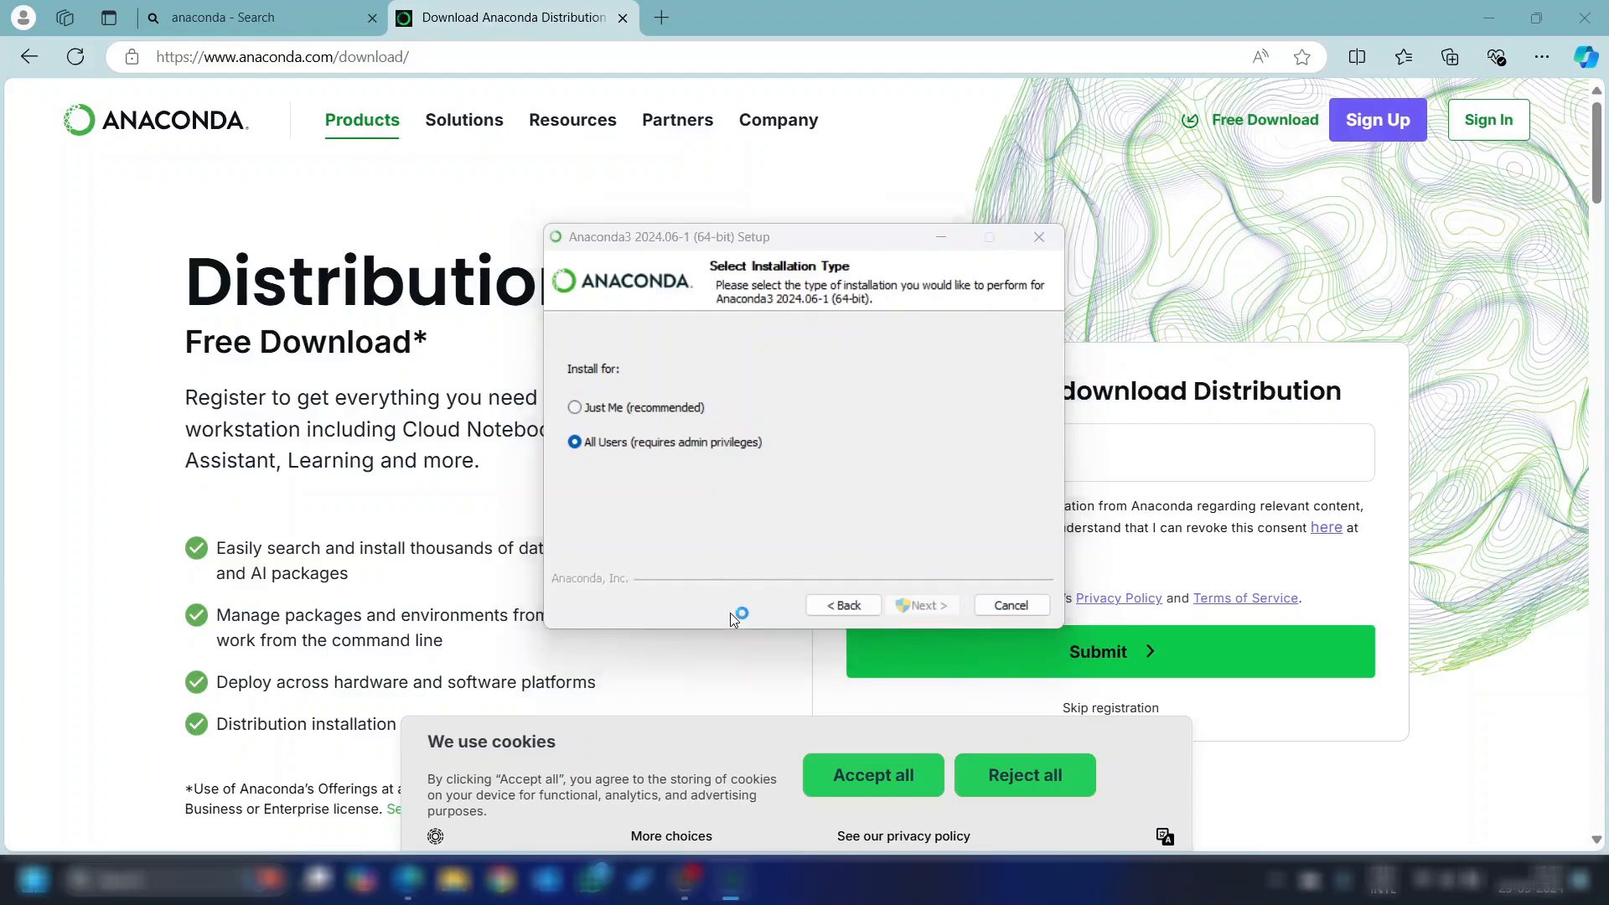
Keep the C:\ProgramData\anaconda3 destination and enable 'Clear the package cache upon completion'
{"action": "left_click", "coordinate": [920, 605]}
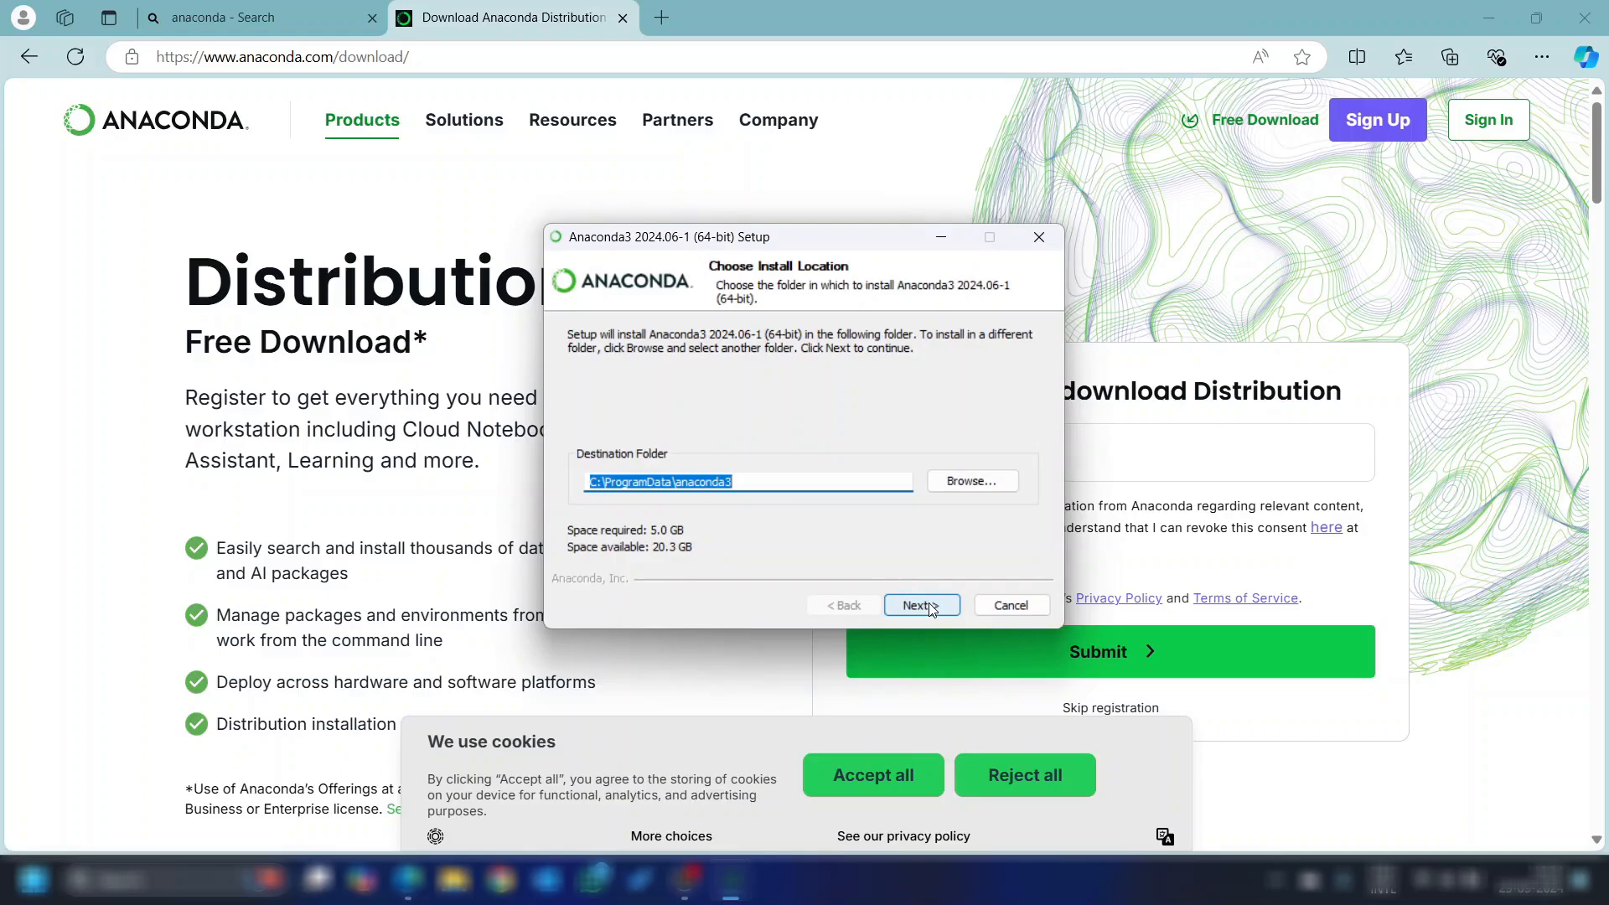
{"action": "left_click", "coordinate": [920, 605]}
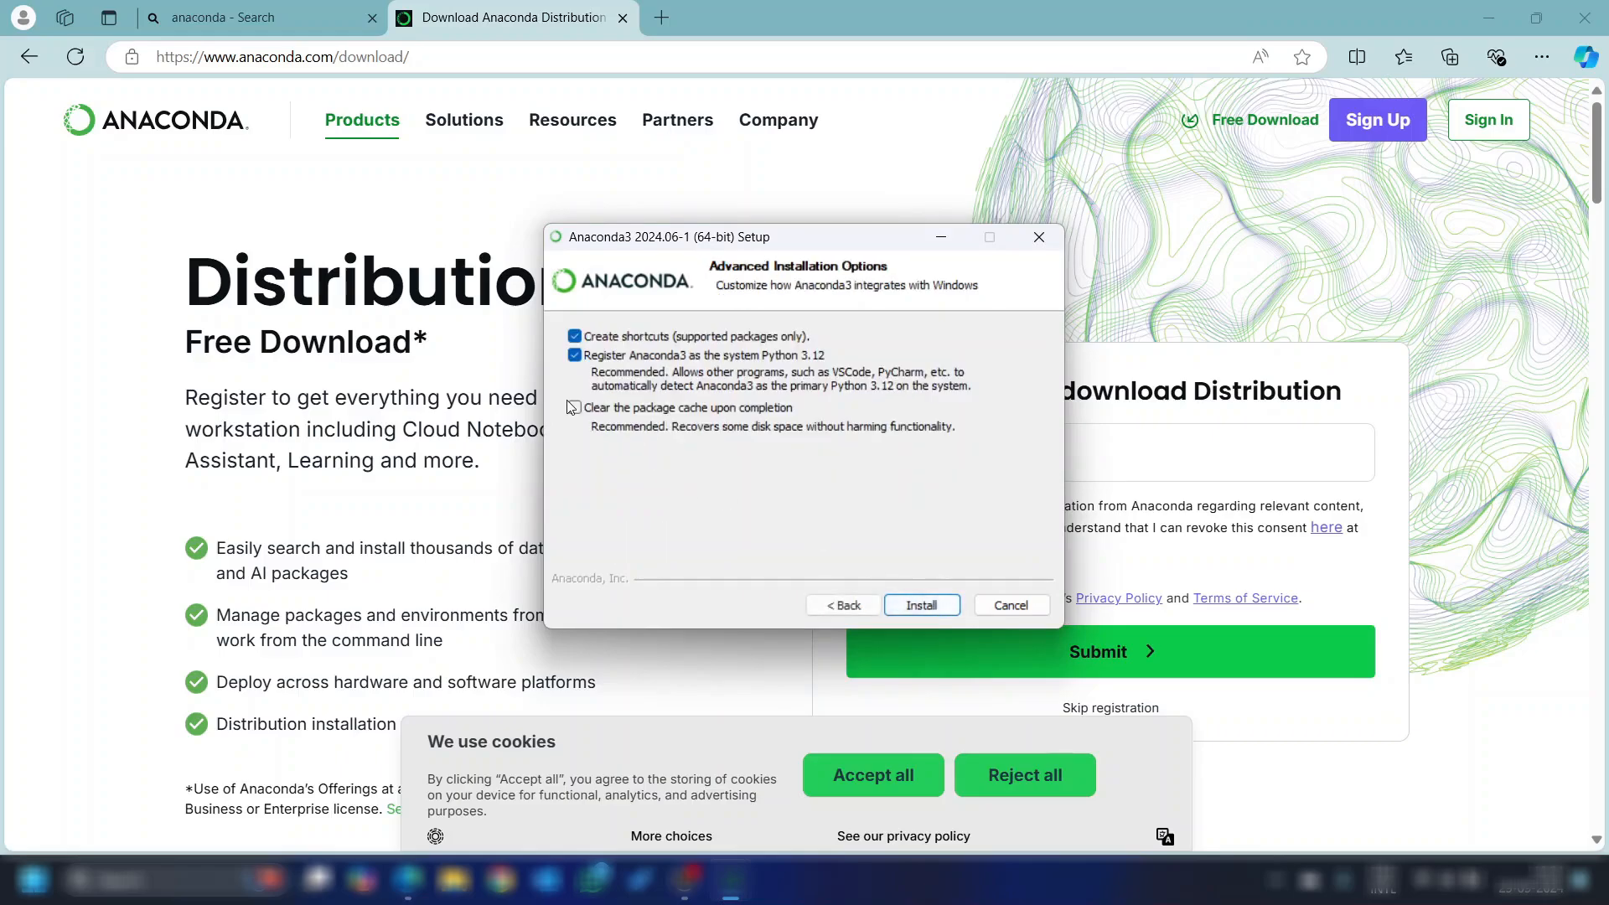
{"action": "left_click", "coordinate": [575, 407]}
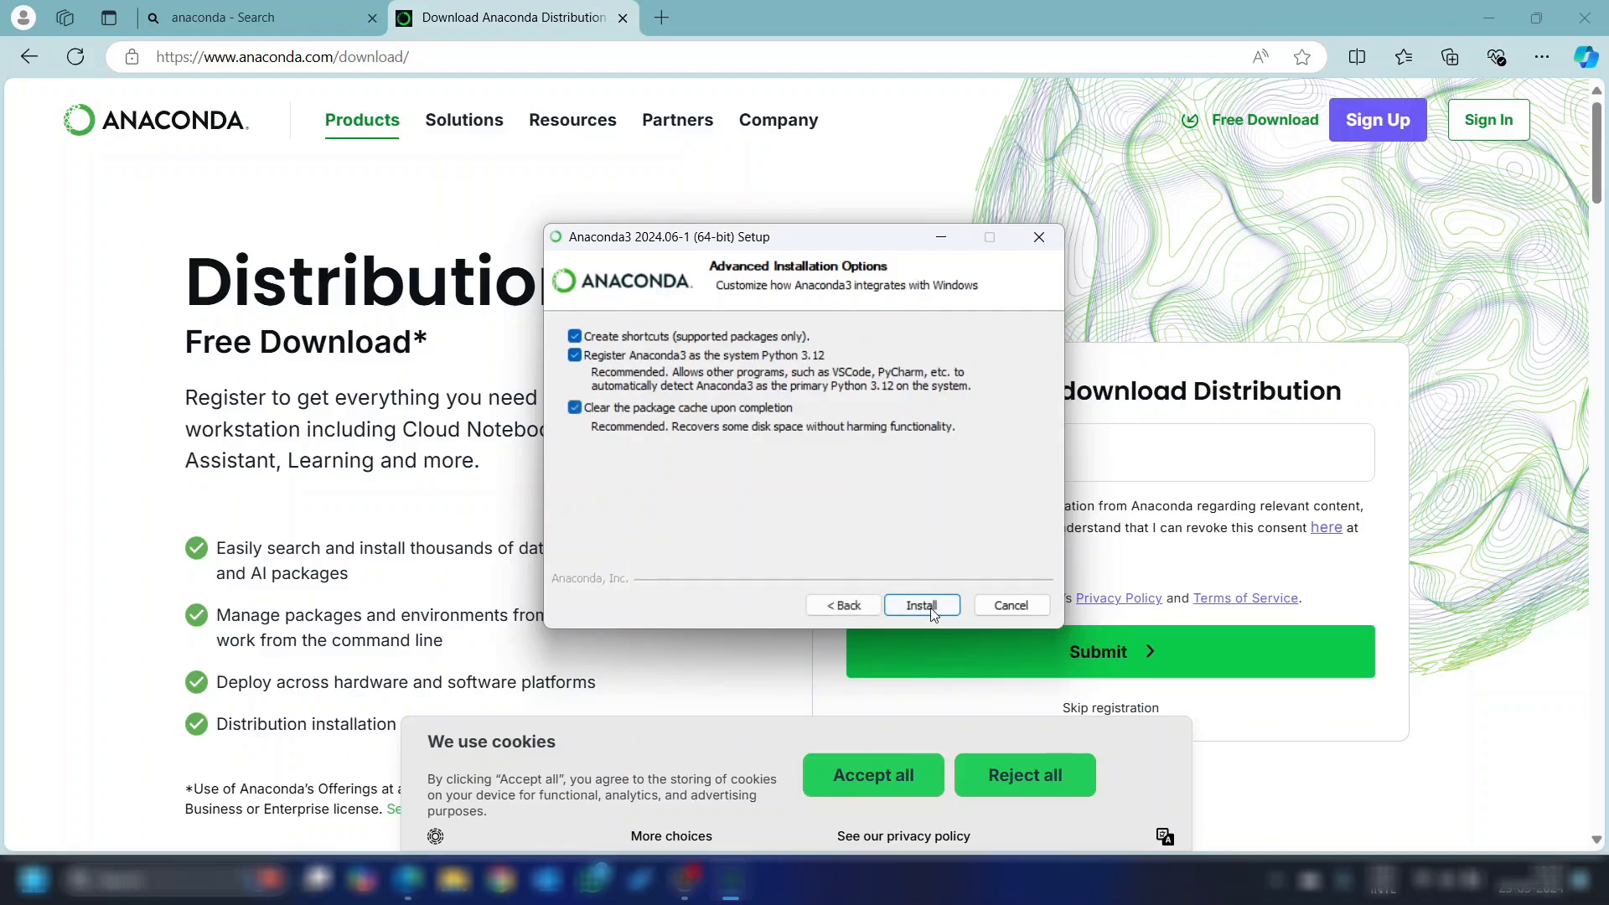
Run the installation with details shown, then reach the final page with Getting Started turned off and Navigator launch kept on
{"action": "left_click", "coordinate": [920, 605]}
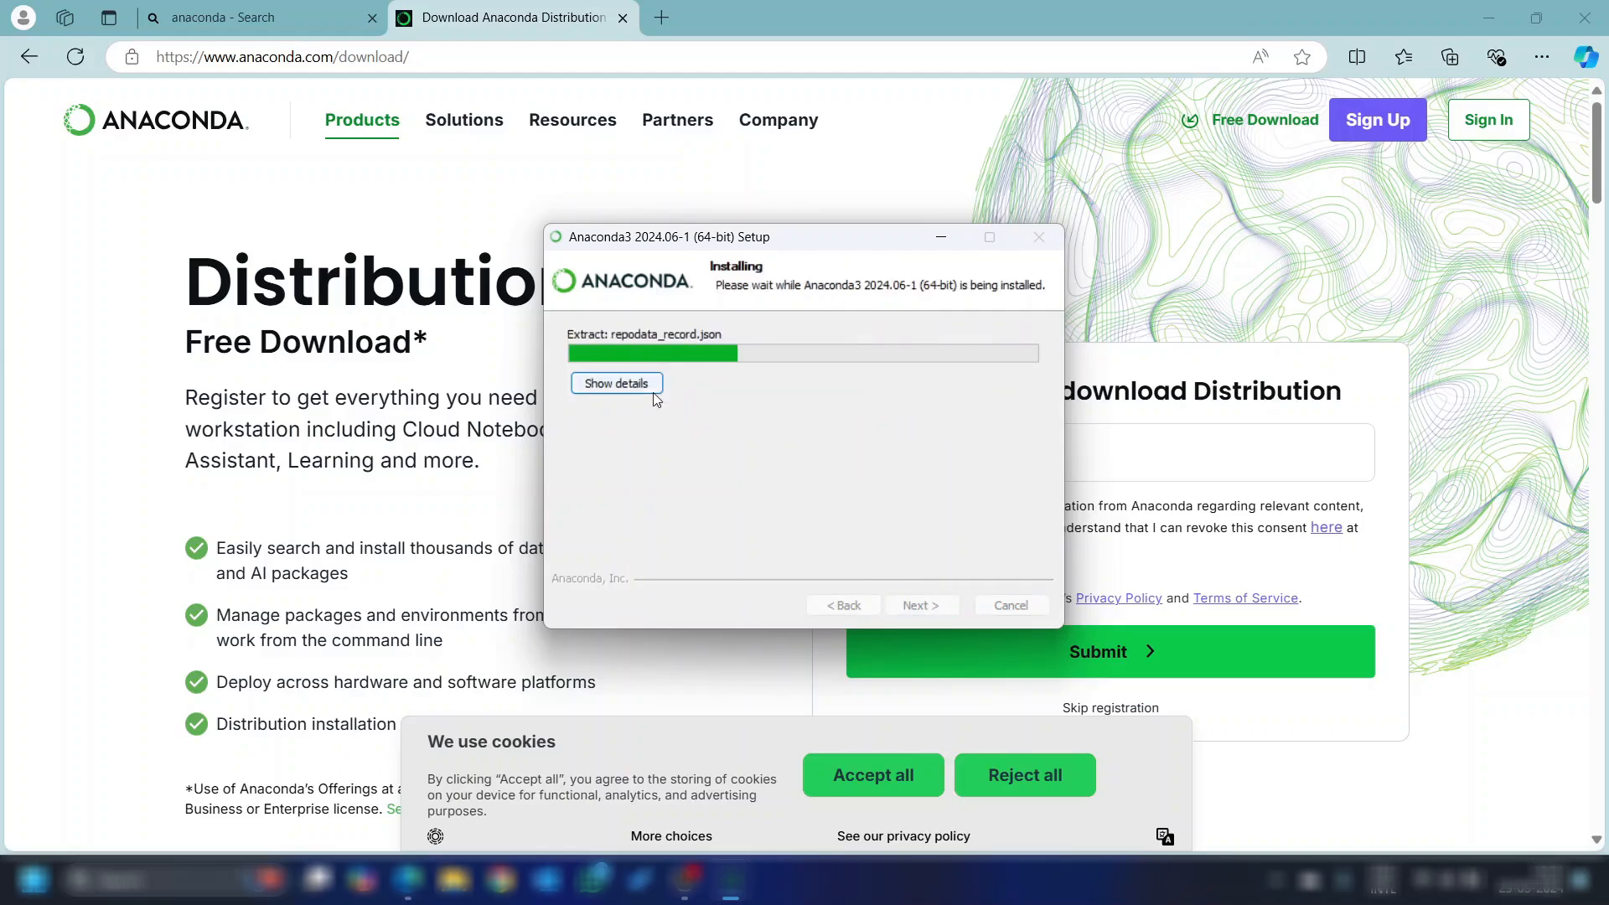
{"action": "left_click", "coordinate": [615, 382]}
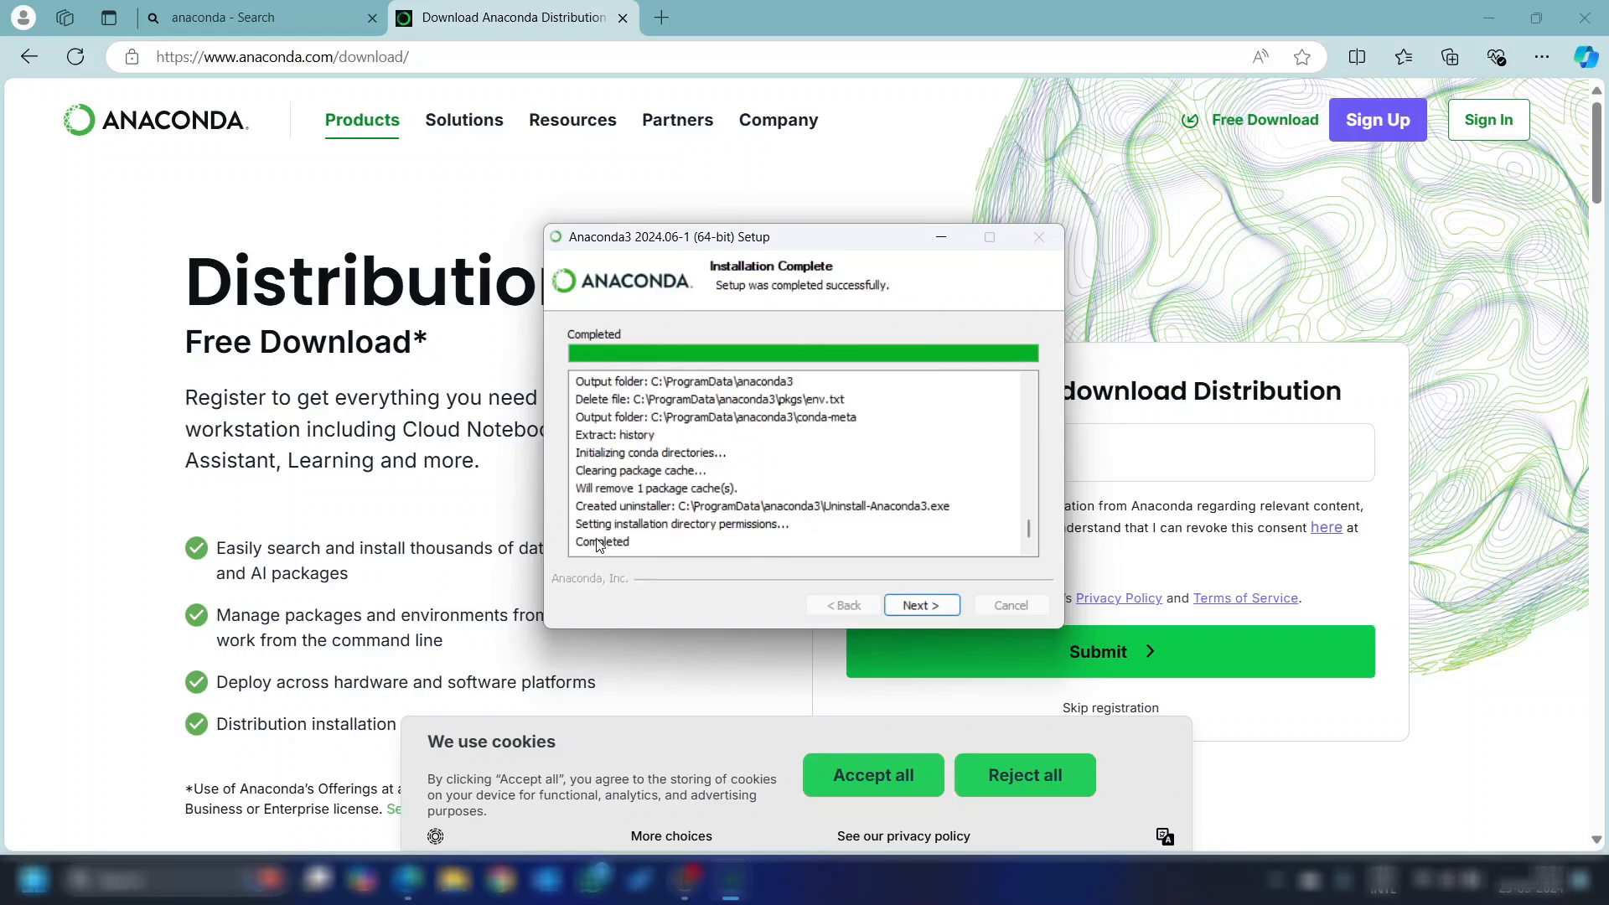
{"action": "mouse_move", "coordinate": [920, 605]}
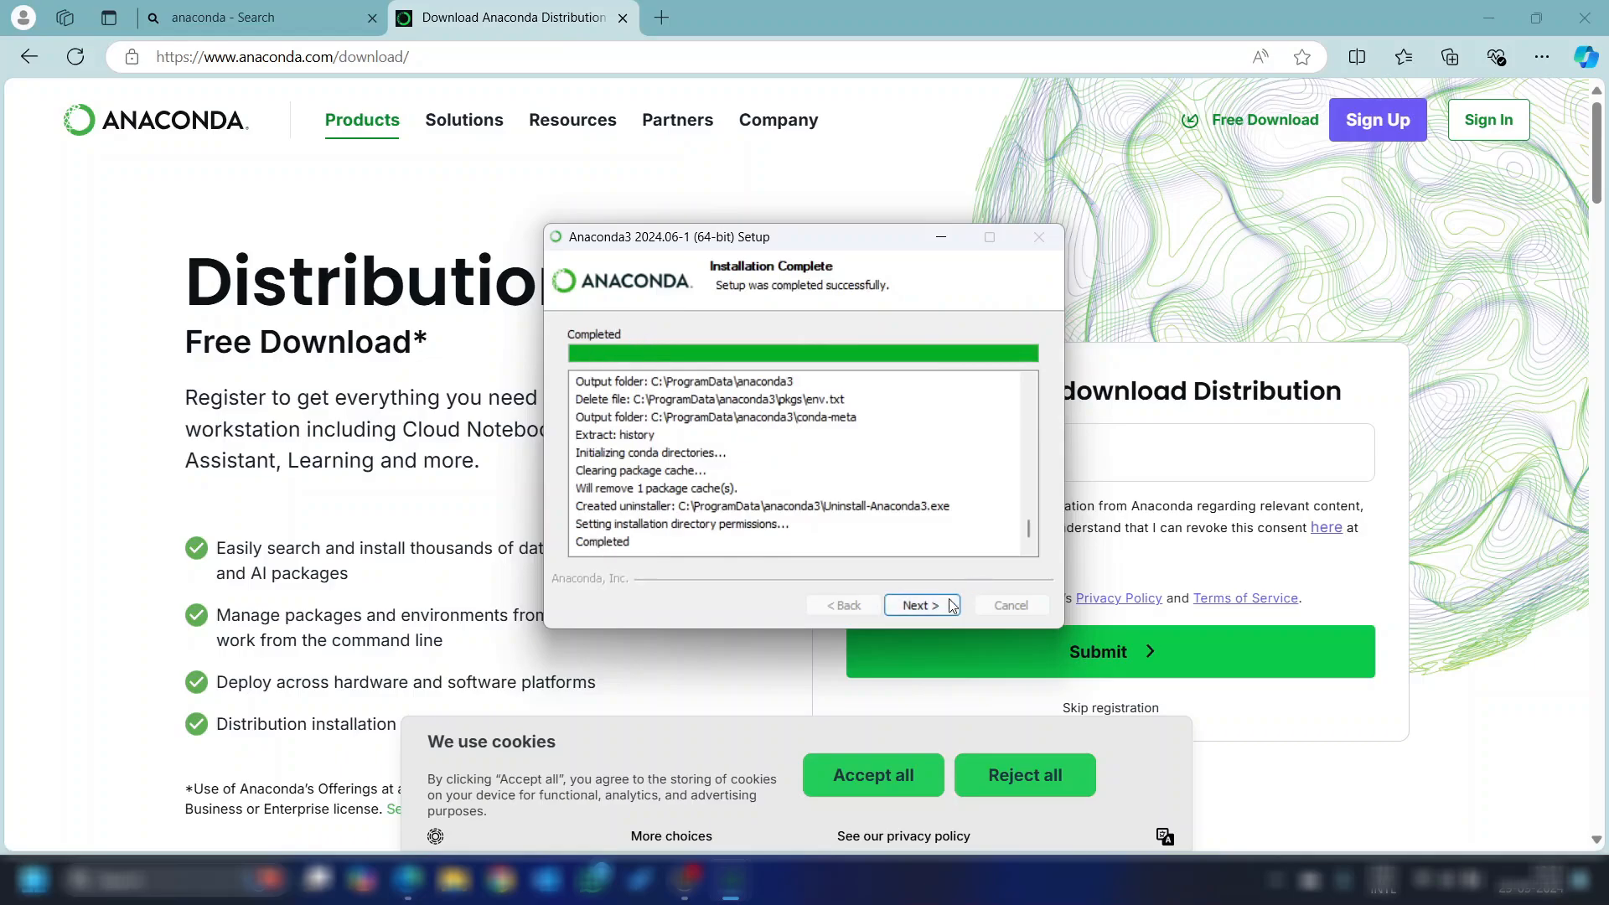
{"action": "left_click", "coordinate": [920, 604]}
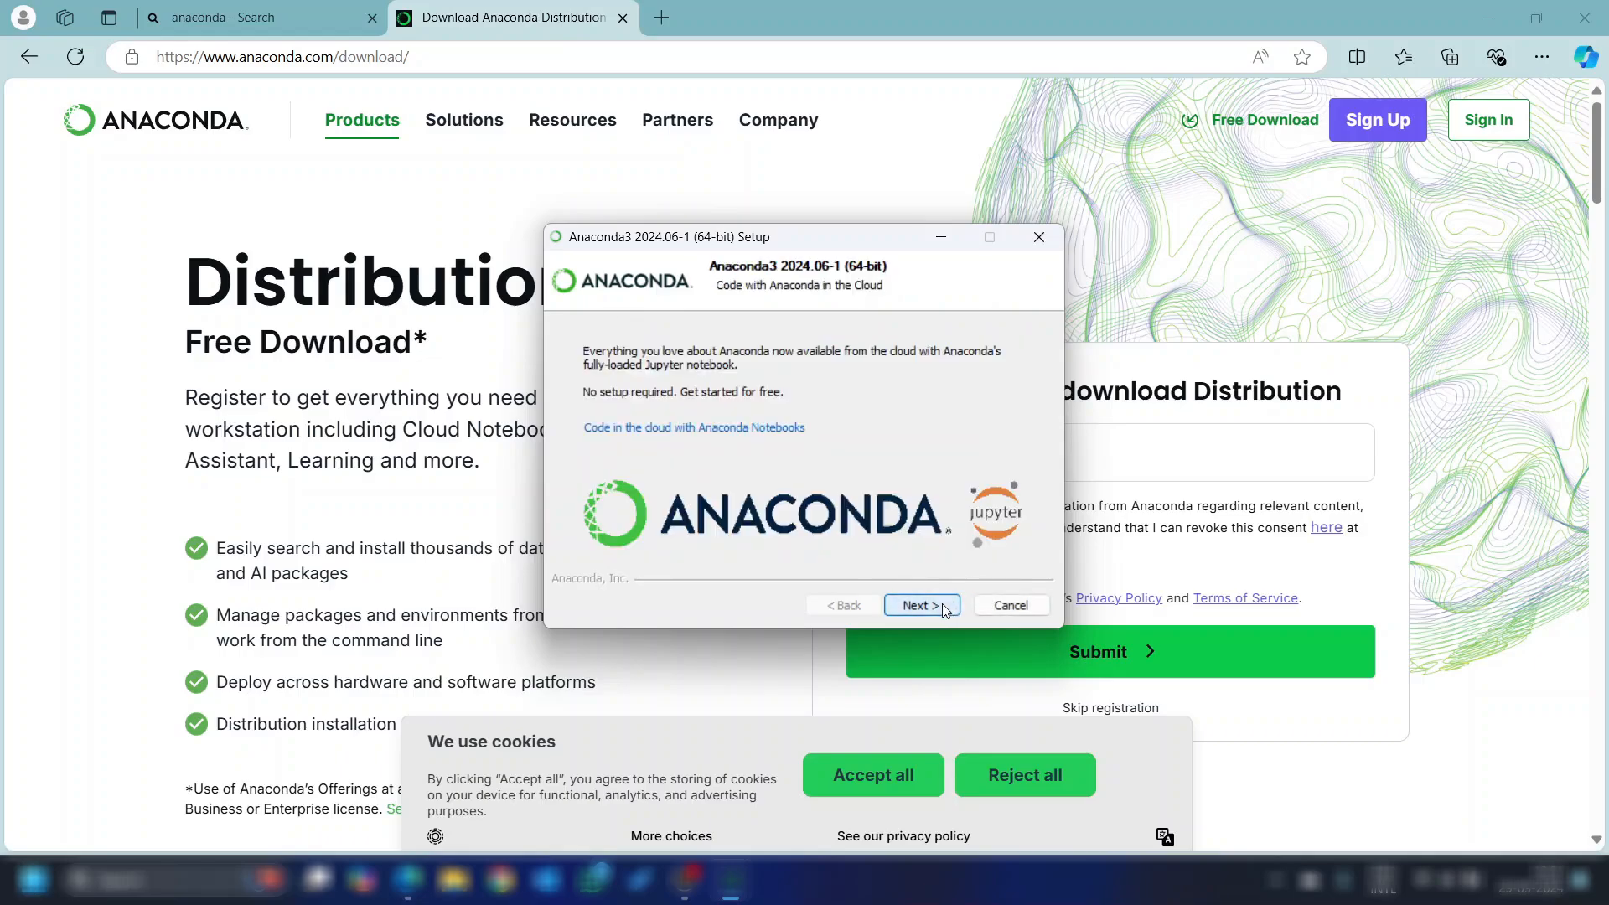
{"action": "left_click", "coordinate": [920, 605]}
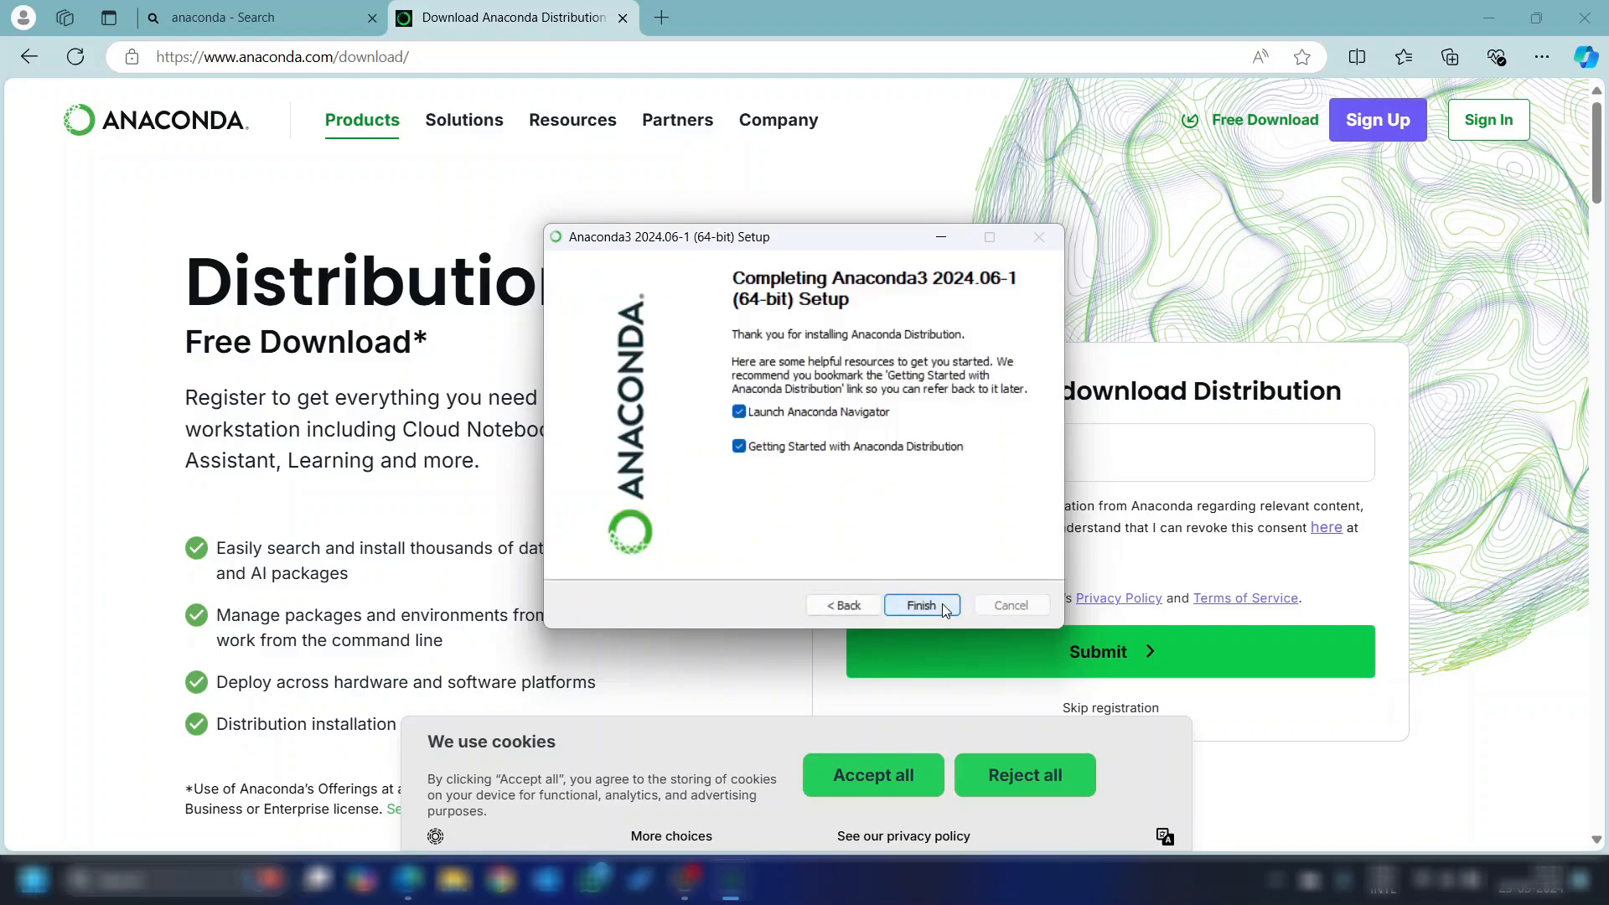
{"action": "mouse_move", "coordinate": [849, 412]}
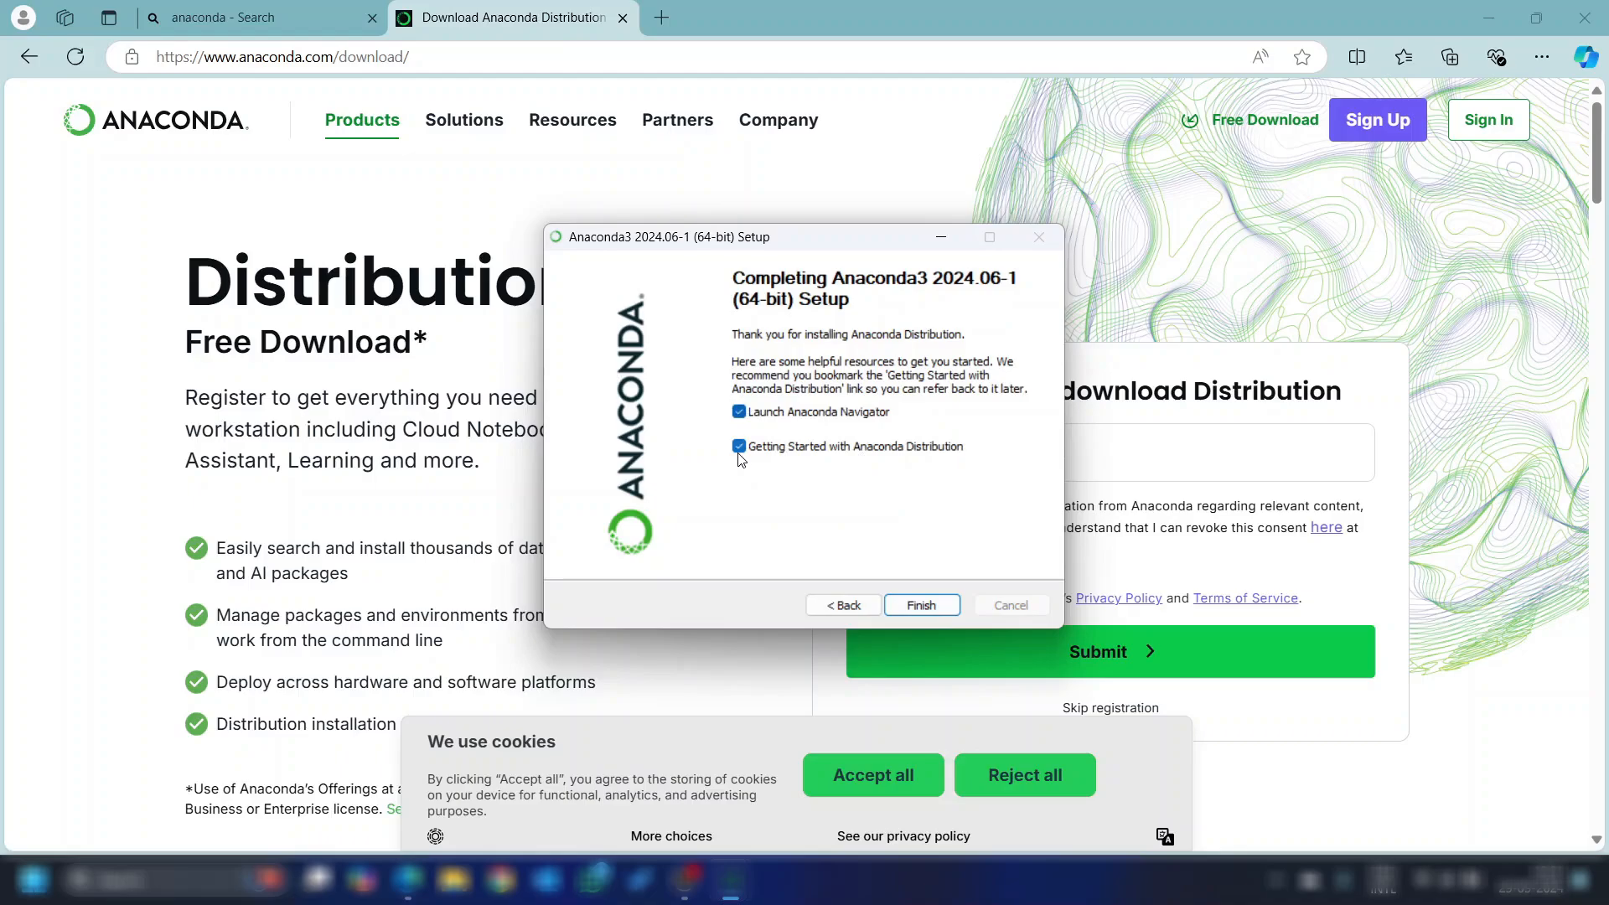
{"action": "left_click", "coordinate": [738, 446]}
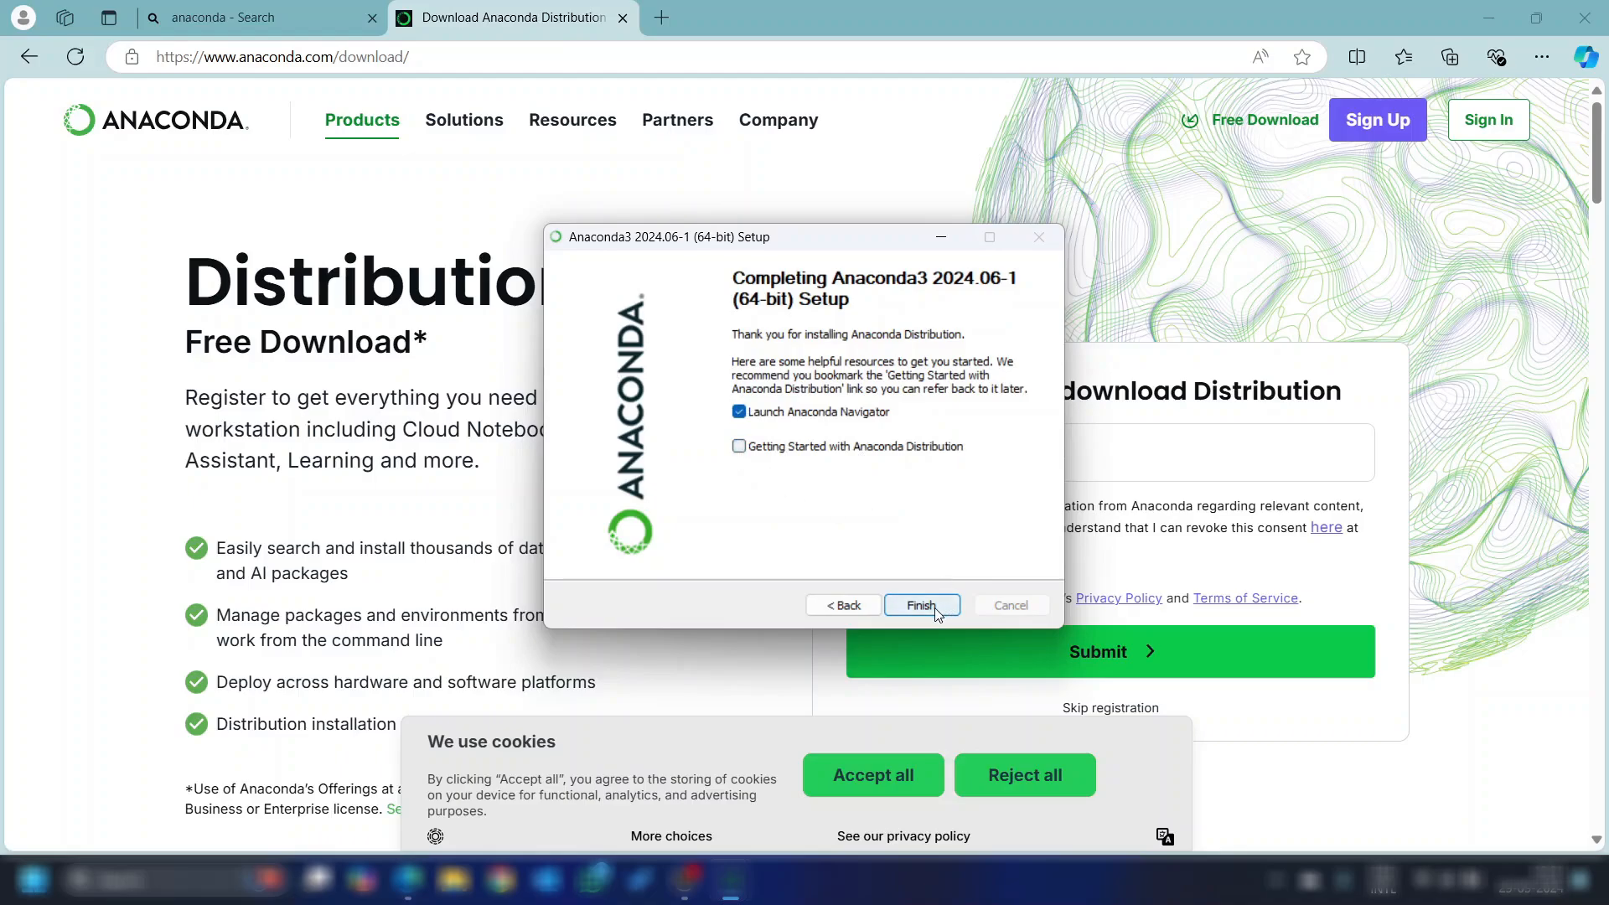
Finish setup into Anaconda Navigator, filter to Installed applications and launch Jupyter Notebook
{"action": "left_click", "coordinate": [920, 605]}
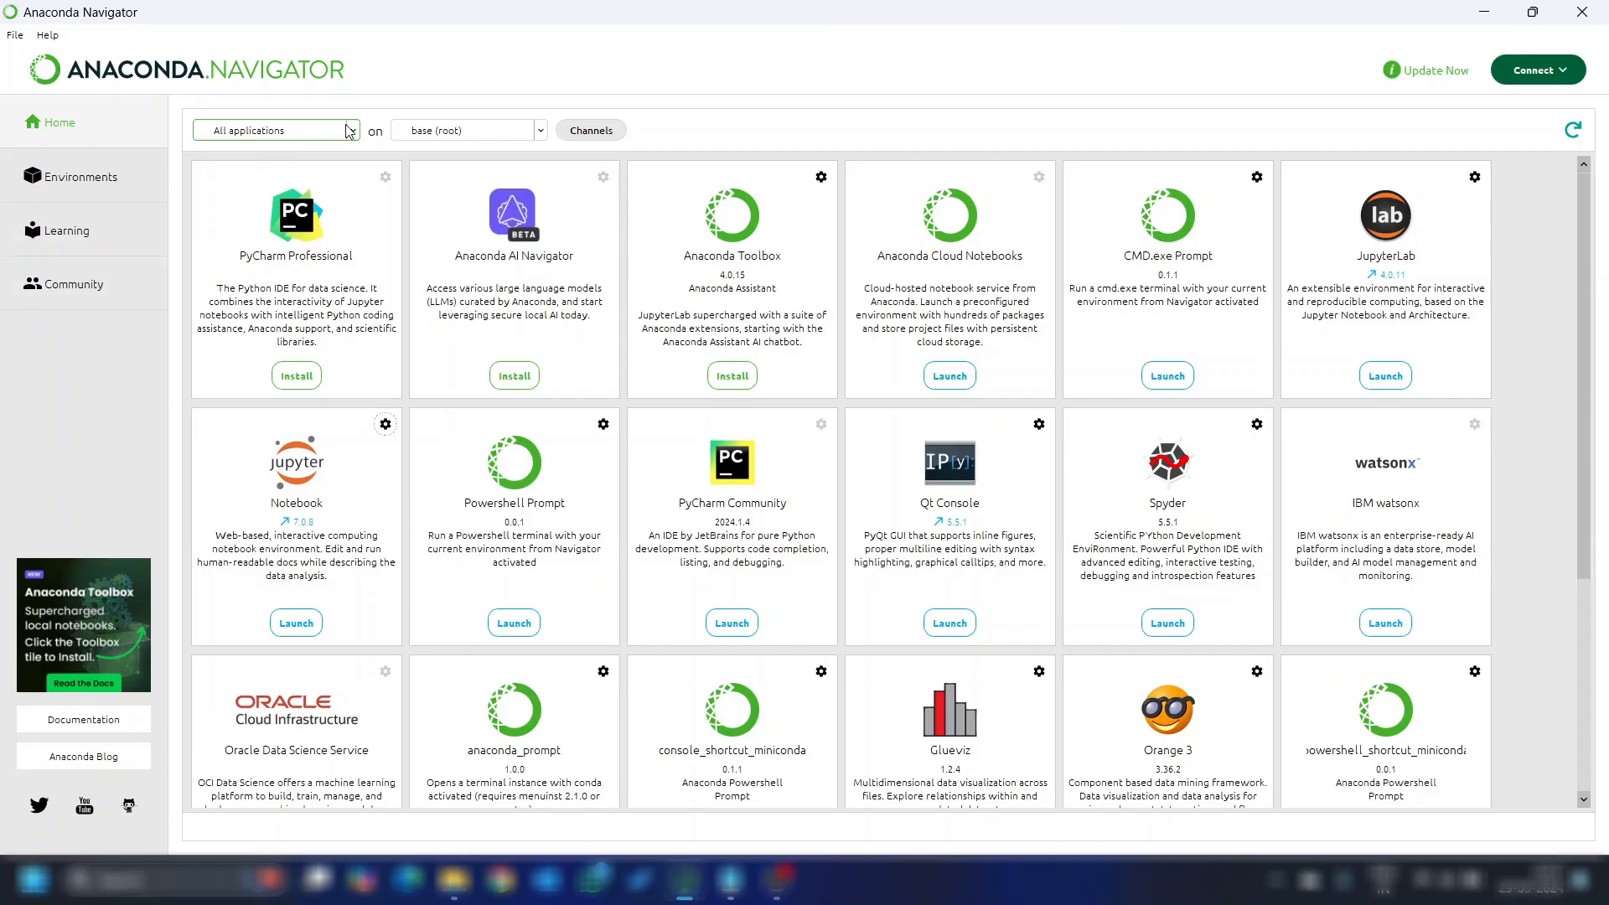
{"action": "left_click", "coordinate": [275, 129]}
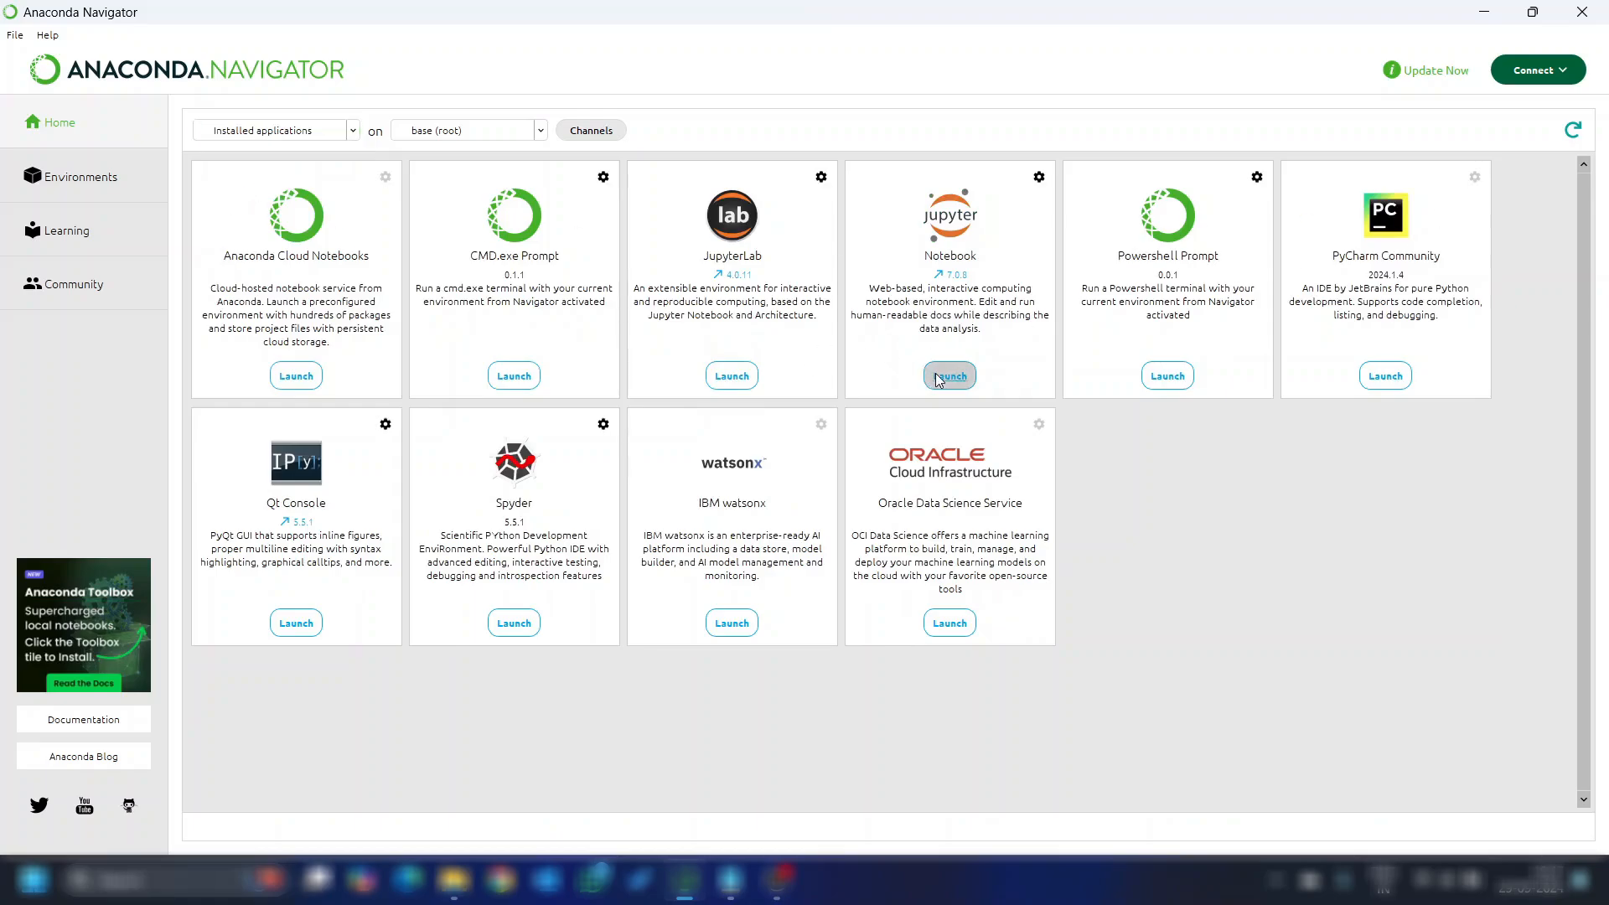
{"action": "left_click", "coordinate": [949, 376]}
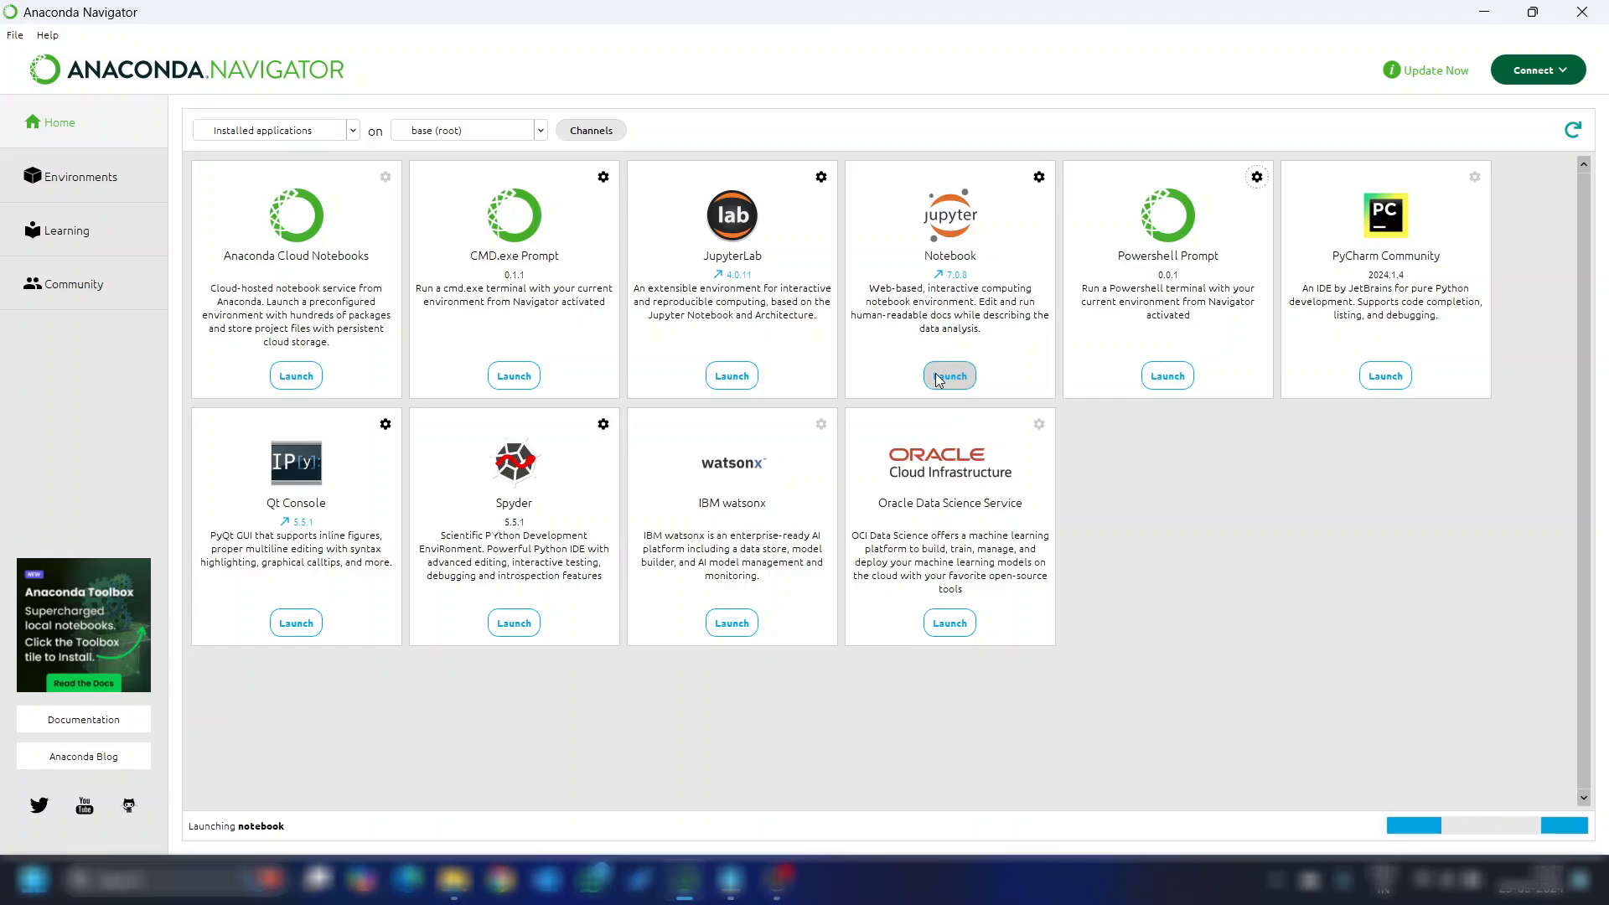
Let Jupyter open its Files tab at localhost:8889/tree listing the home folders, and bring up the New menu
{"action": "left_click", "coordinate": [949, 374]}
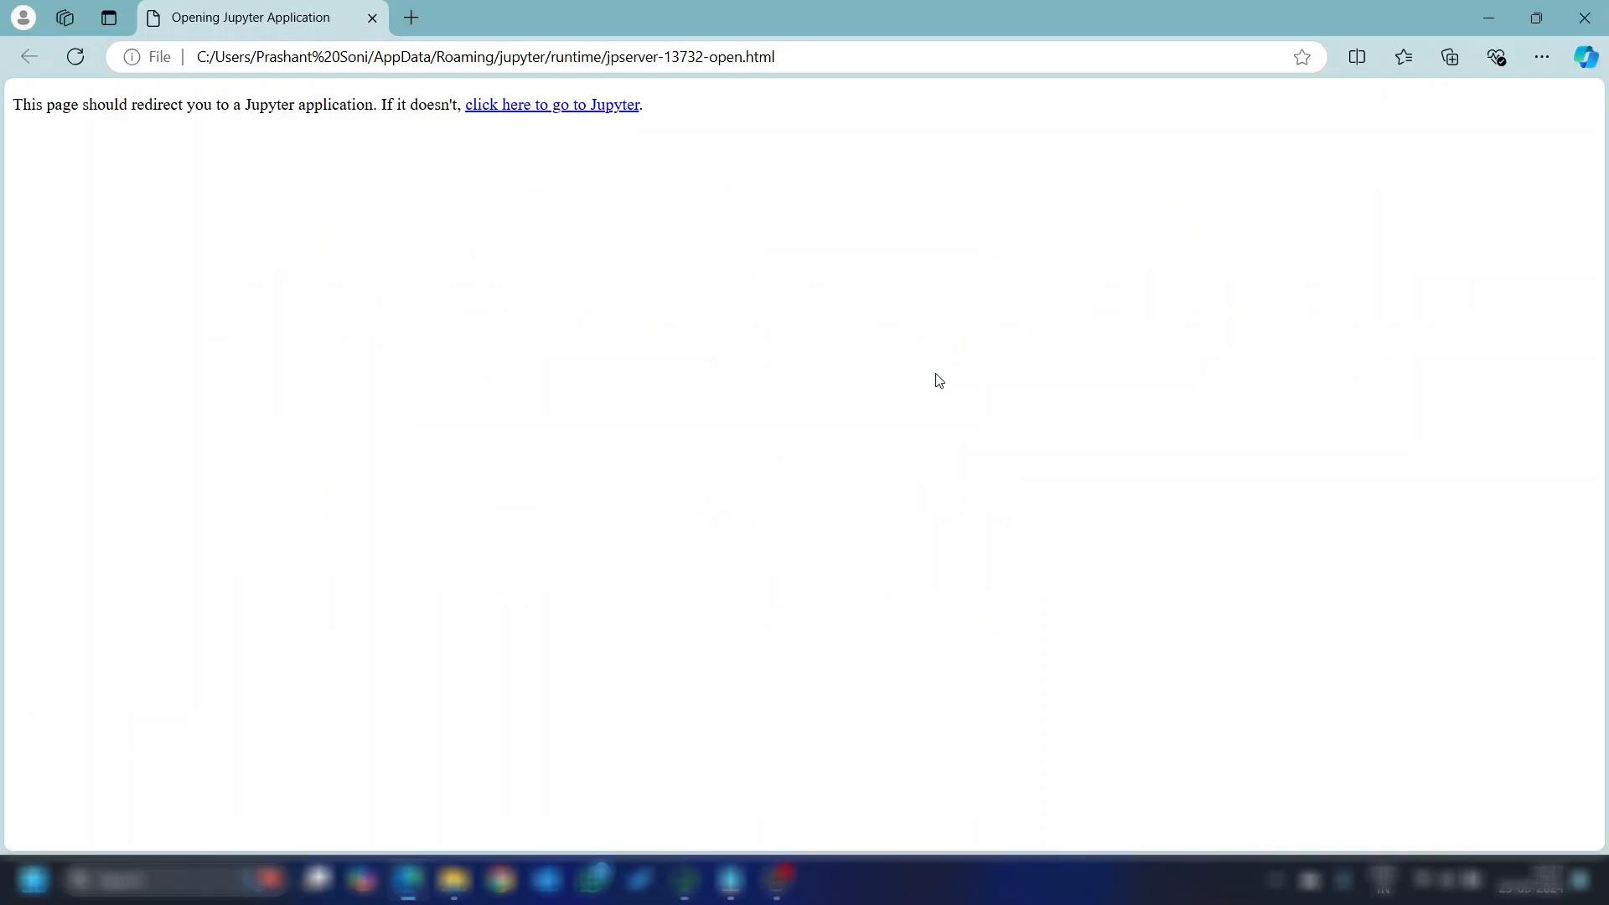
{"action": "left_click", "coordinate": [551, 103]}
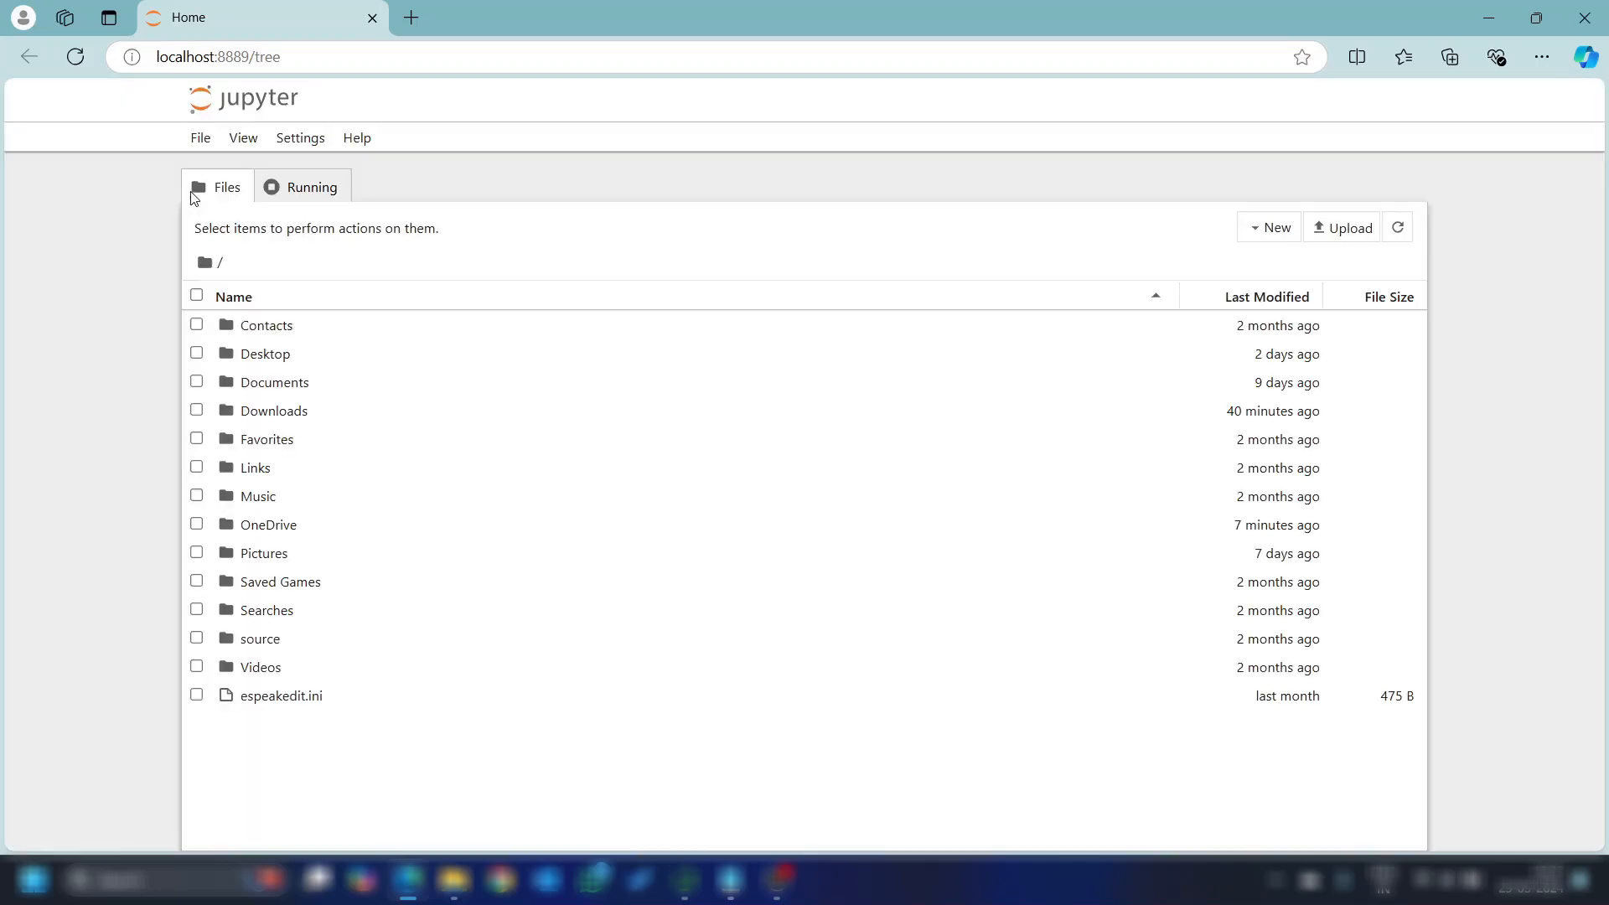
{"action": "mouse_move", "coordinate": [202, 329]}
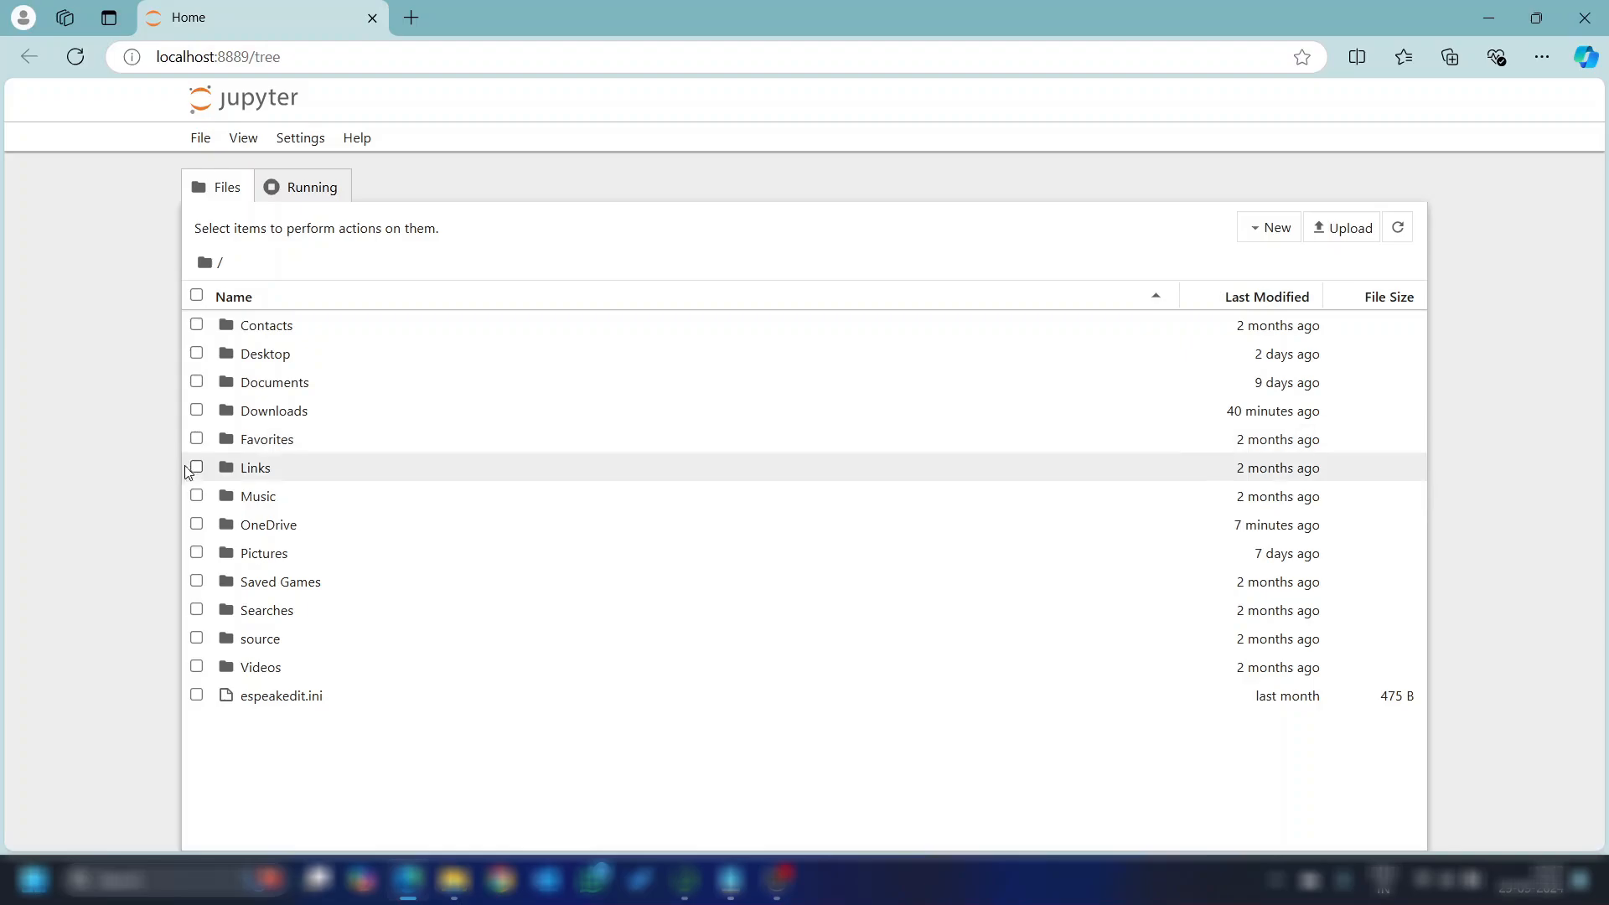
{"action": "mouse_move", "coordinate": [258, 702]}
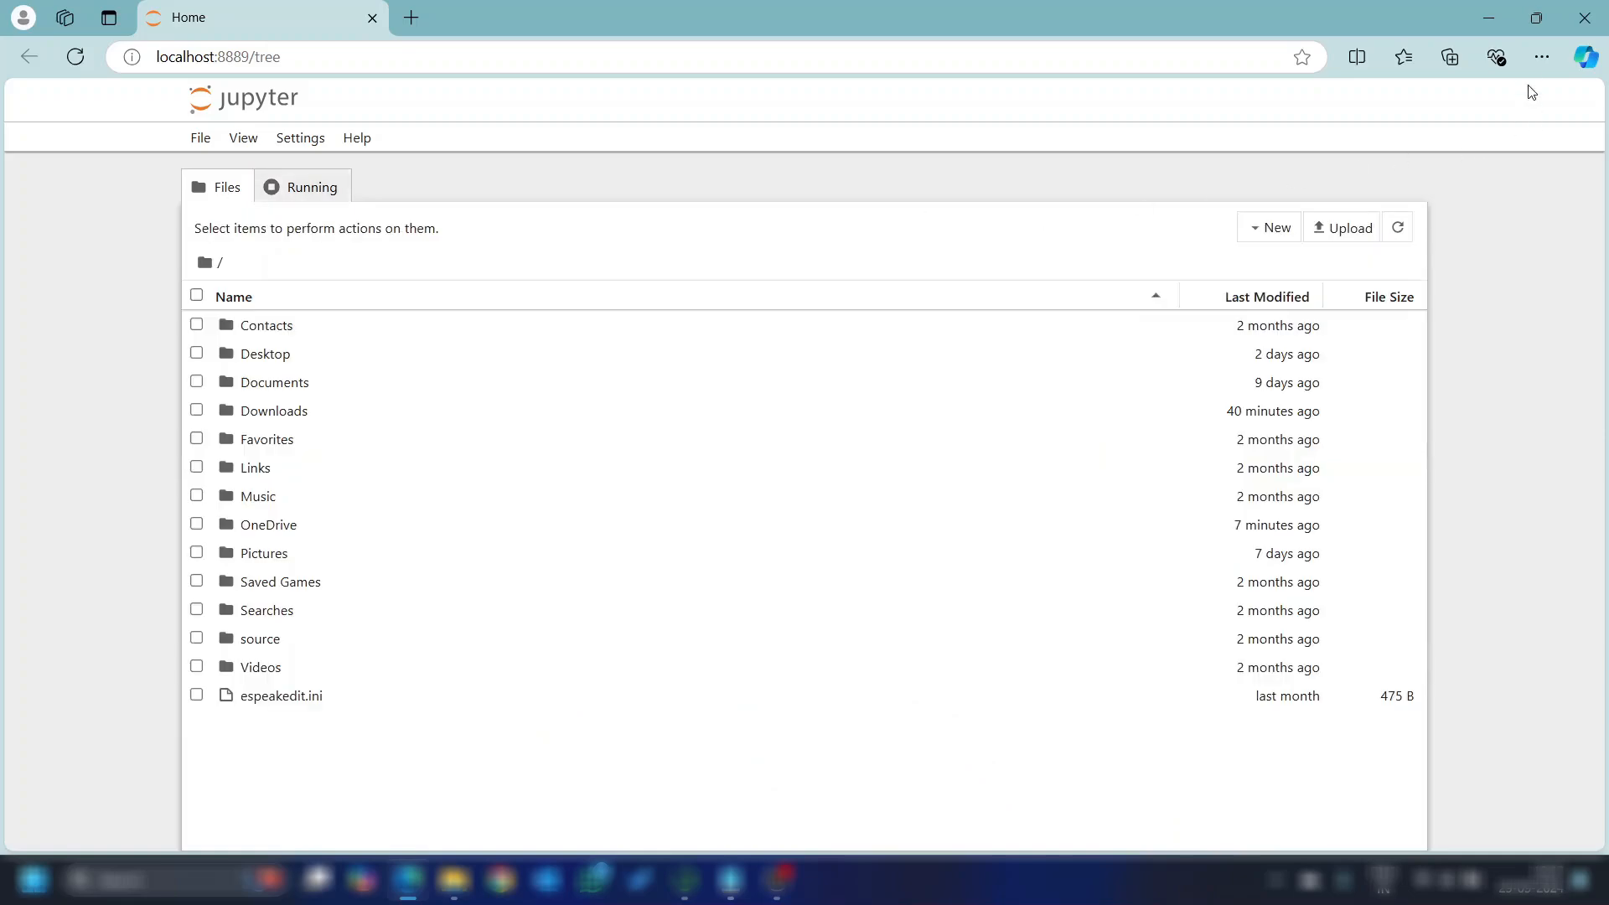
{"action": "mouse_move", "coordinate": [1541, 57]}
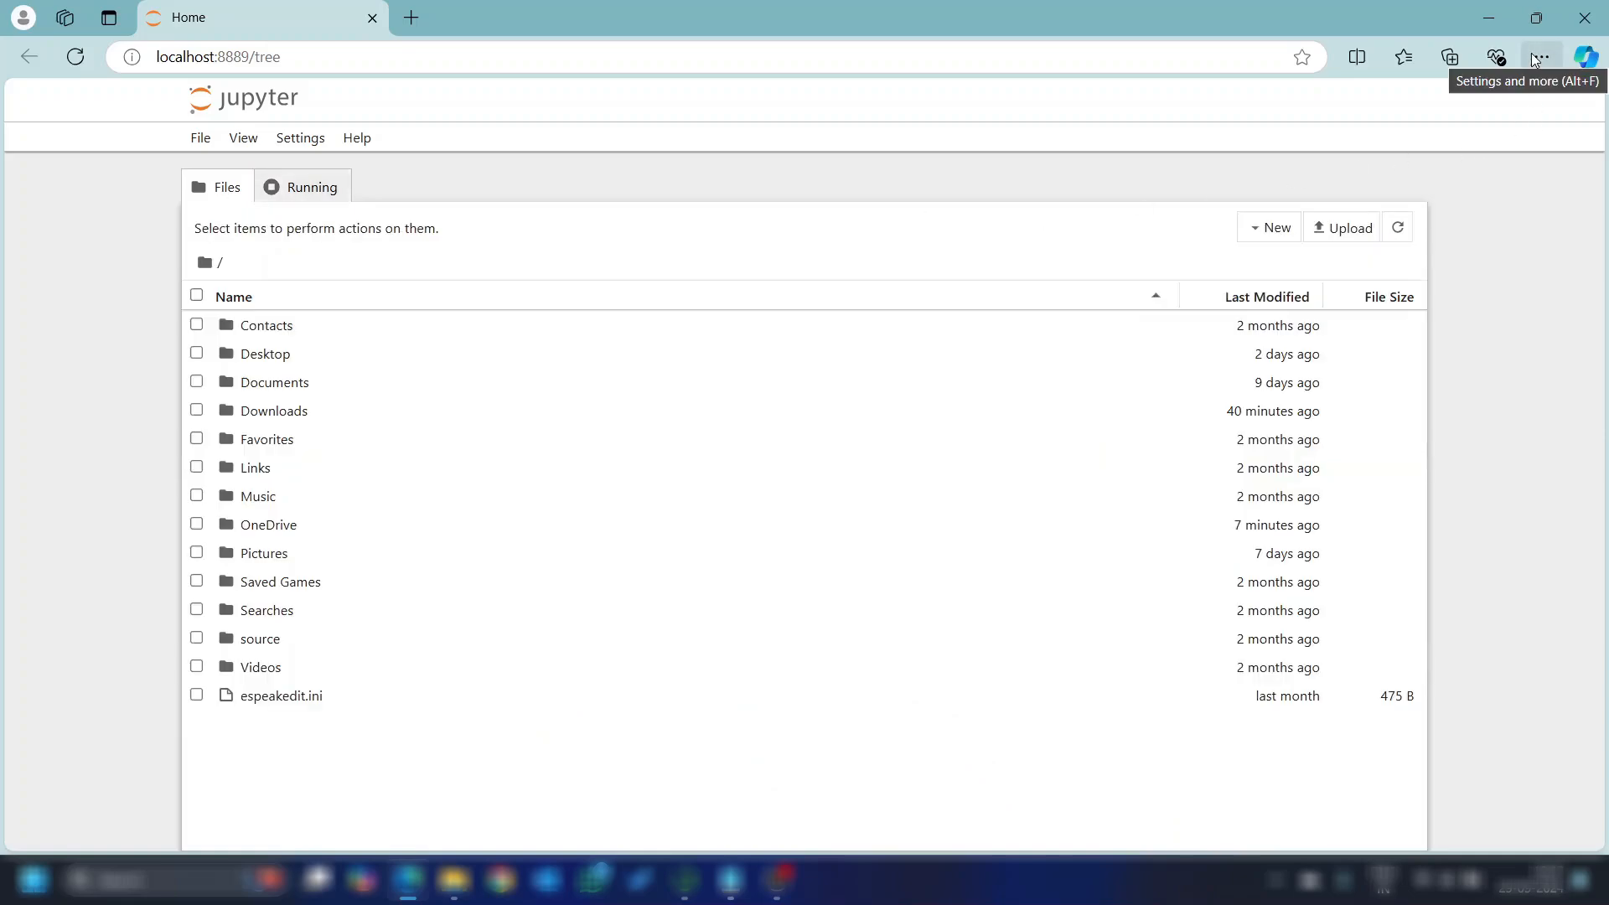
{"action": "mouse_move", "coordinate": [1404, 196]}
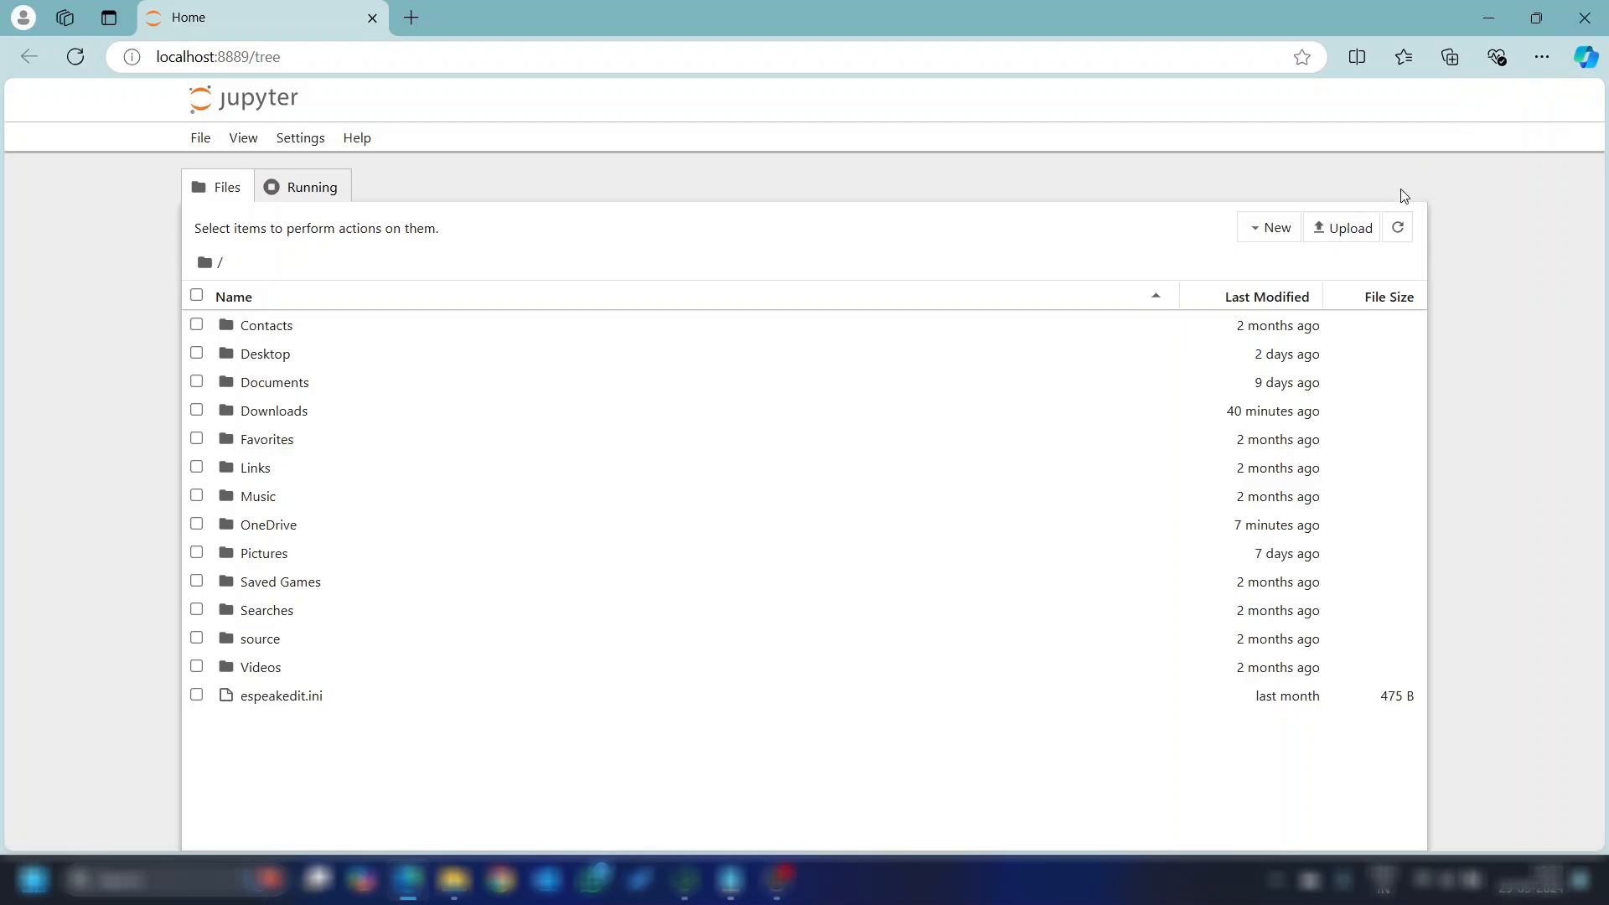
{"action": "left_click", "coordinate": [1270, 226]}
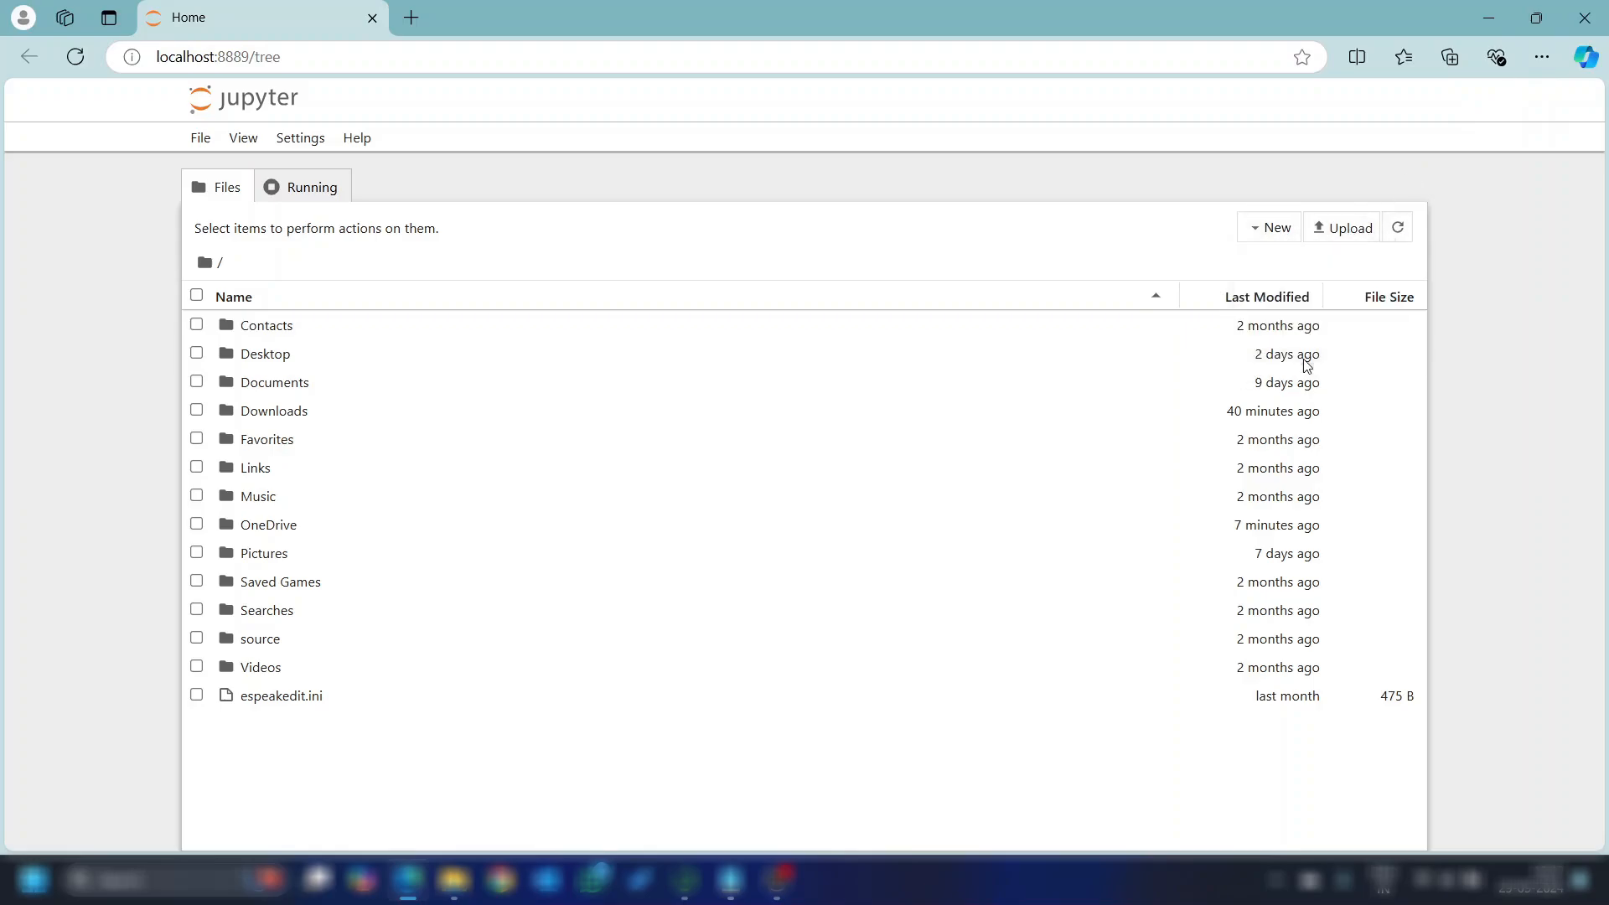
Create a new folder named Jupyter in the home directory and open it
{"action": "left_click", "coordinate": [1274, 226]}
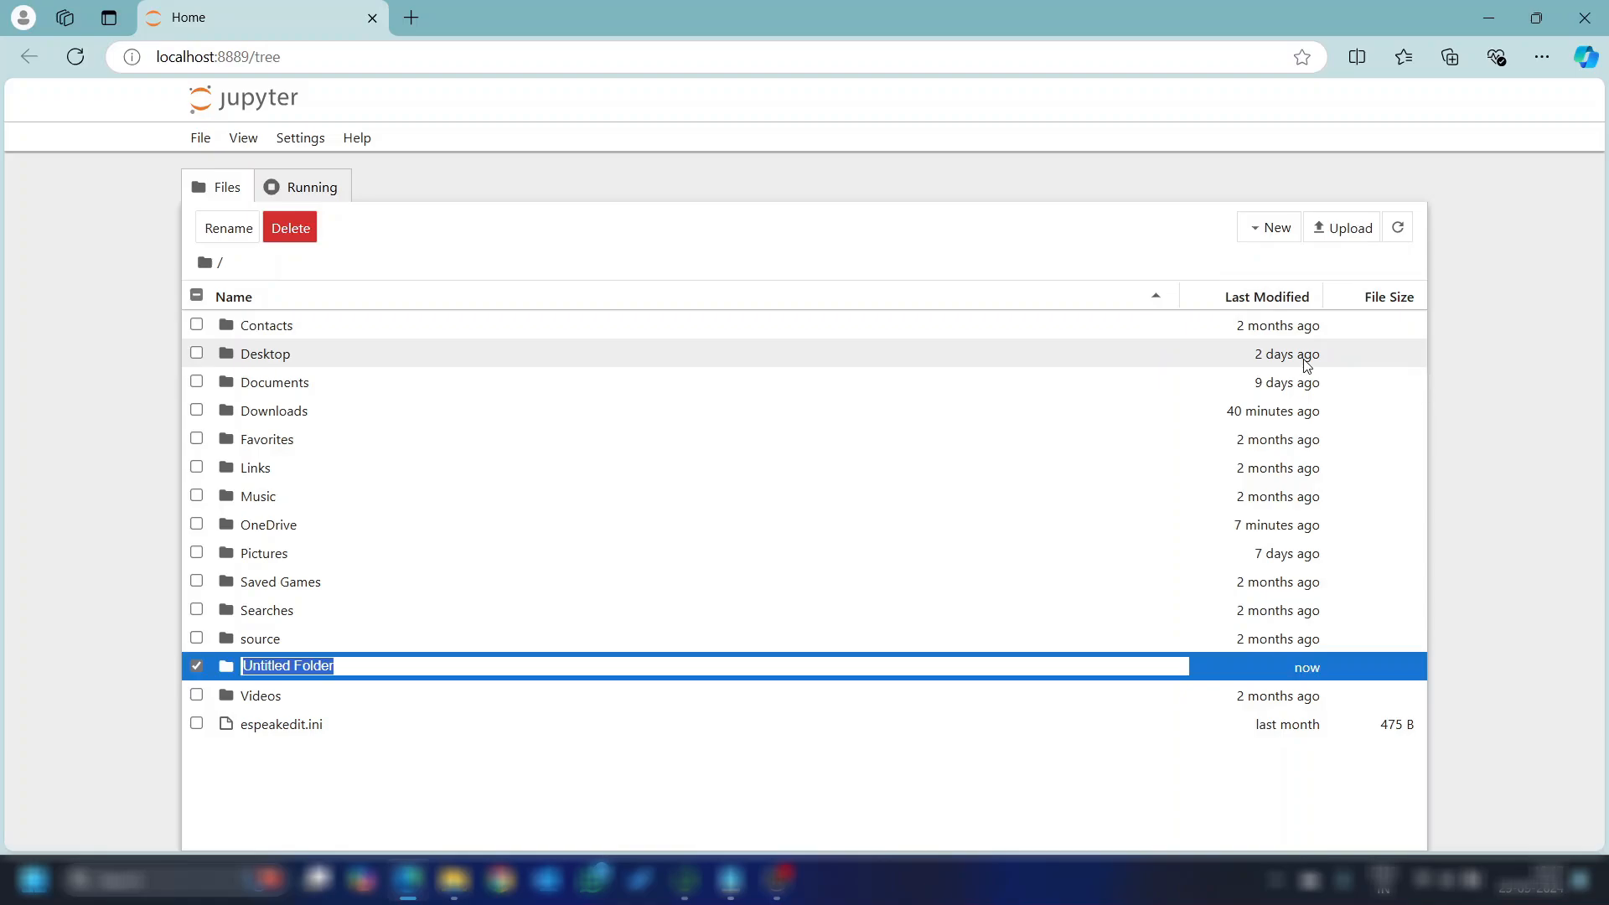
{"action": "type", "text": "Ju"}
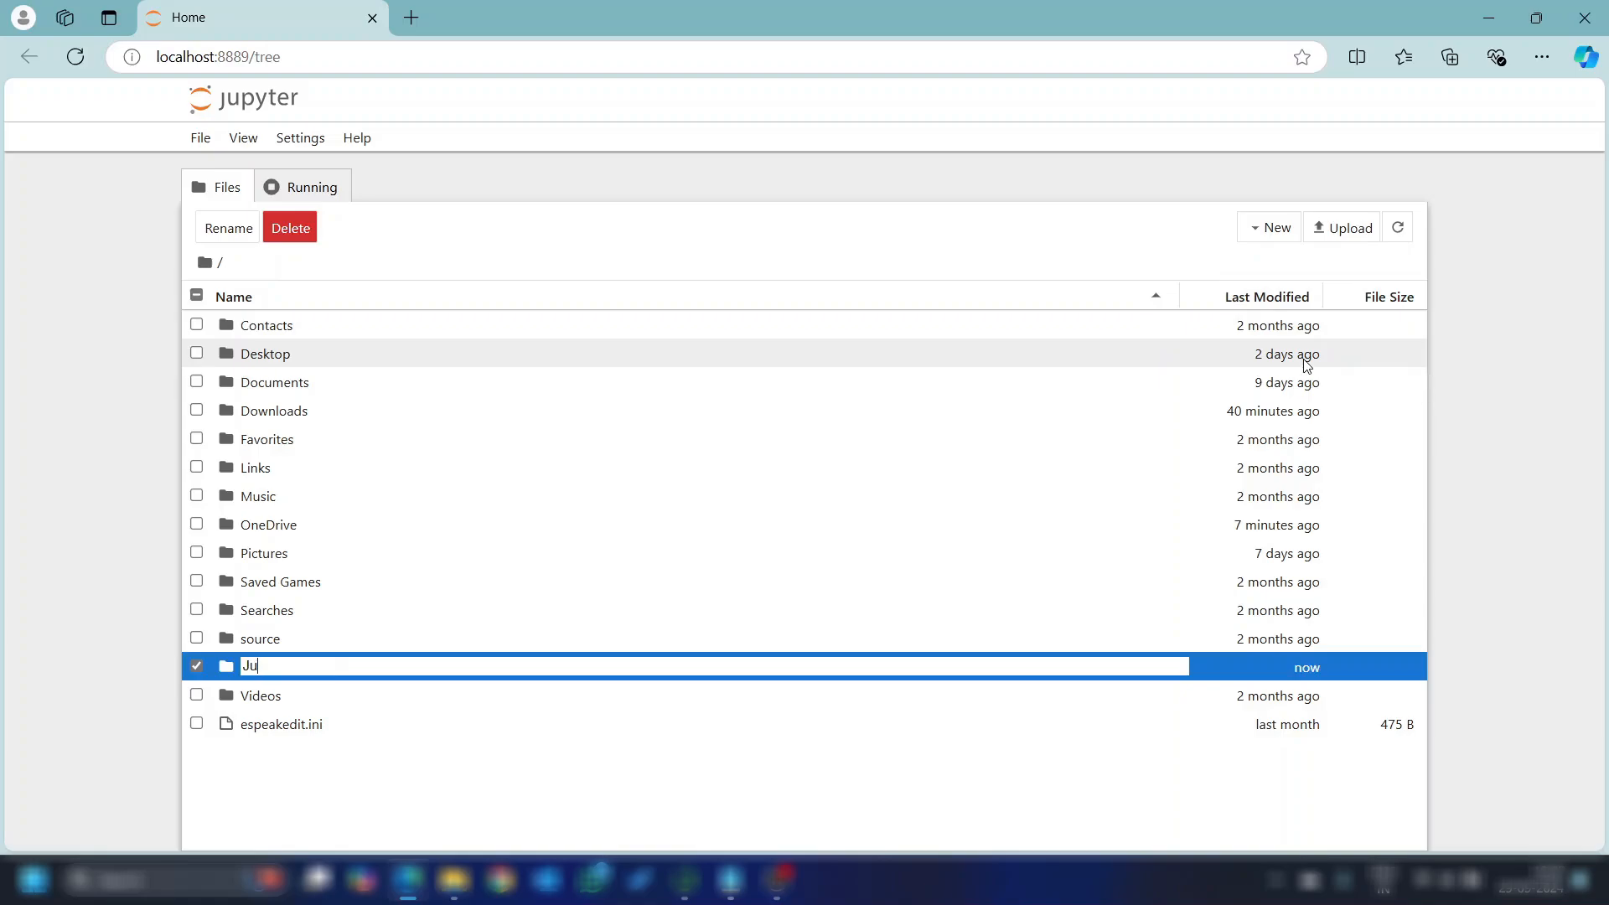
{"action": "type", "text": "pyter"}
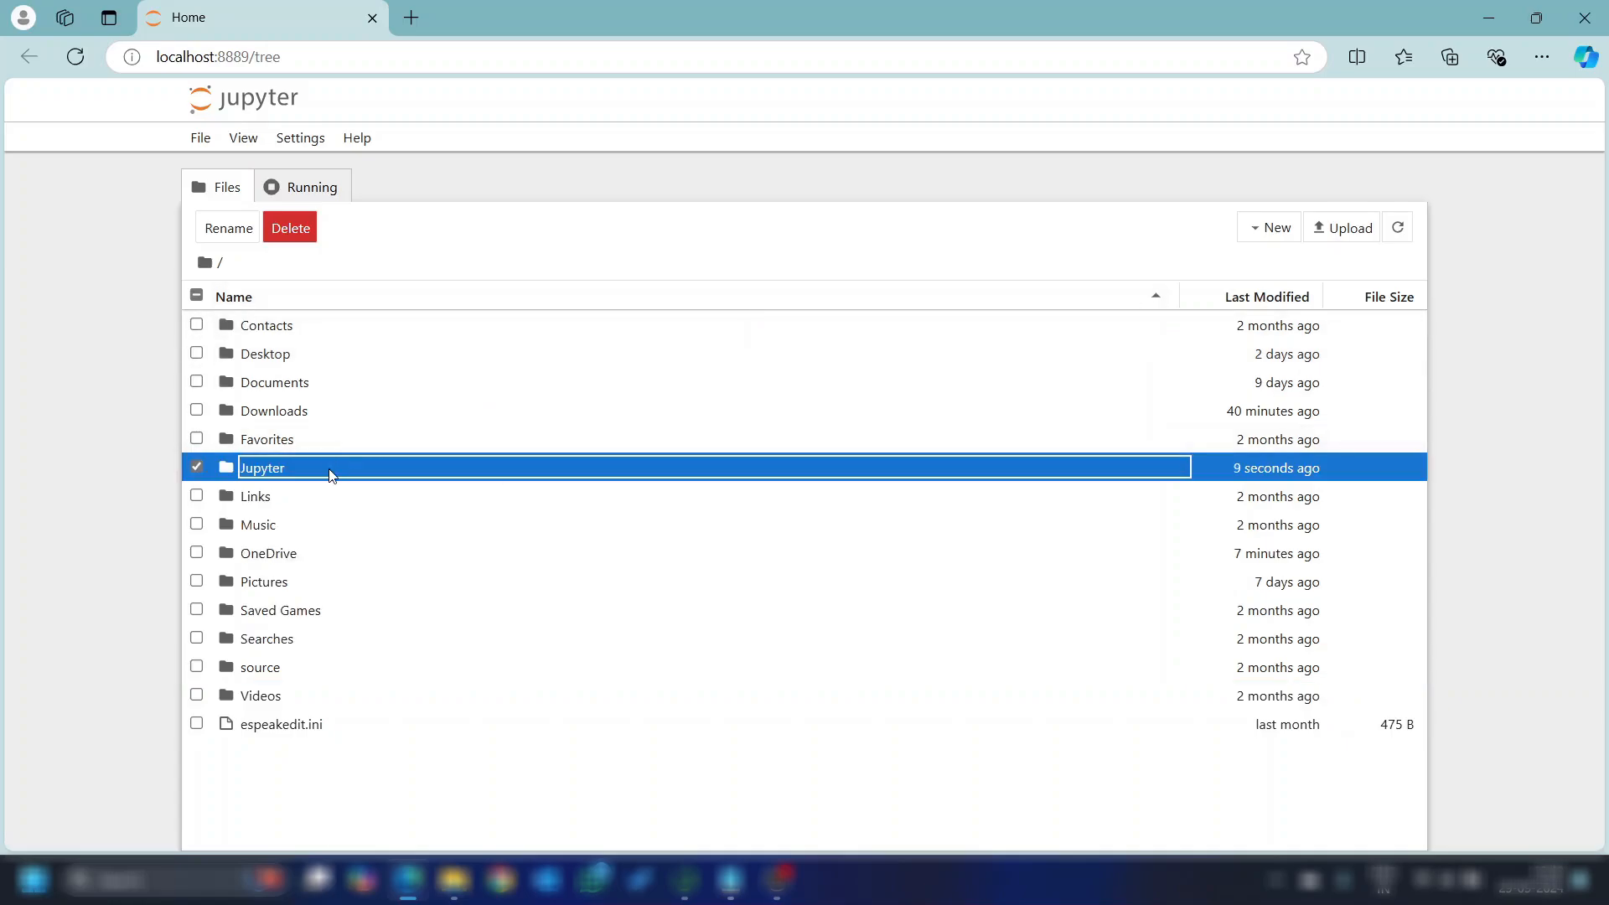
{"action": "left_click", "coordinate": [1268, 226]}
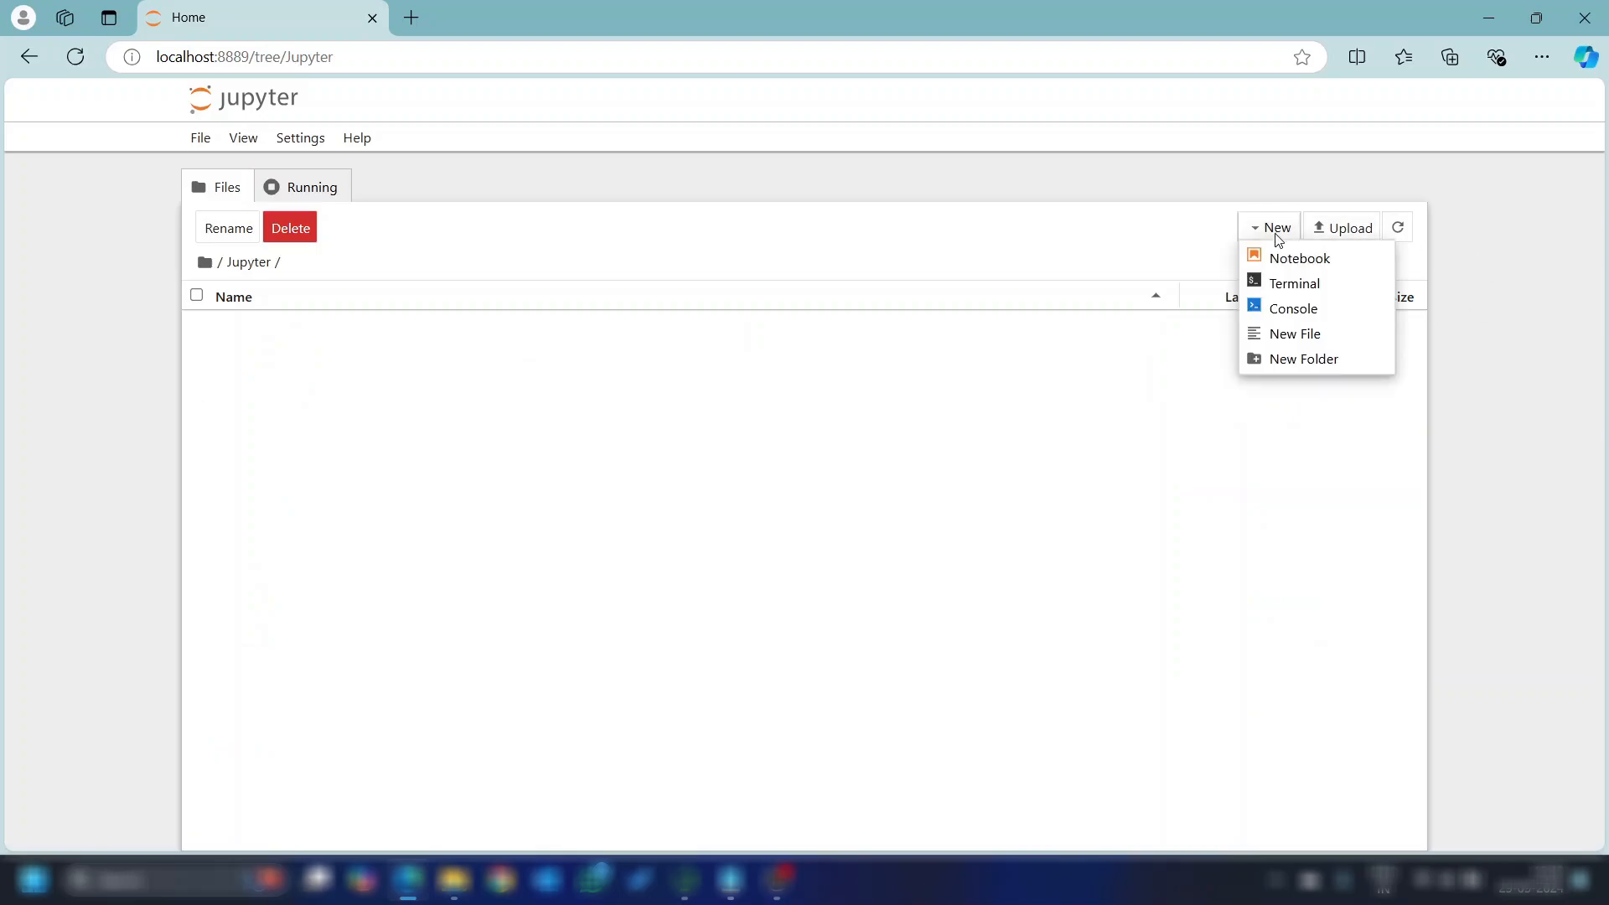
Create a new notebook in the Jupyter folder with the Python 3 (ipykernel) kernel
{"action": "left_click", "coordinate": [1299, 258]}
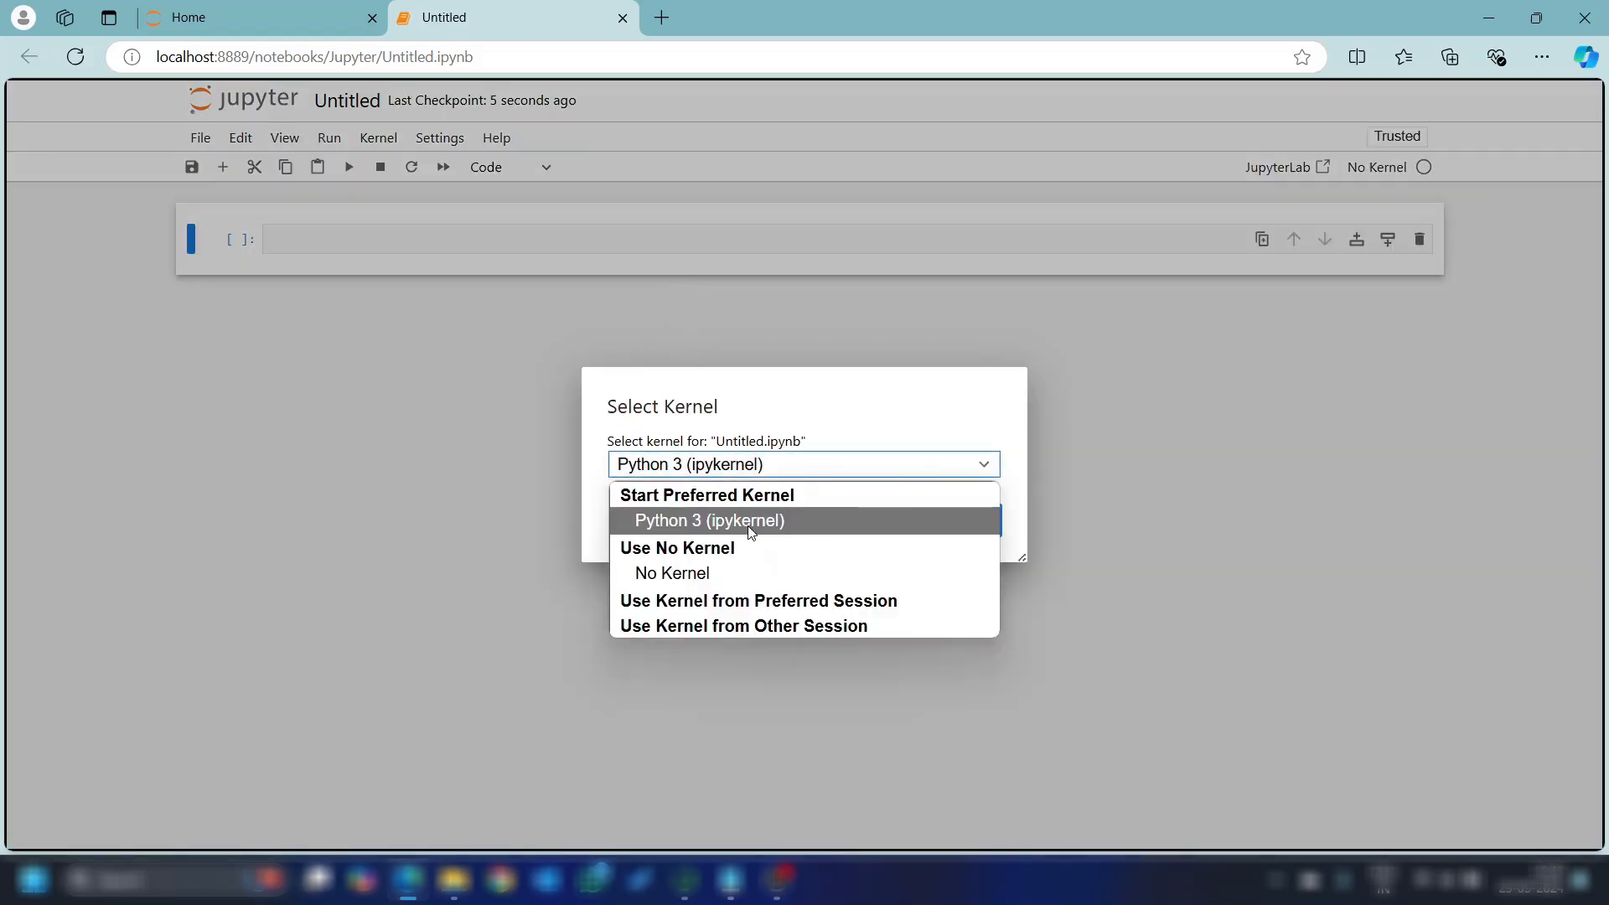
{"action": "left_click", "coordinate": [709, 519]}
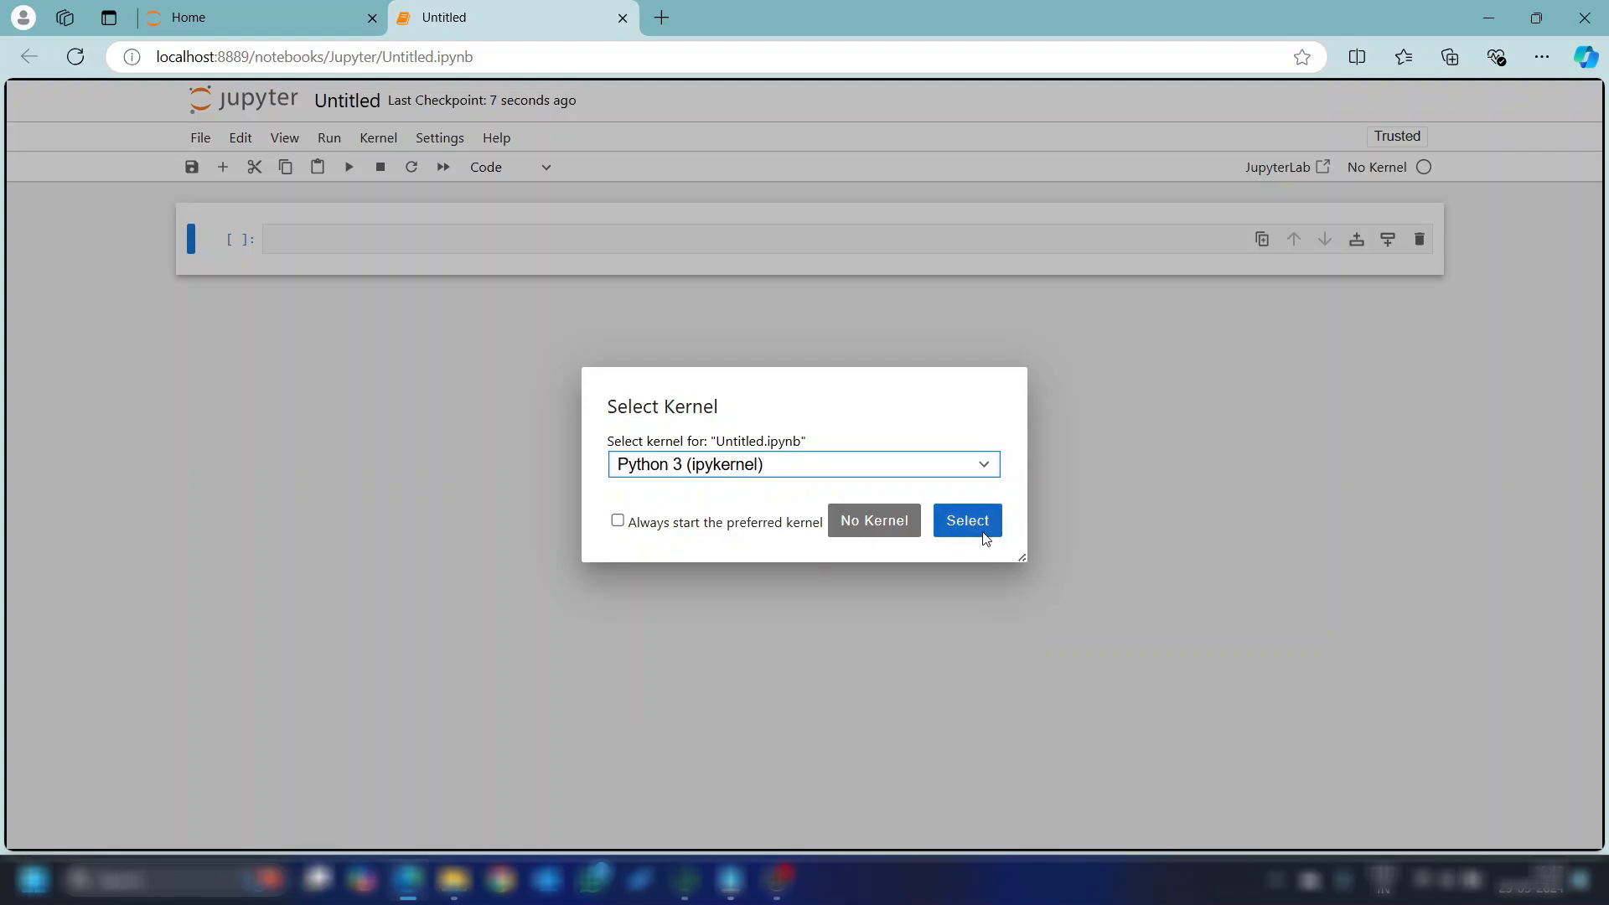
{"action": "mouse_move", "coordinate": [980, 536]}
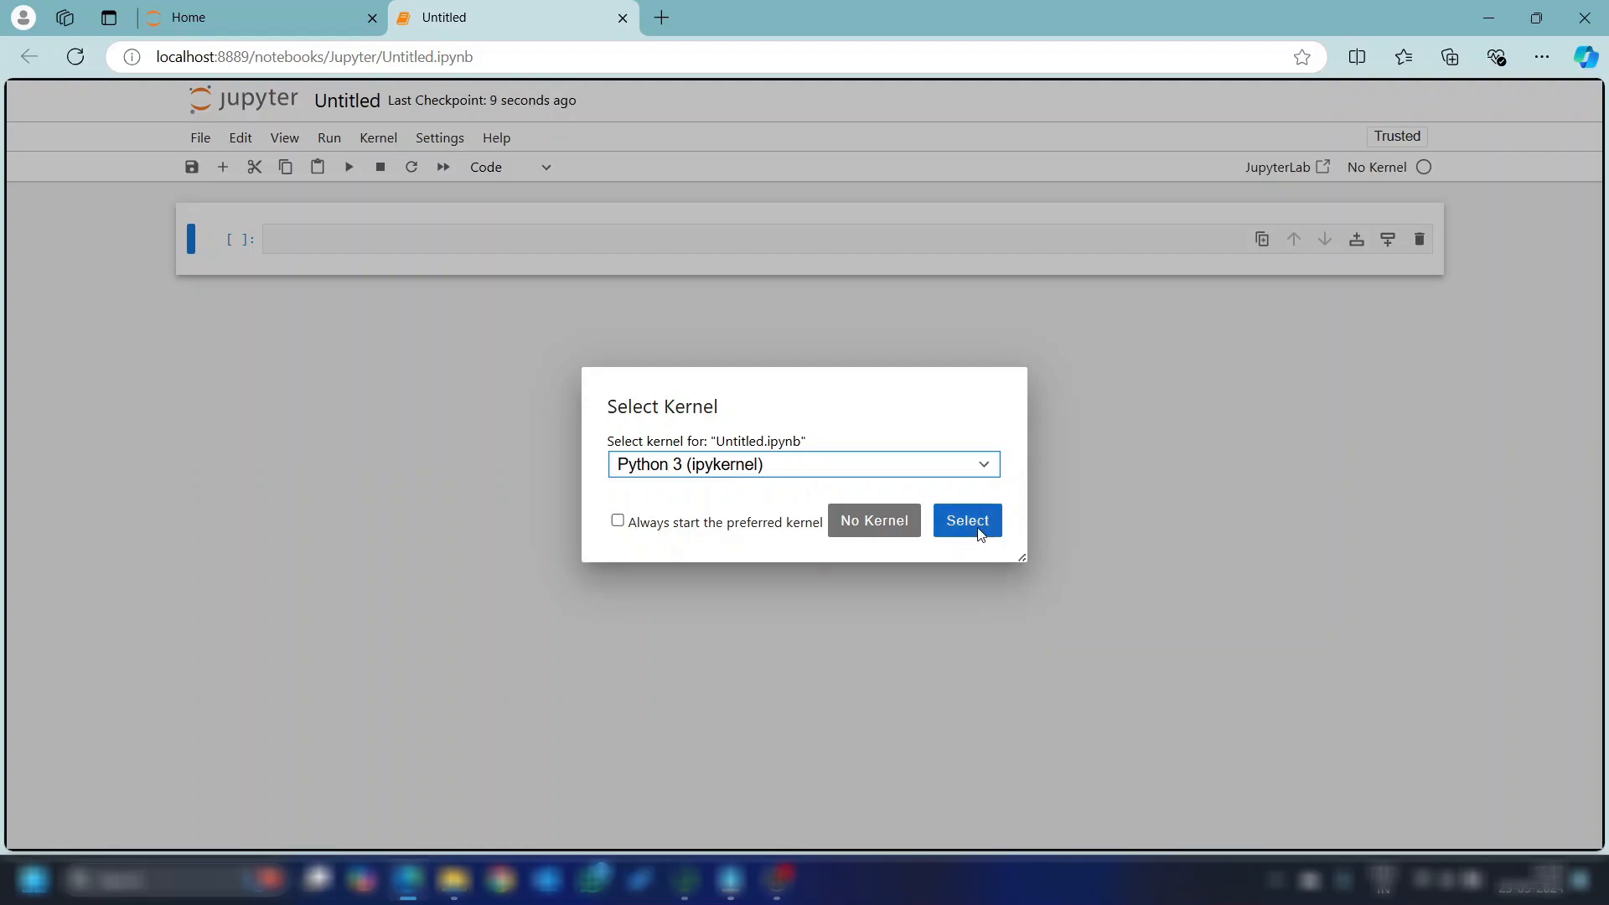
{"action": "left_click", "coordinate": [965, 520]}
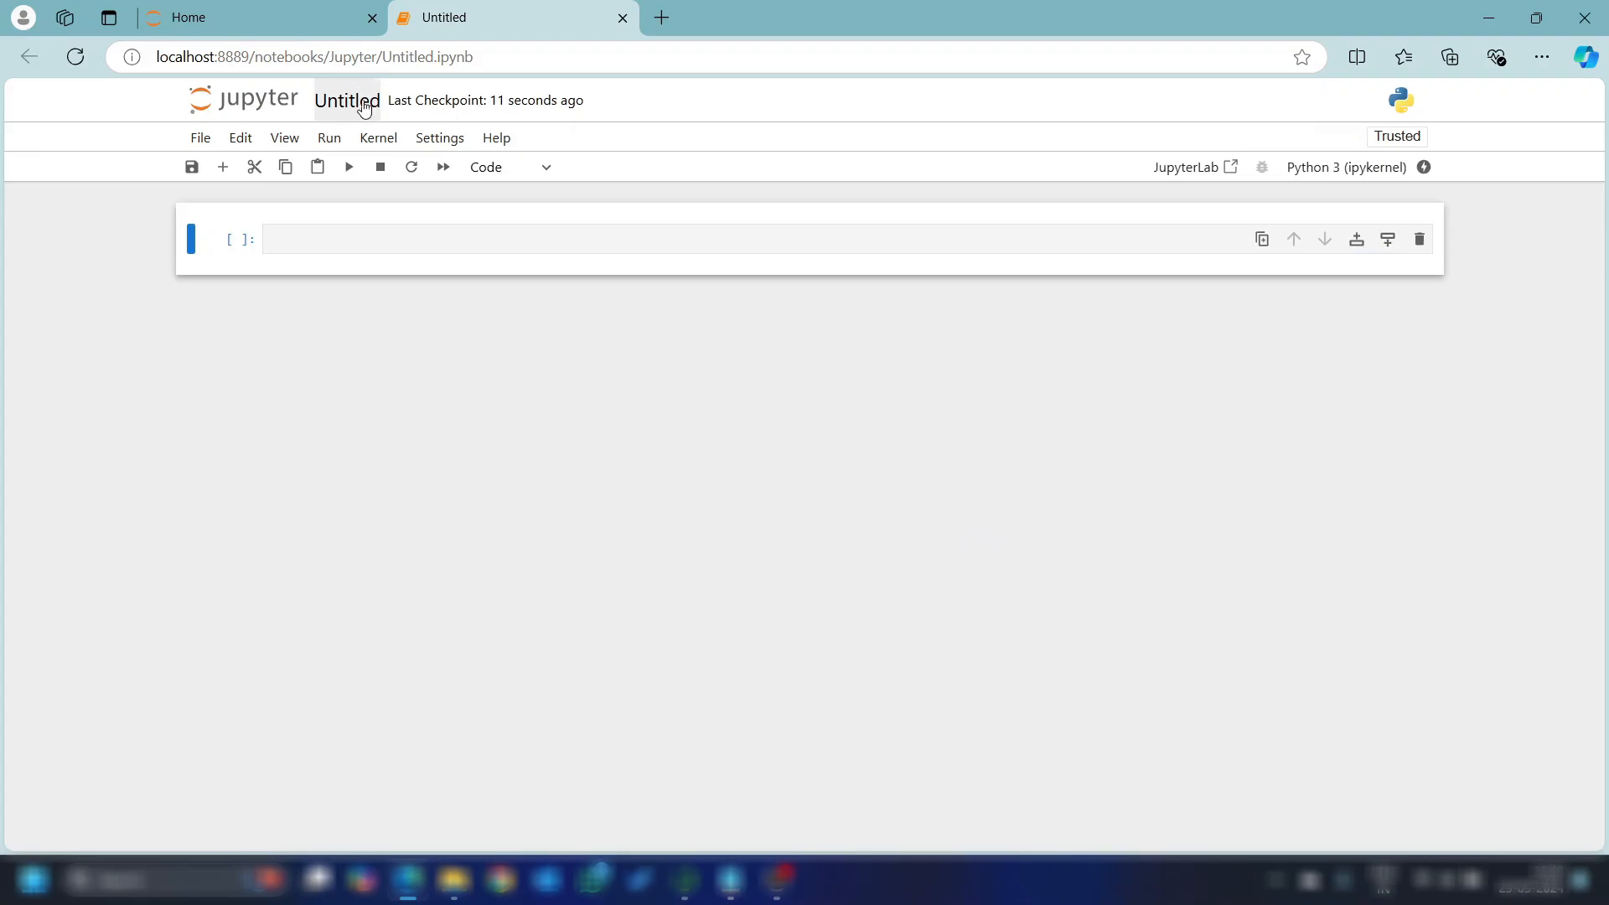
Rename the untitled notebook to Firstprogram.ipynb
{"action": "left_click", "coordinate": [347, 99]}
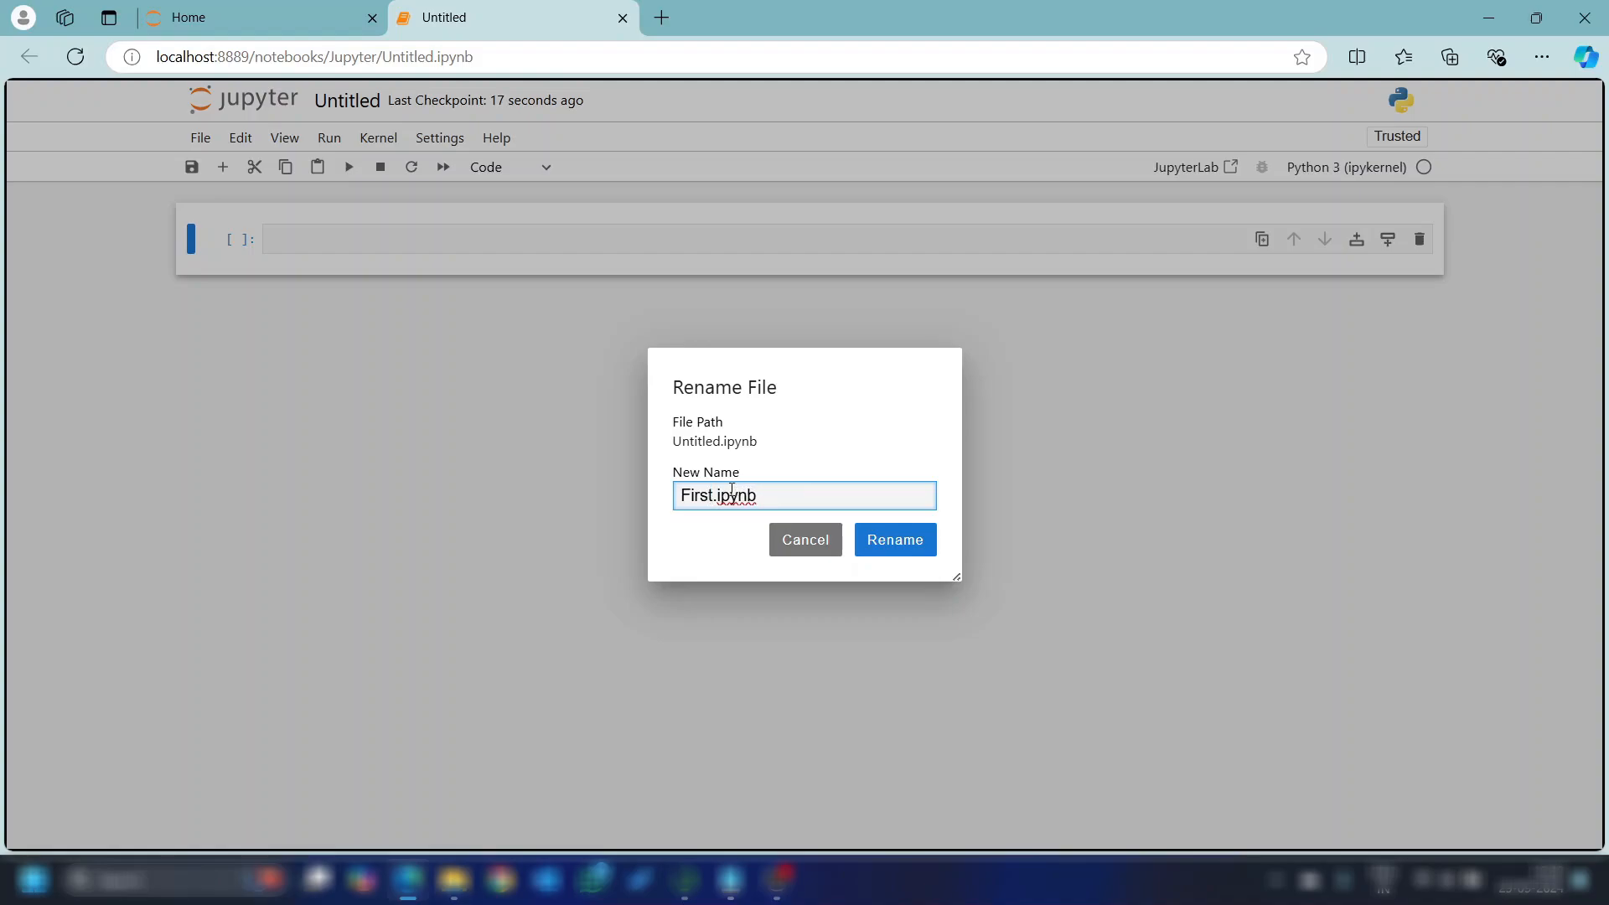
{"action": "type", "text": "p"}
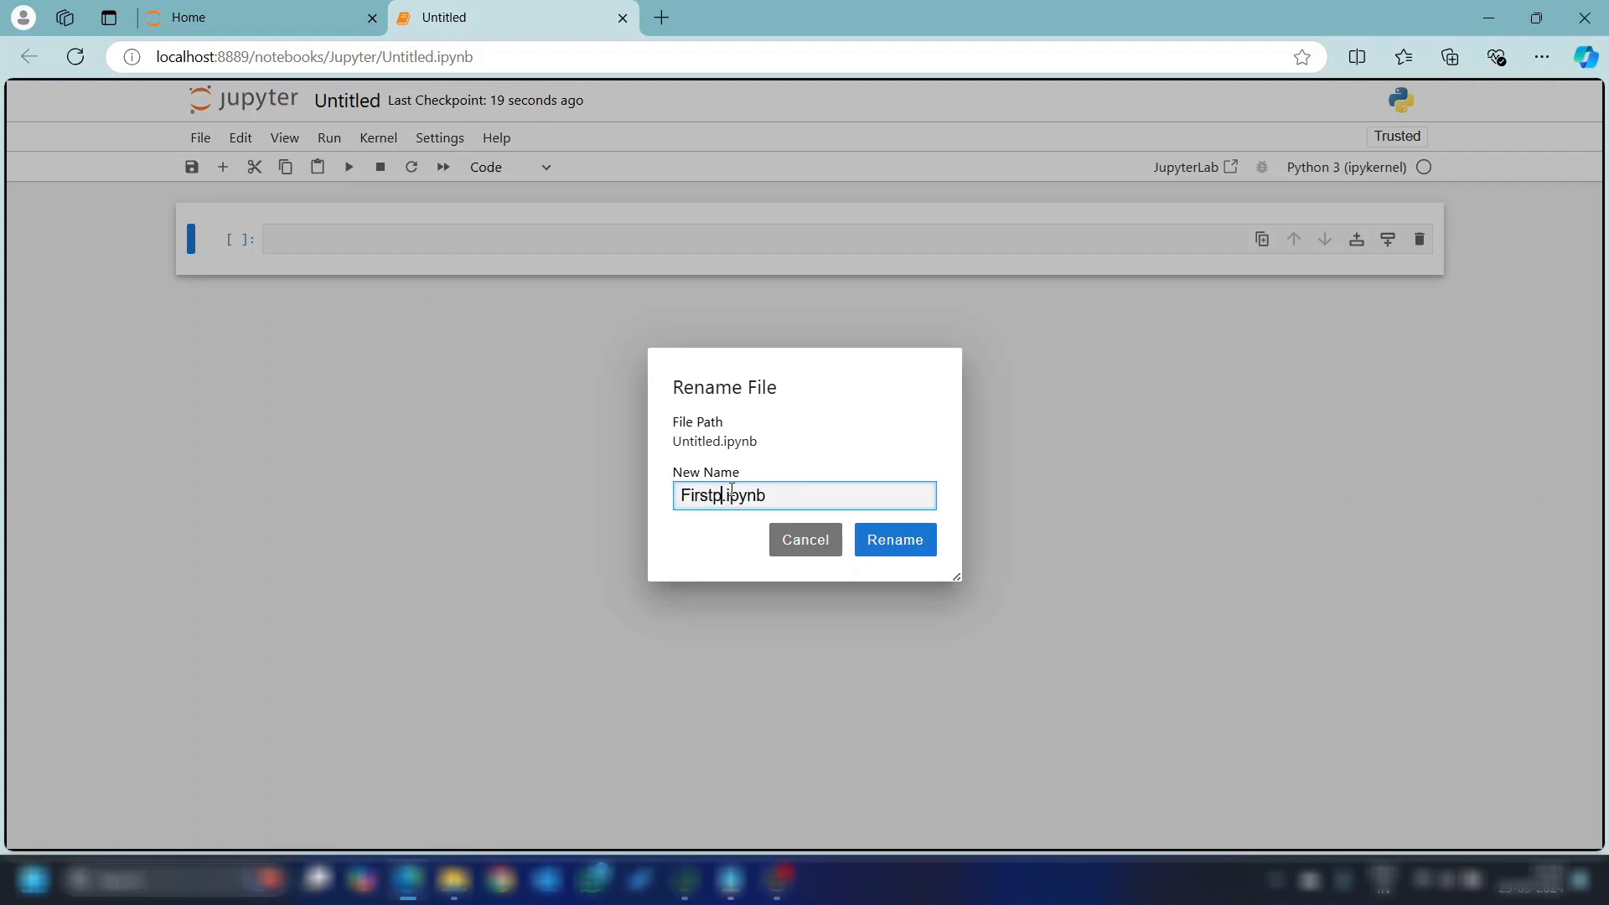
{"action": "type", "text": "rogram"}
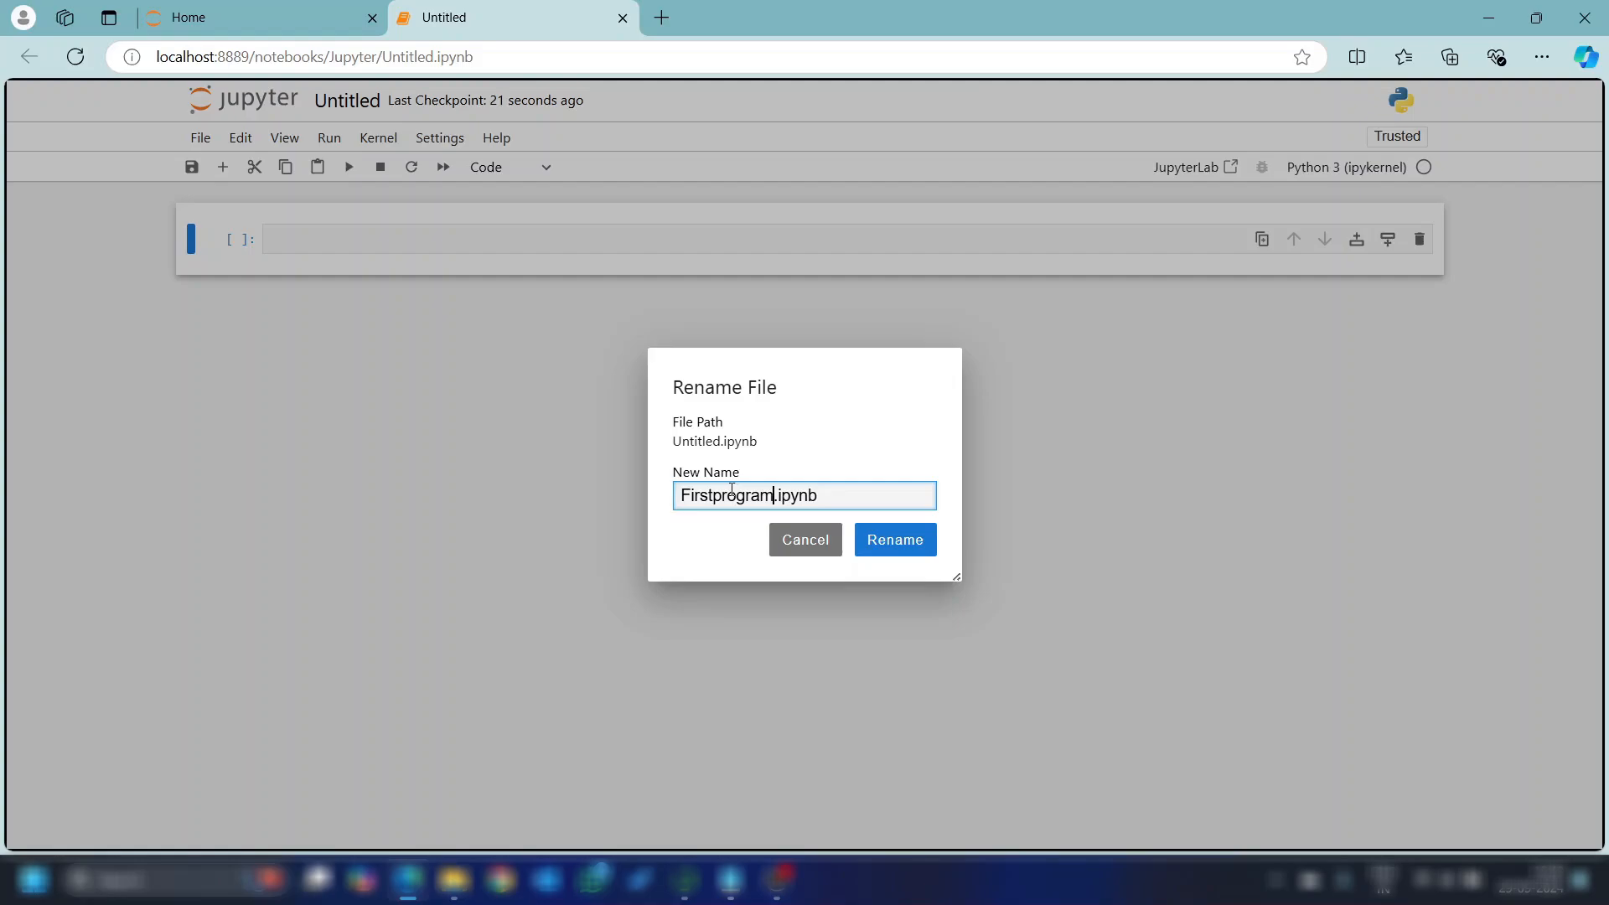
{"action": "left_click", "coordinate": [893, 538]}
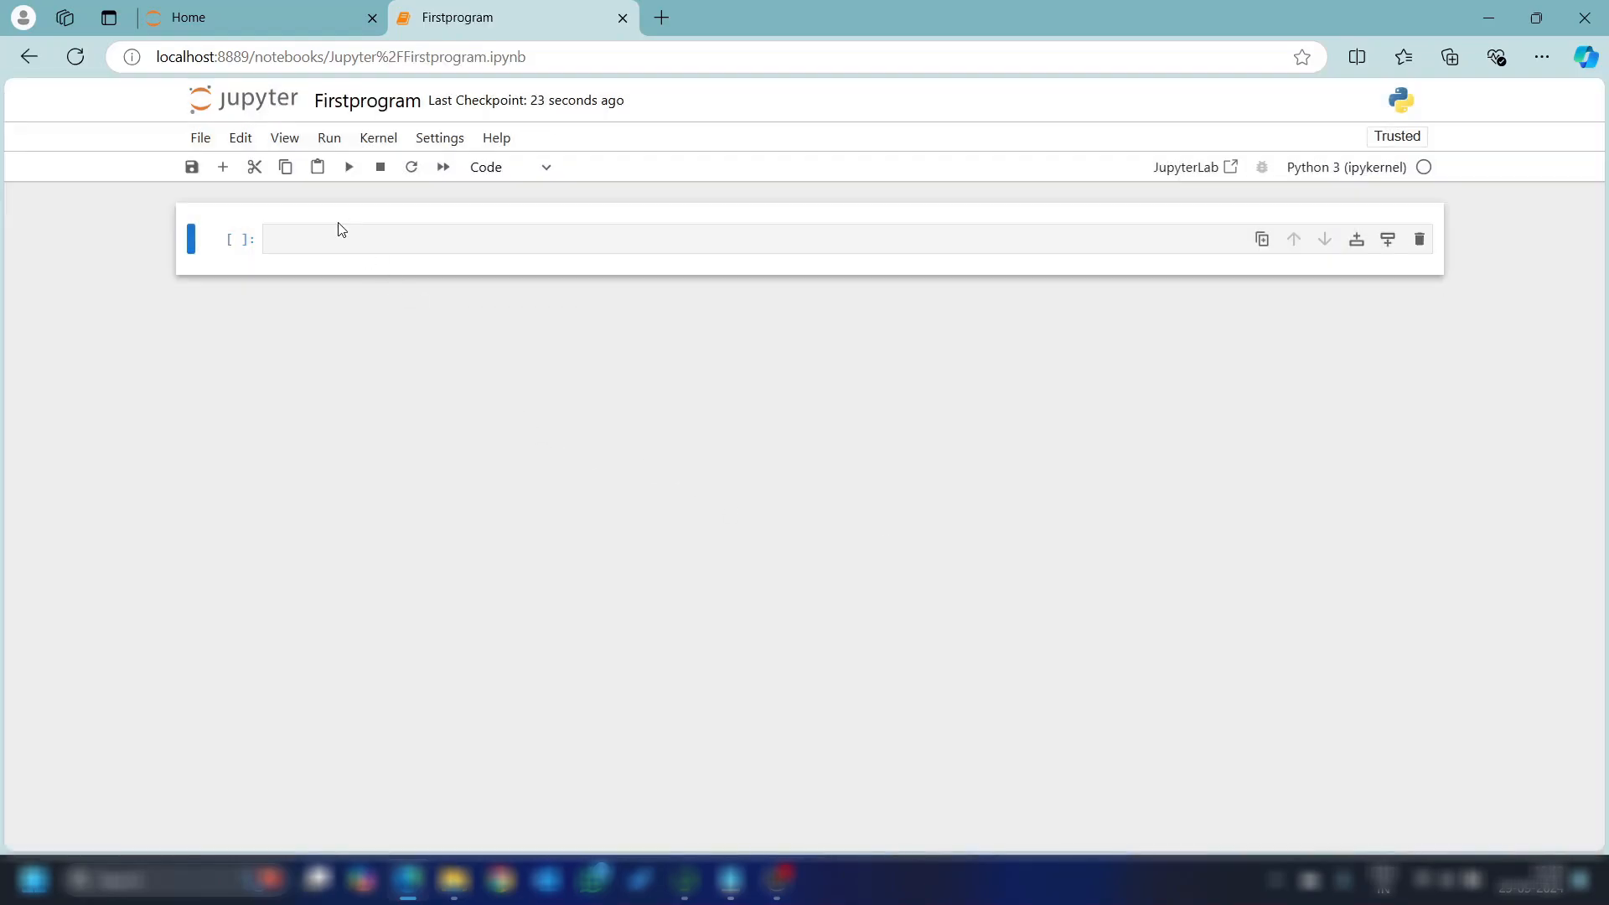
Enter print("Hello World") in the first cell and run it to show Hello World below
{"action": "type", "text": "pri"}
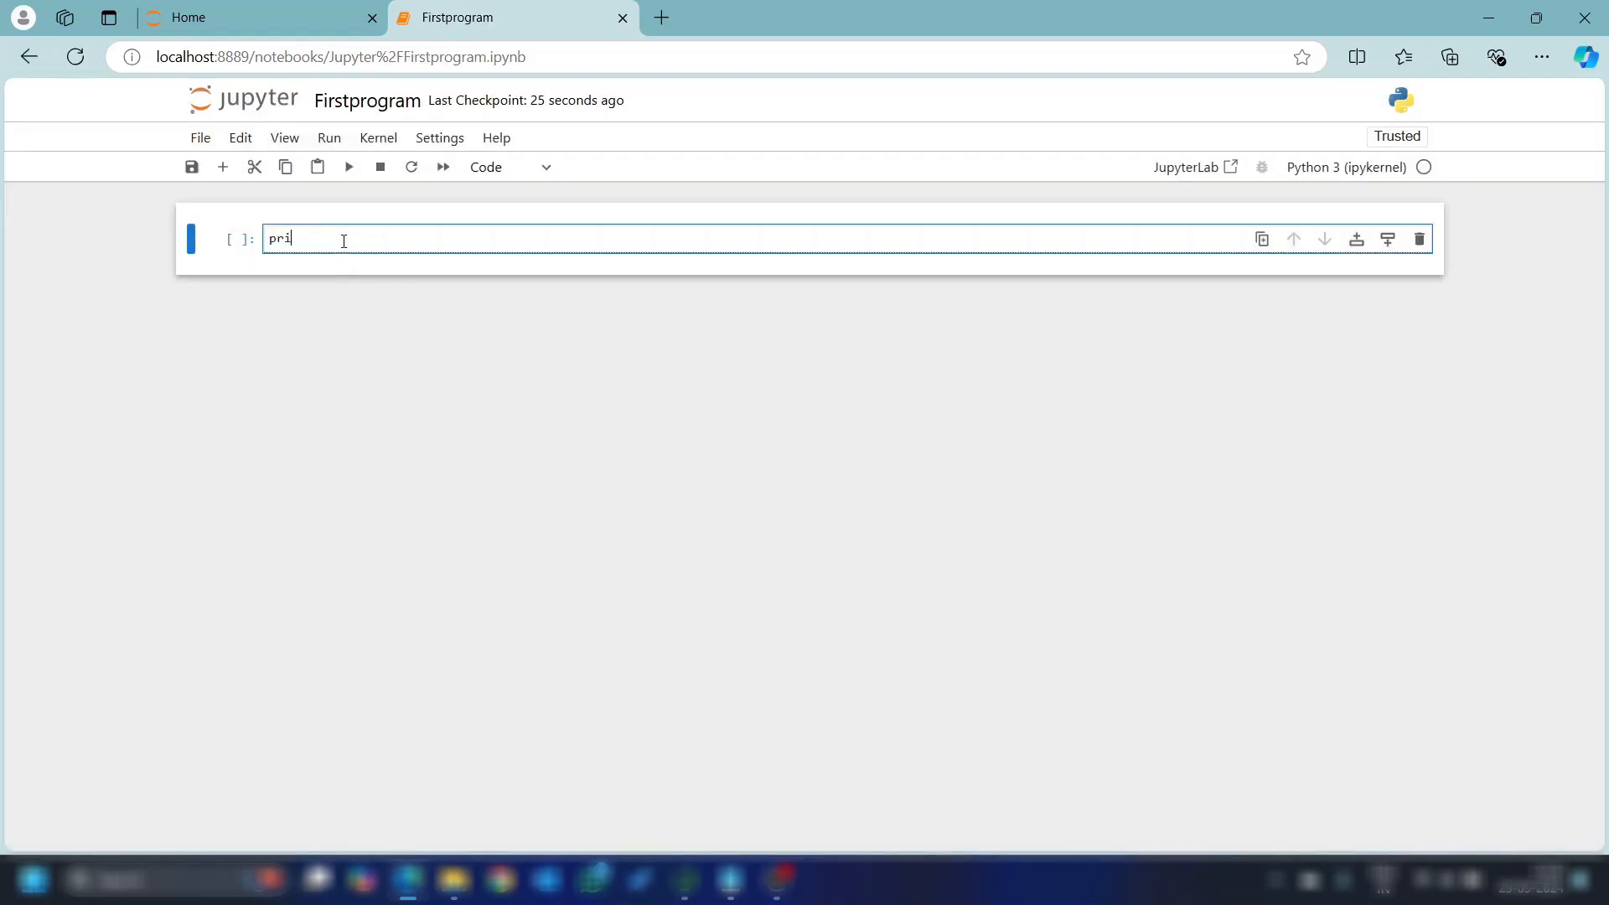
{"action": "type", "text": "nt("}
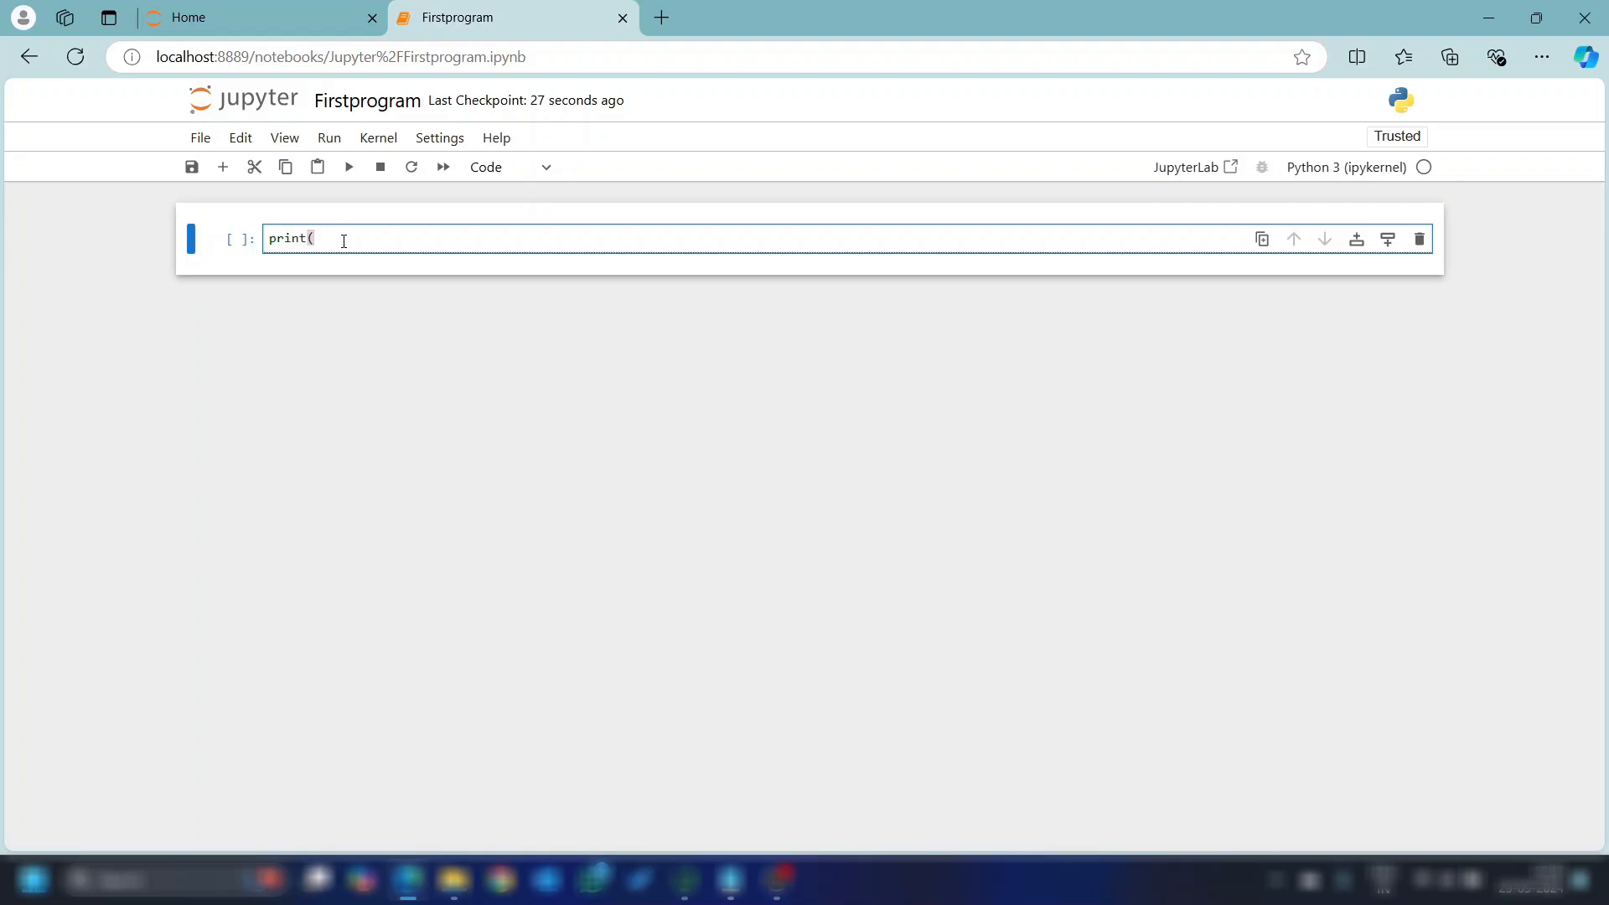
{"action": "type", "text": "\""}
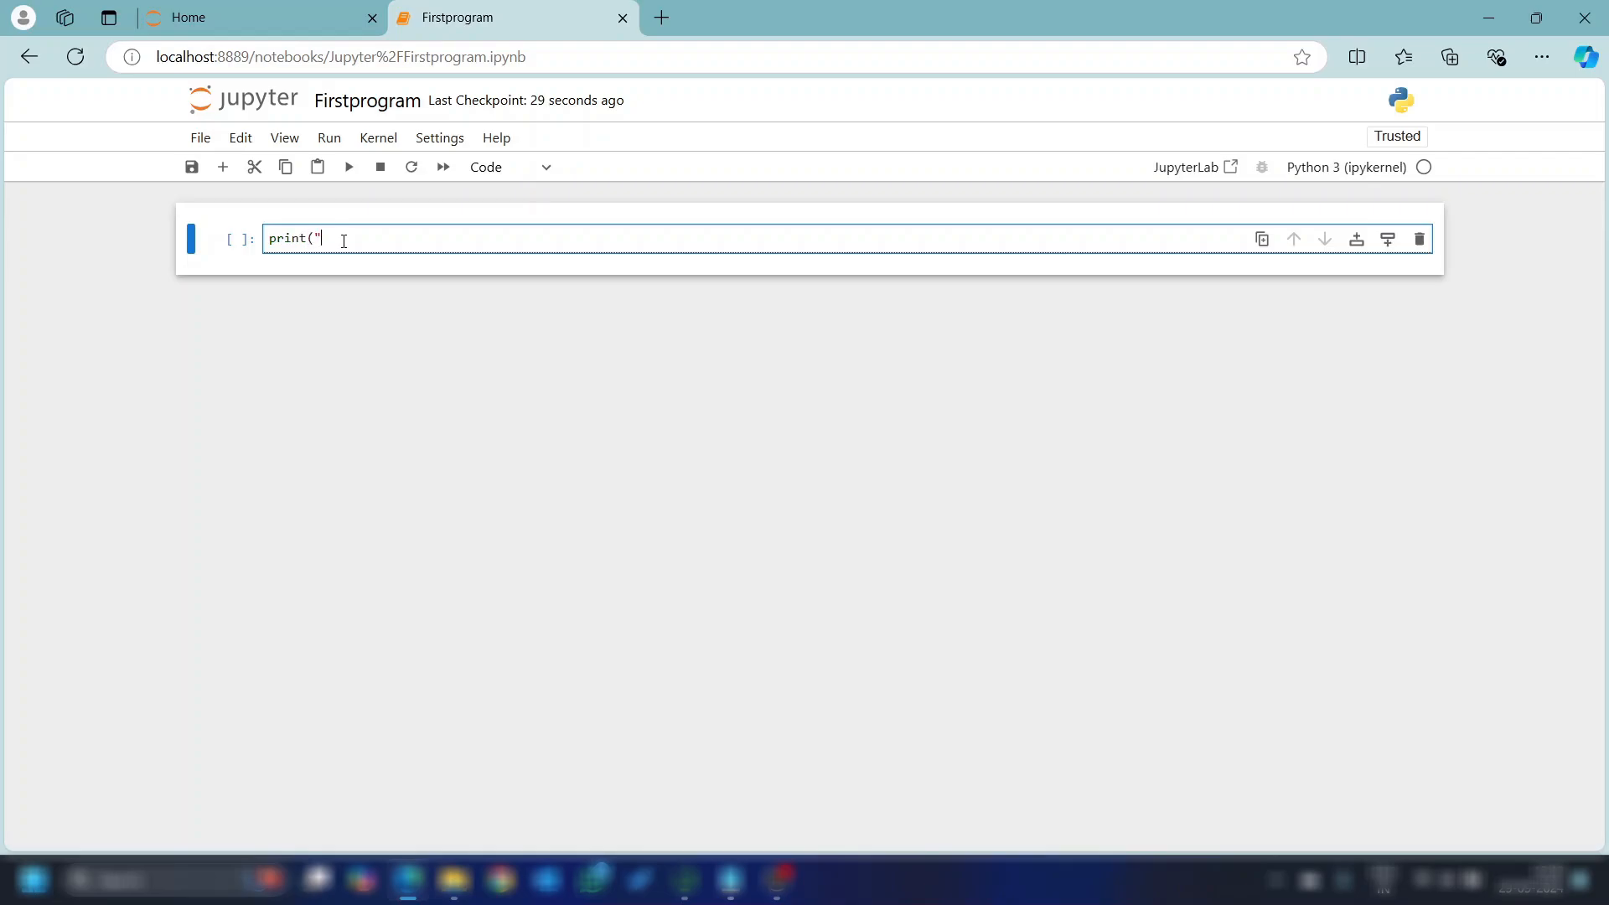
{"action": "type", "text": "Hello"}
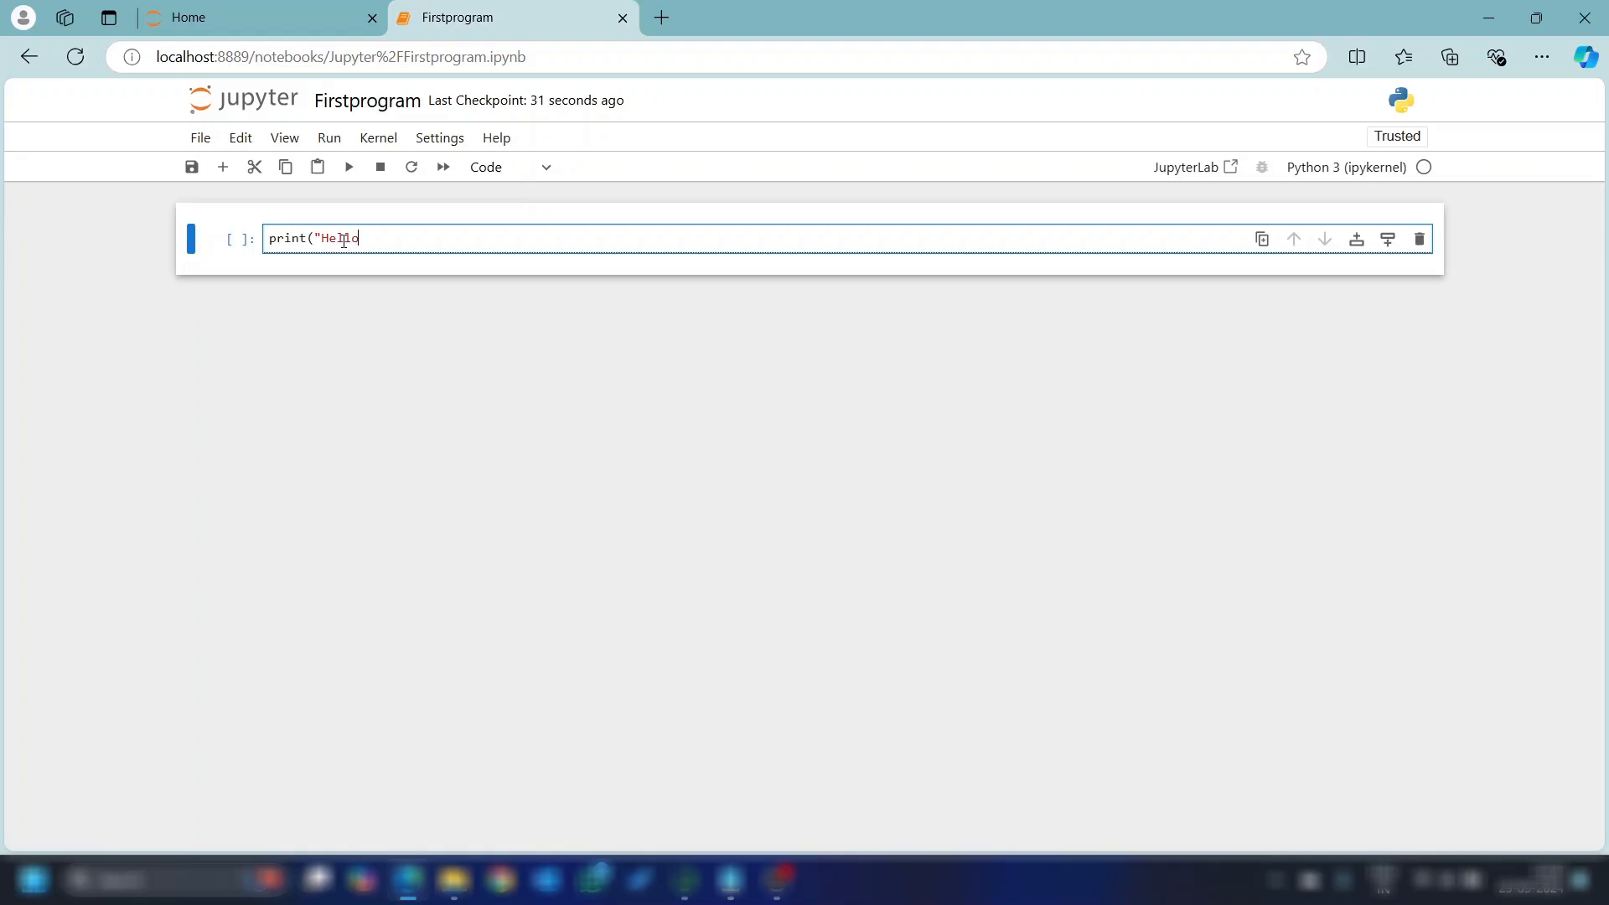
{"action": "type", "text": "Wor"}
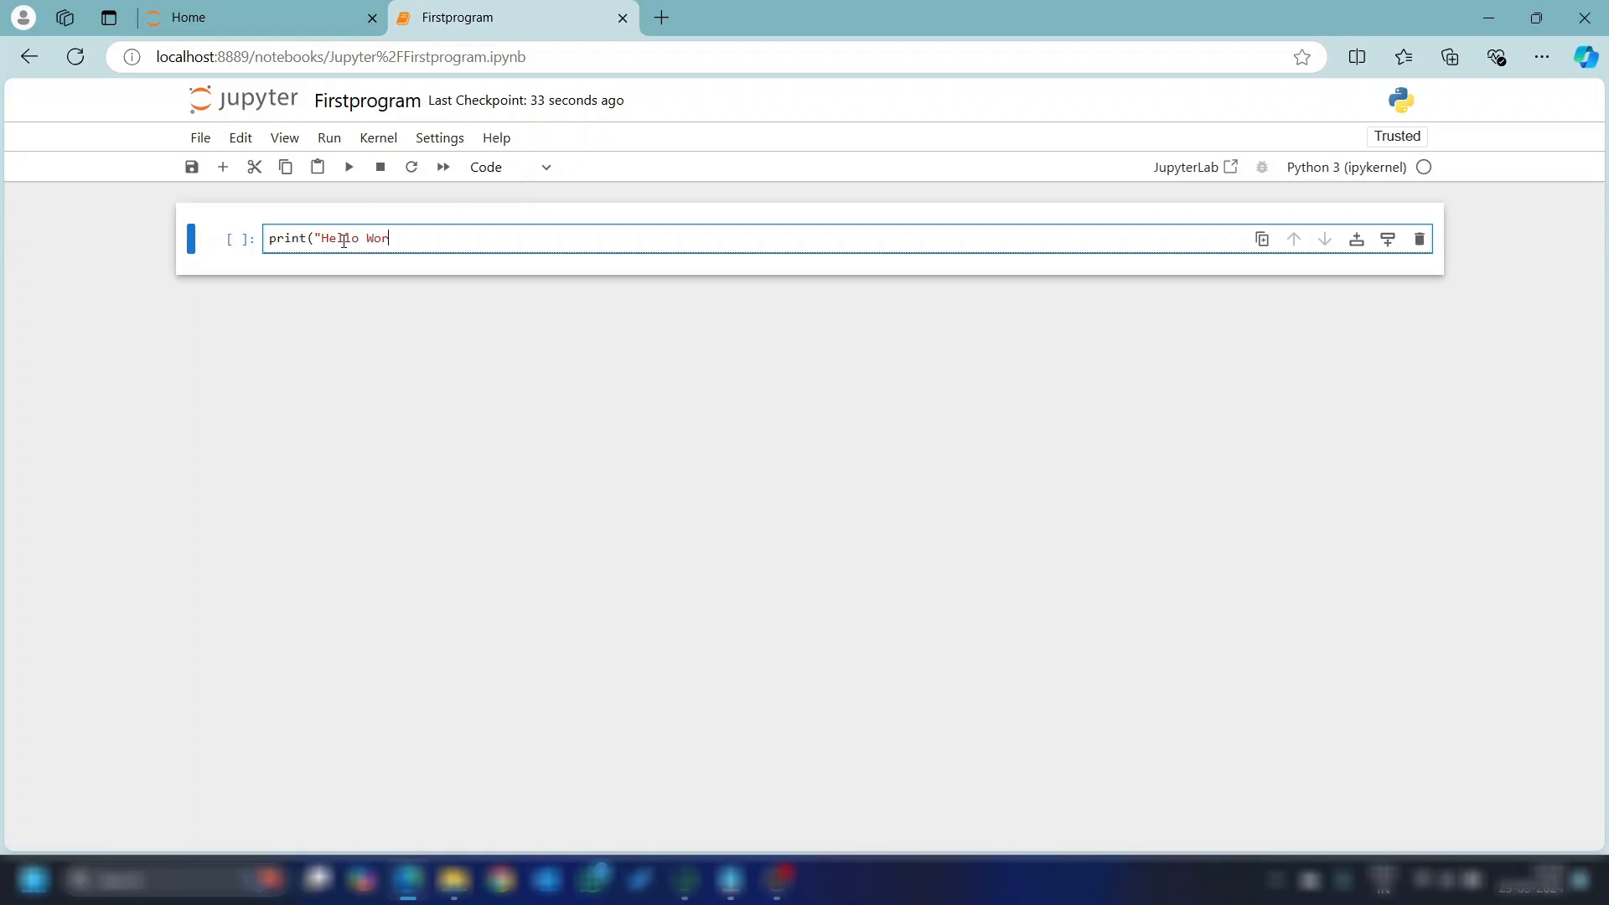
{"action": "type", "text": "ld\""}
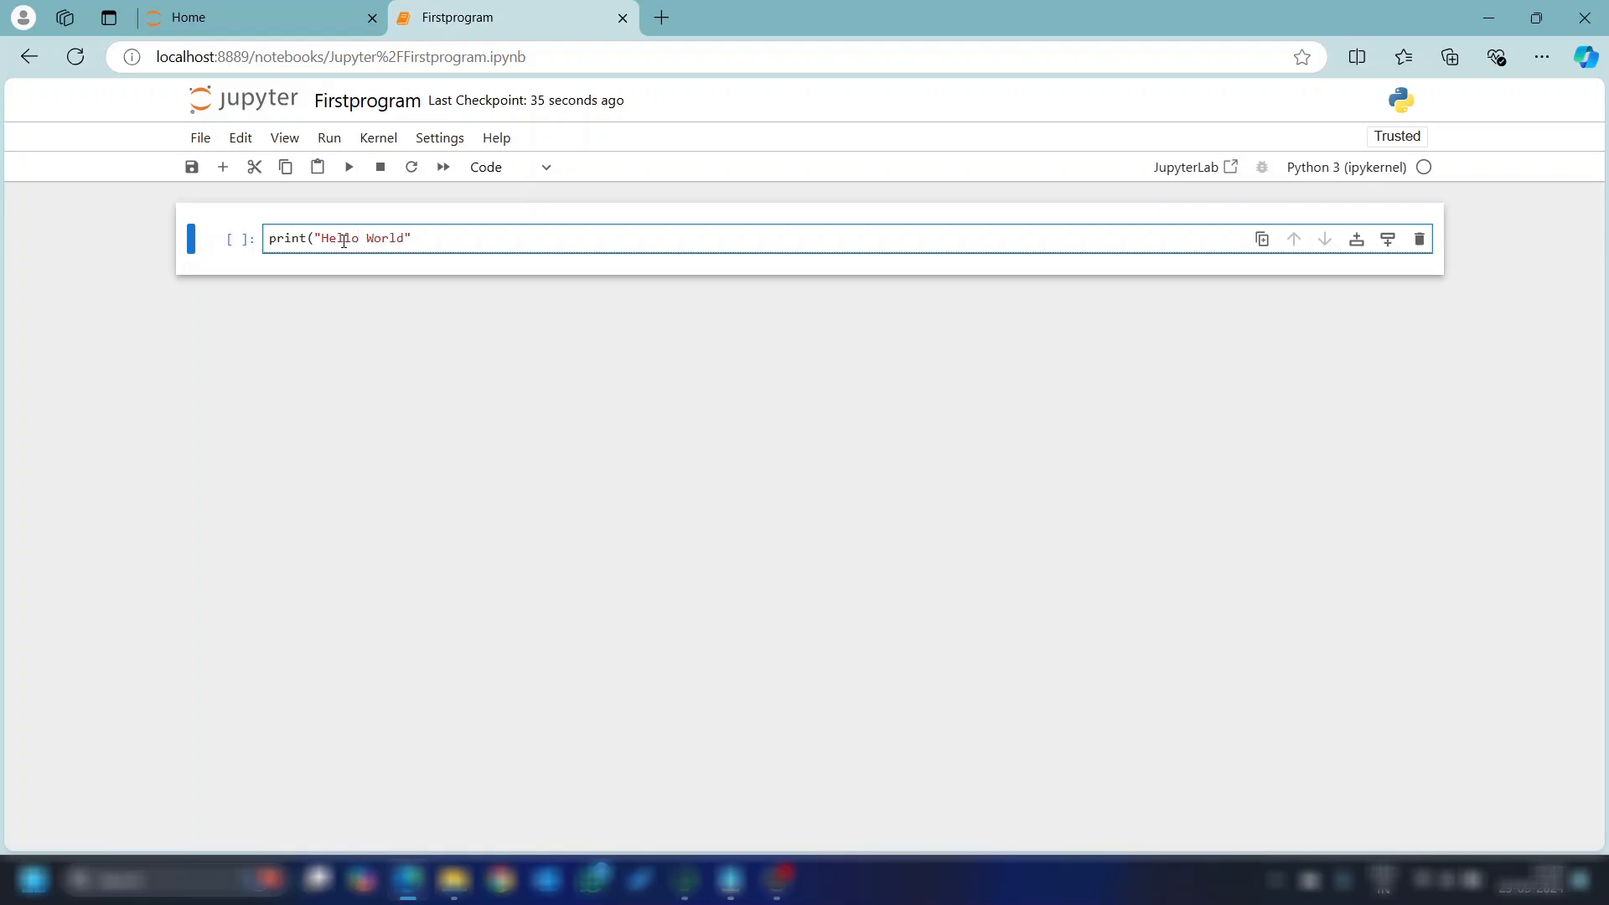
{"action": "type", "text": ")"}
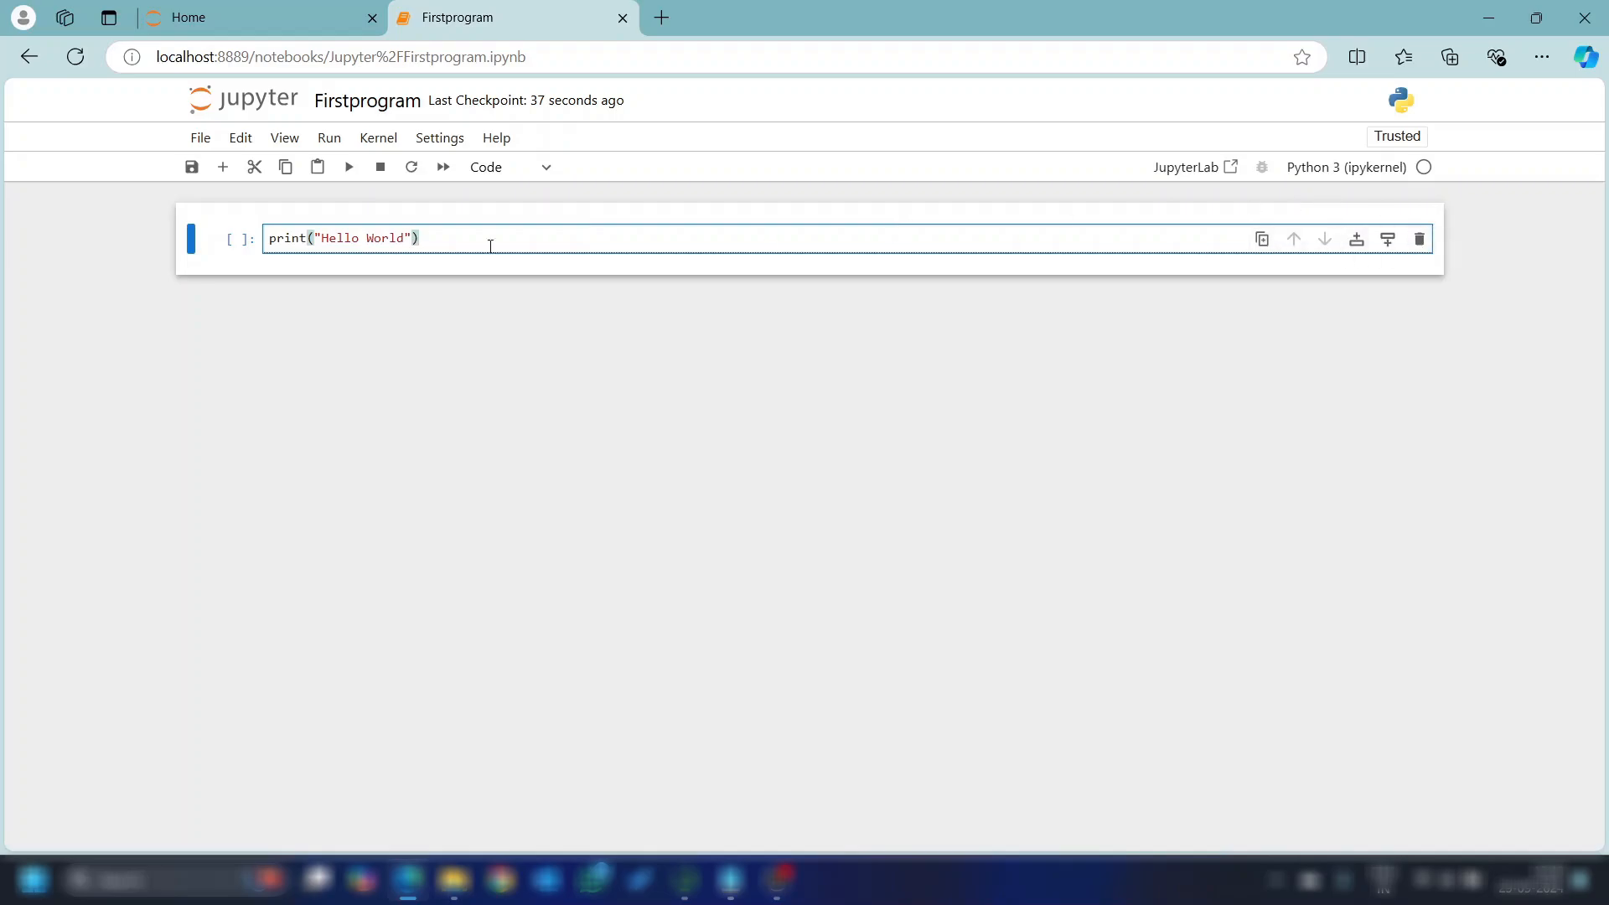
{"action": "left_click", "coordinate": [349, 166]}
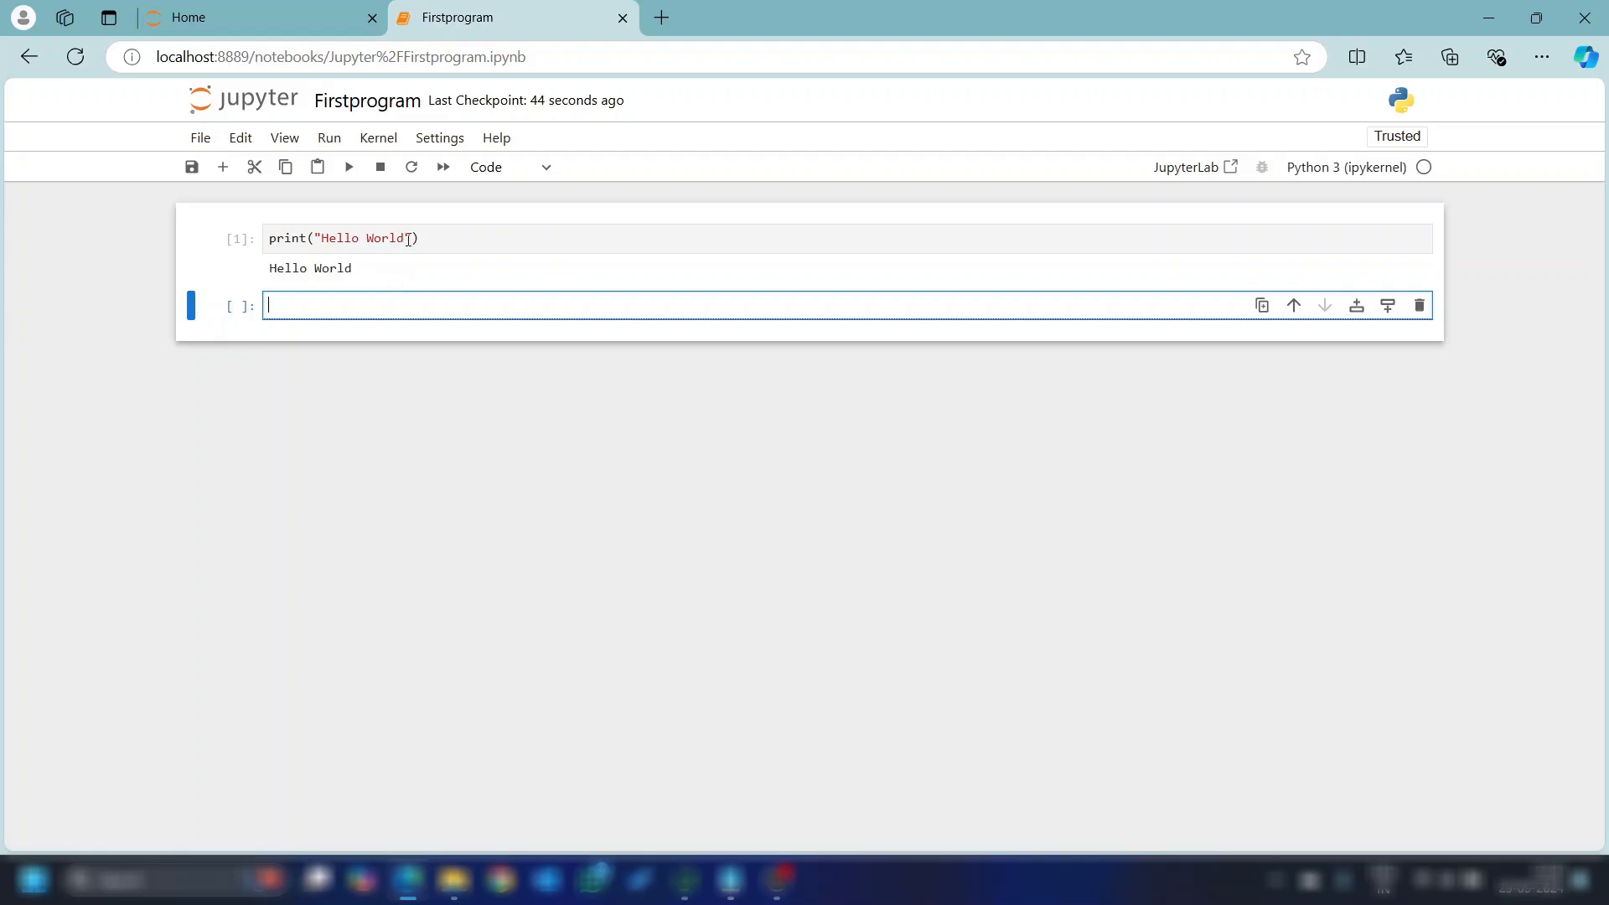
Save the Firstprogram notebook via File > Save Notebook after a glance at the View menu
{"action": "left_click", "coordinate": [199, 137]}
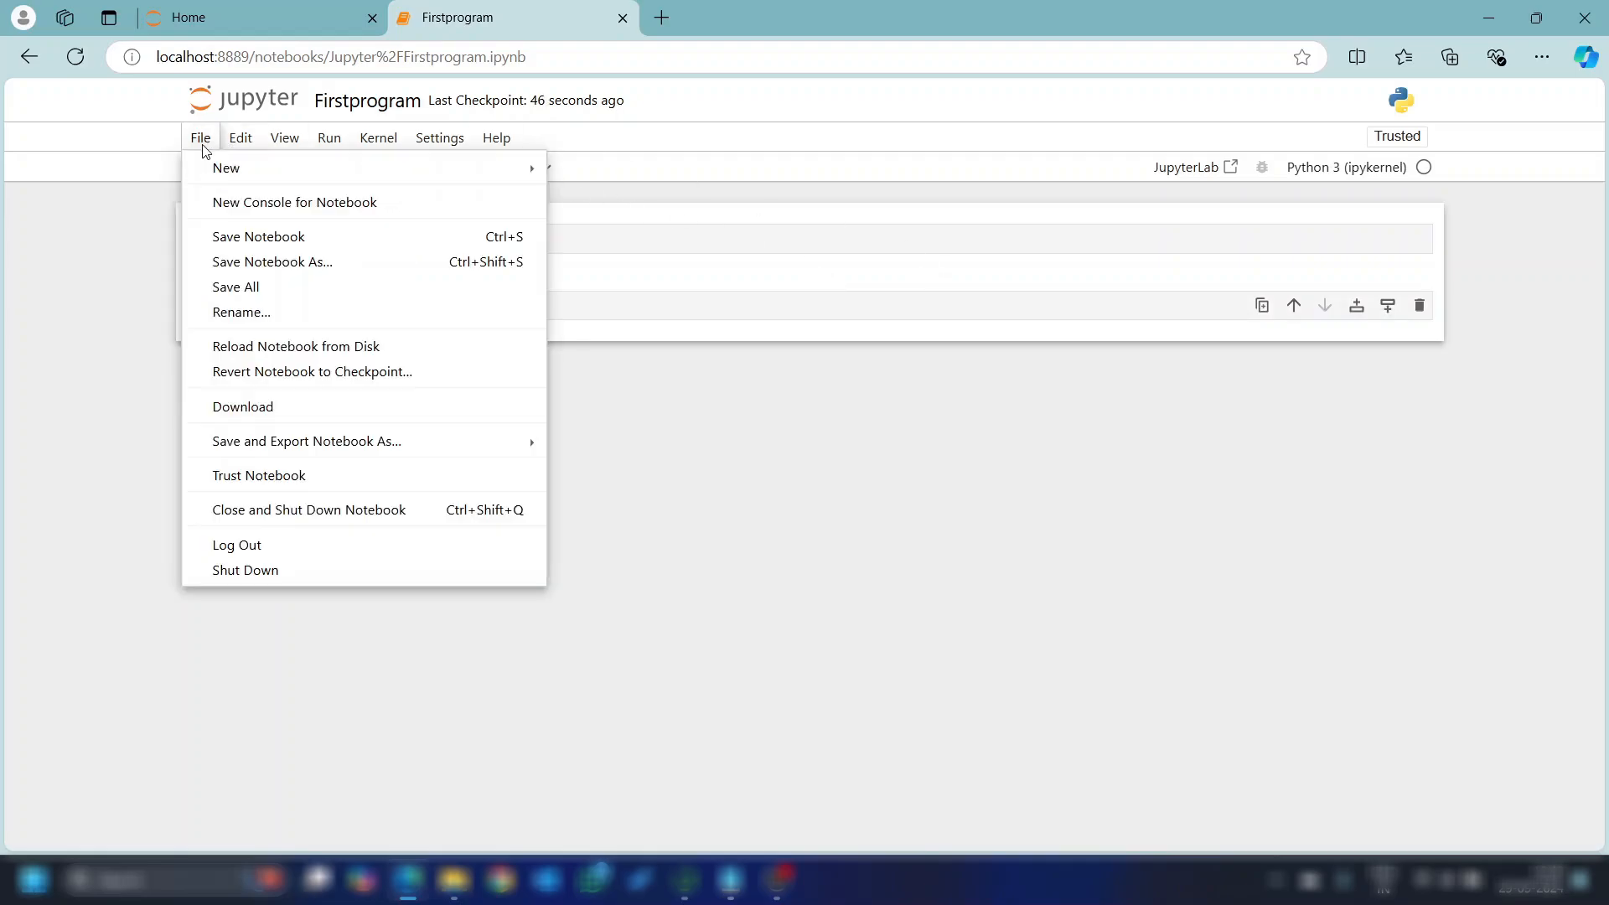
{"action": "left_click", "coordinate": [285, 137]}
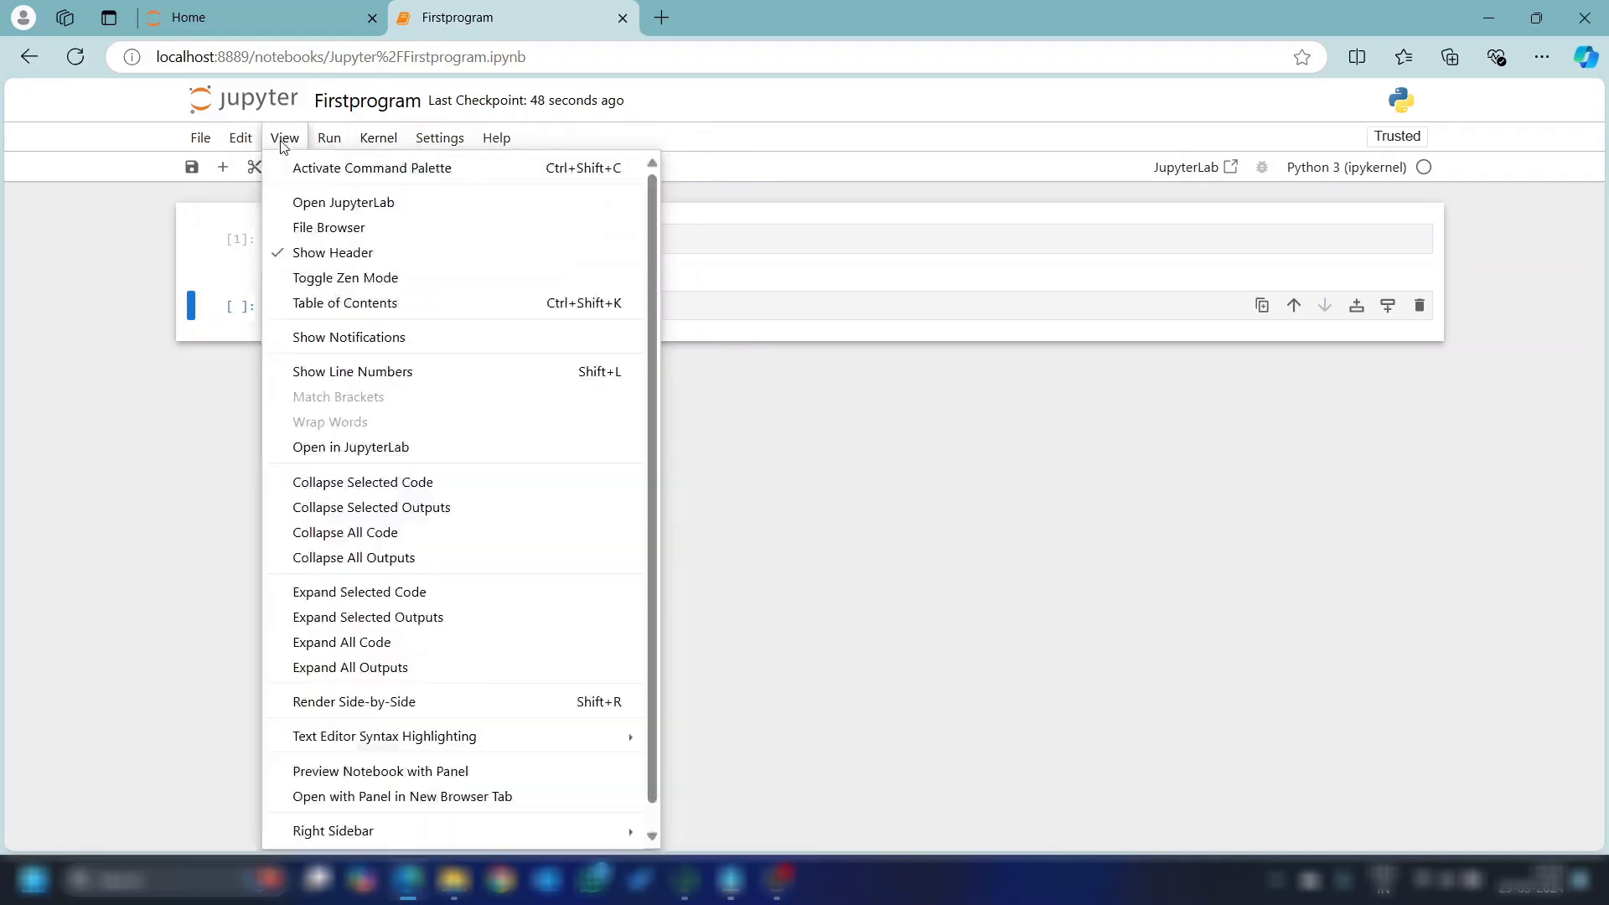
{"action": "left_click", "coordinate": [200, 137]}
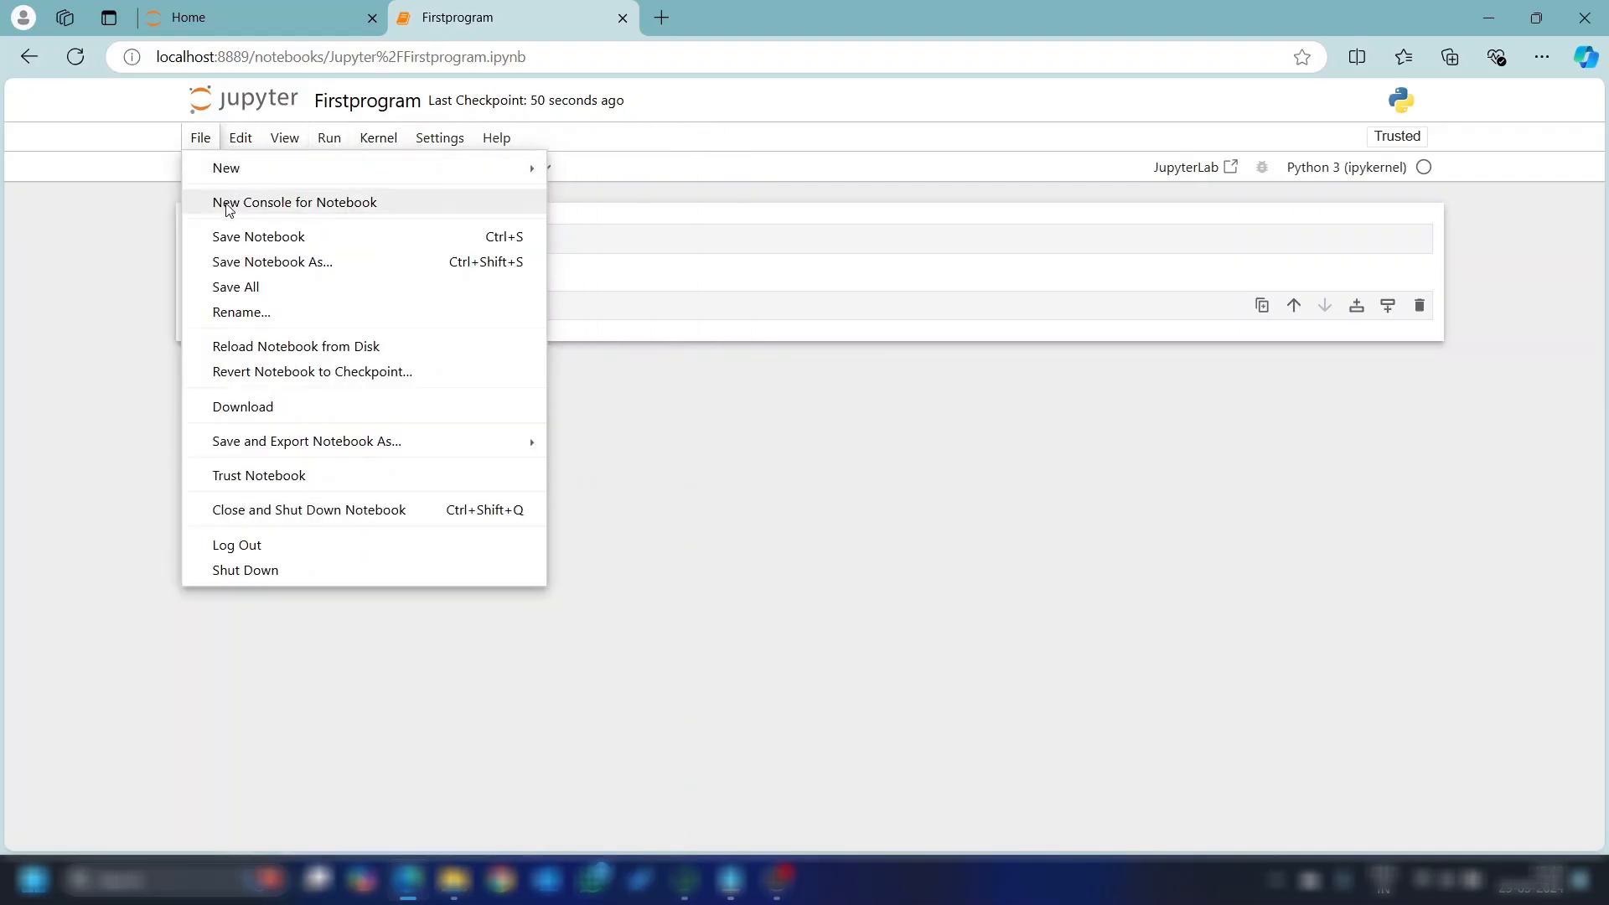
{"action": "mouse_move", "coordinate": [236, 240]}
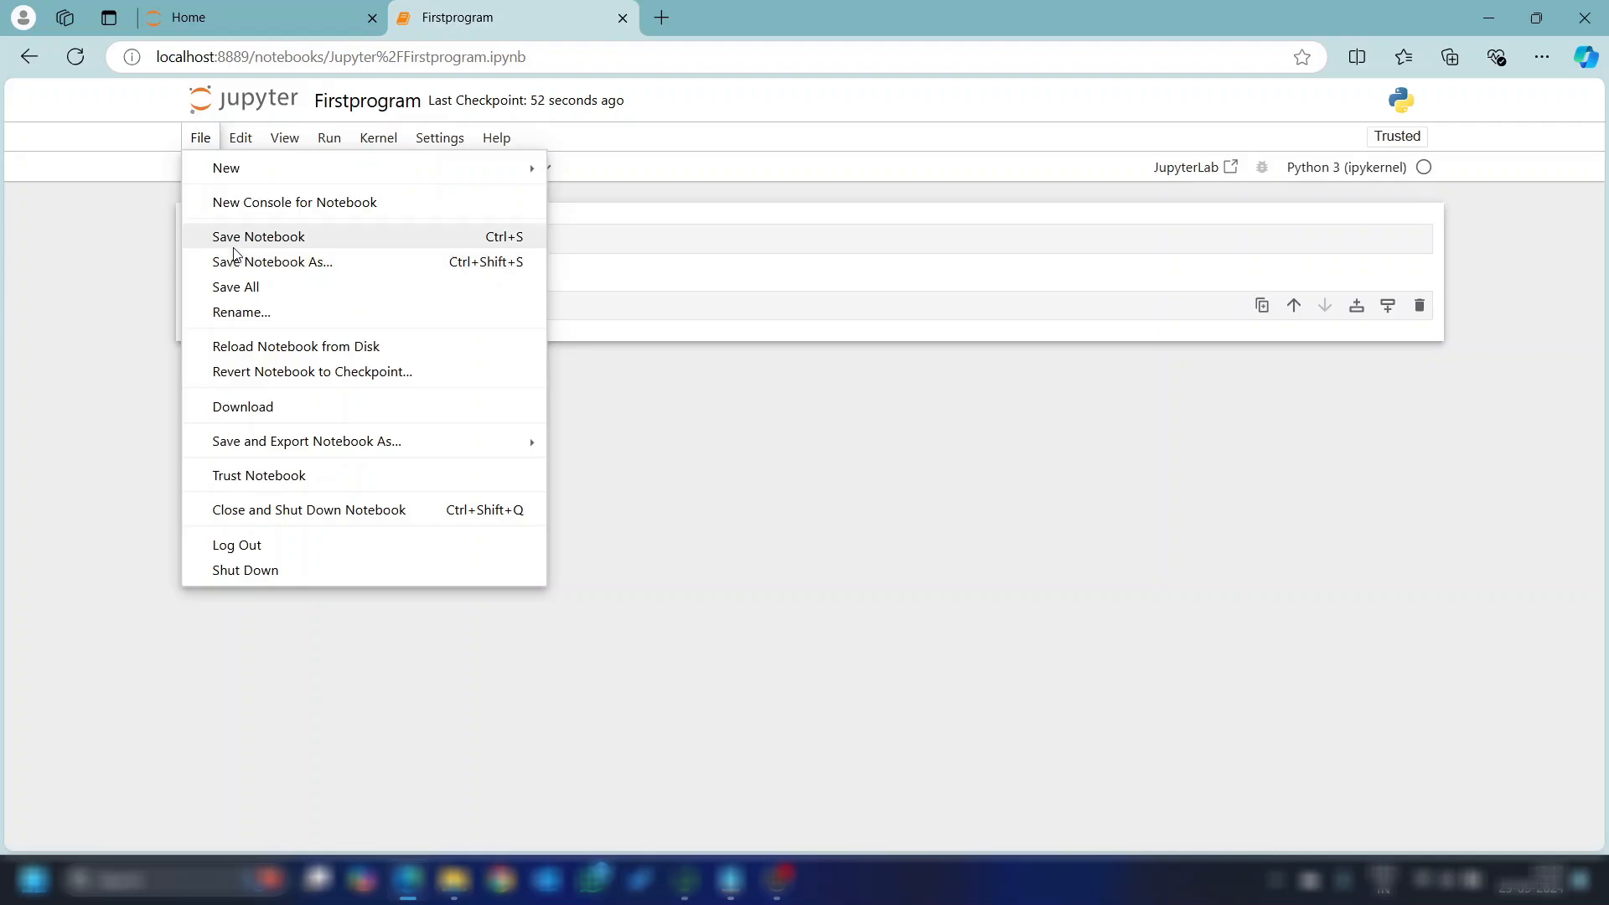
{"action": "left_click", "coordinate": [258, 236]}
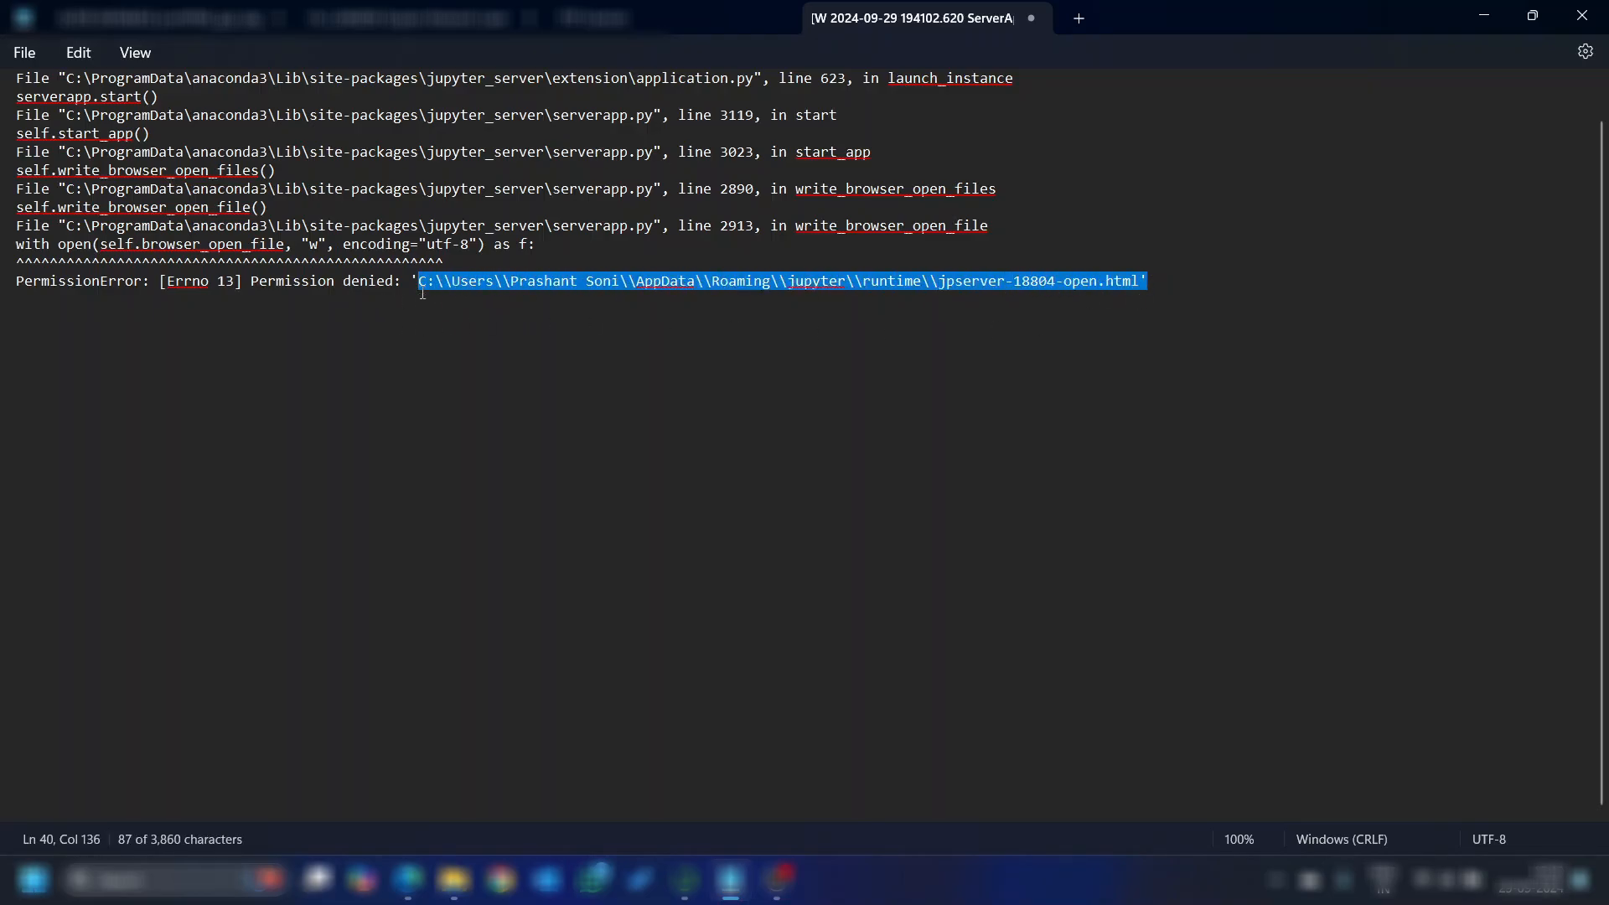
Enter the AppData\Roaming\jupyter path from the error in Run and open it in Explorer
{"action": "left_click", "coordinate": [469, 439]}
{"action": "type", "text": "c:\\Users\\pr"}
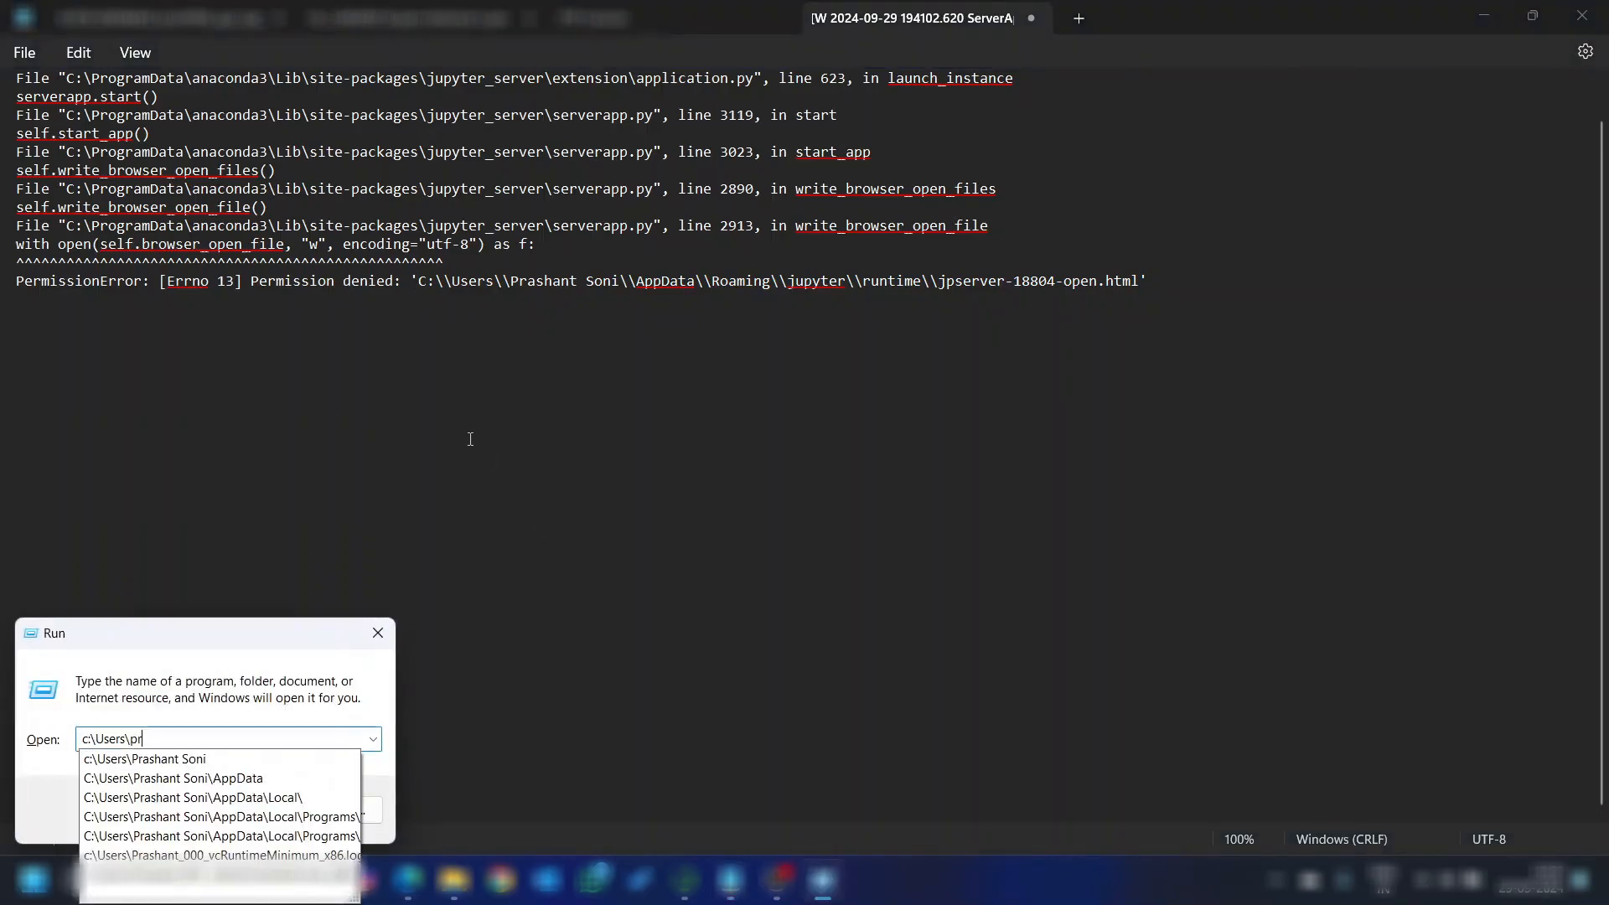
{"action": "left_click", "coordinate": [144, 757]}
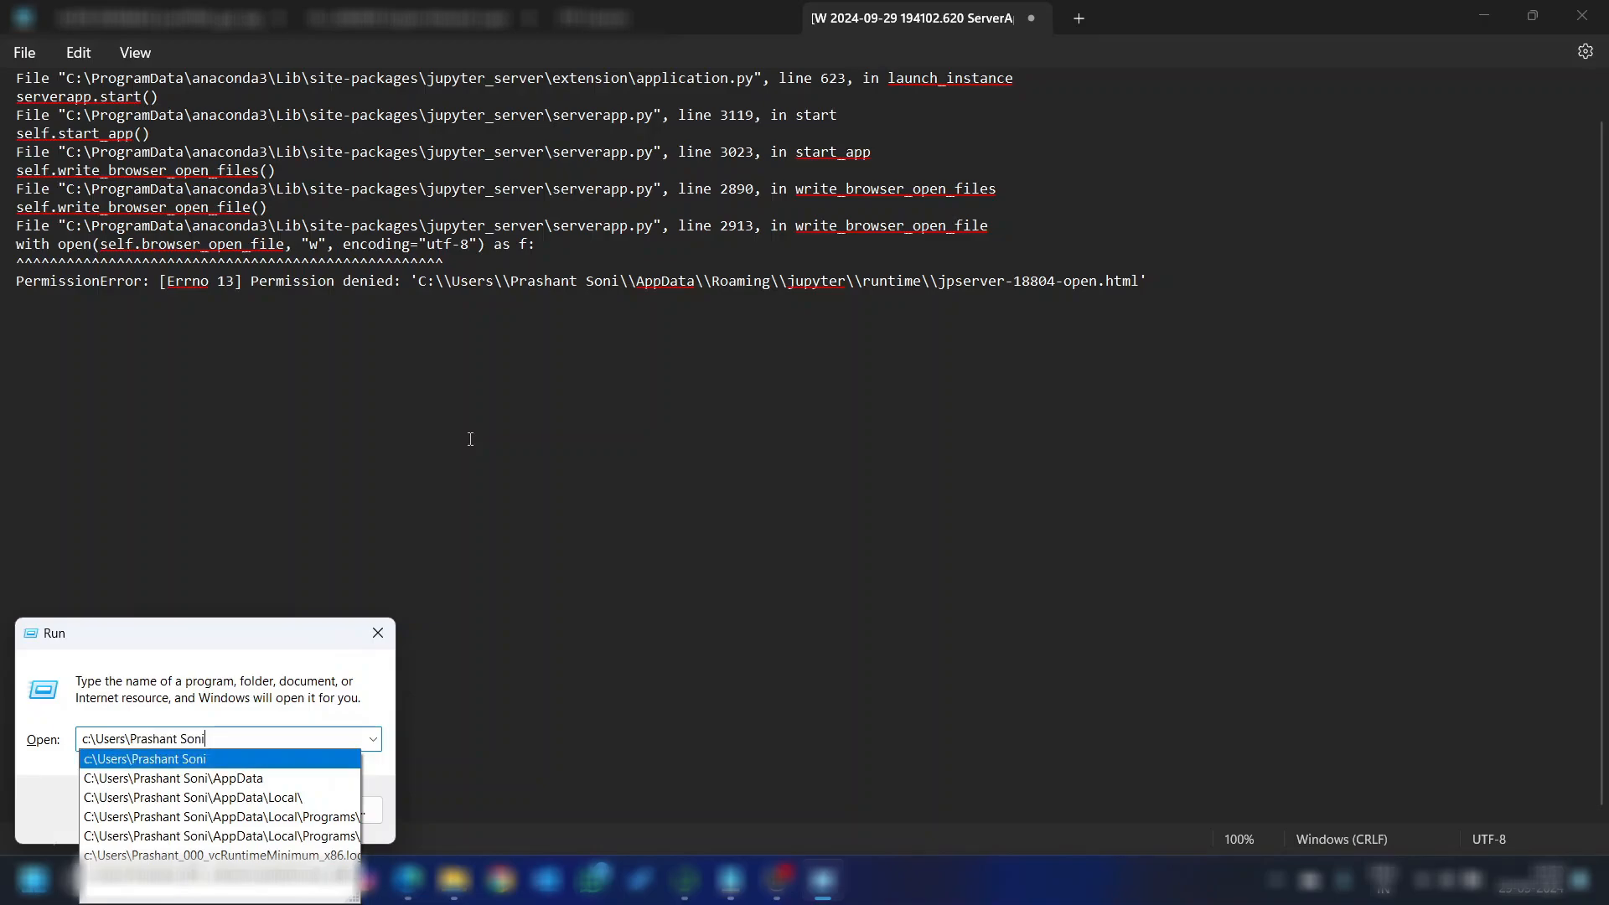
{"action": "type", "text": "\\"}
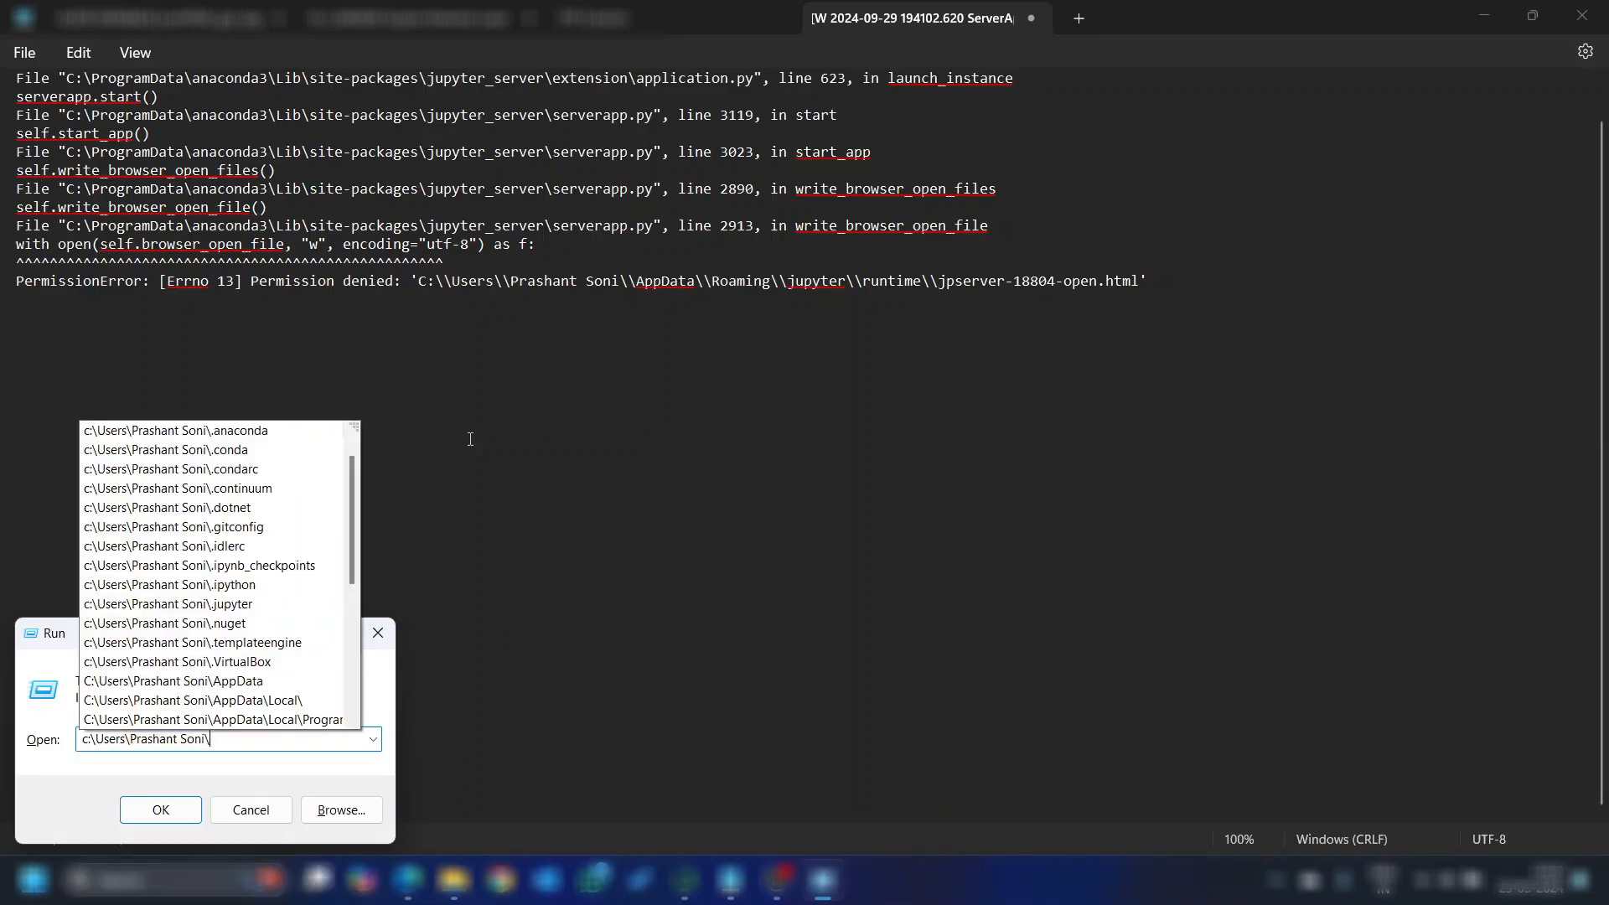
{"action": "type", "text": "app"}
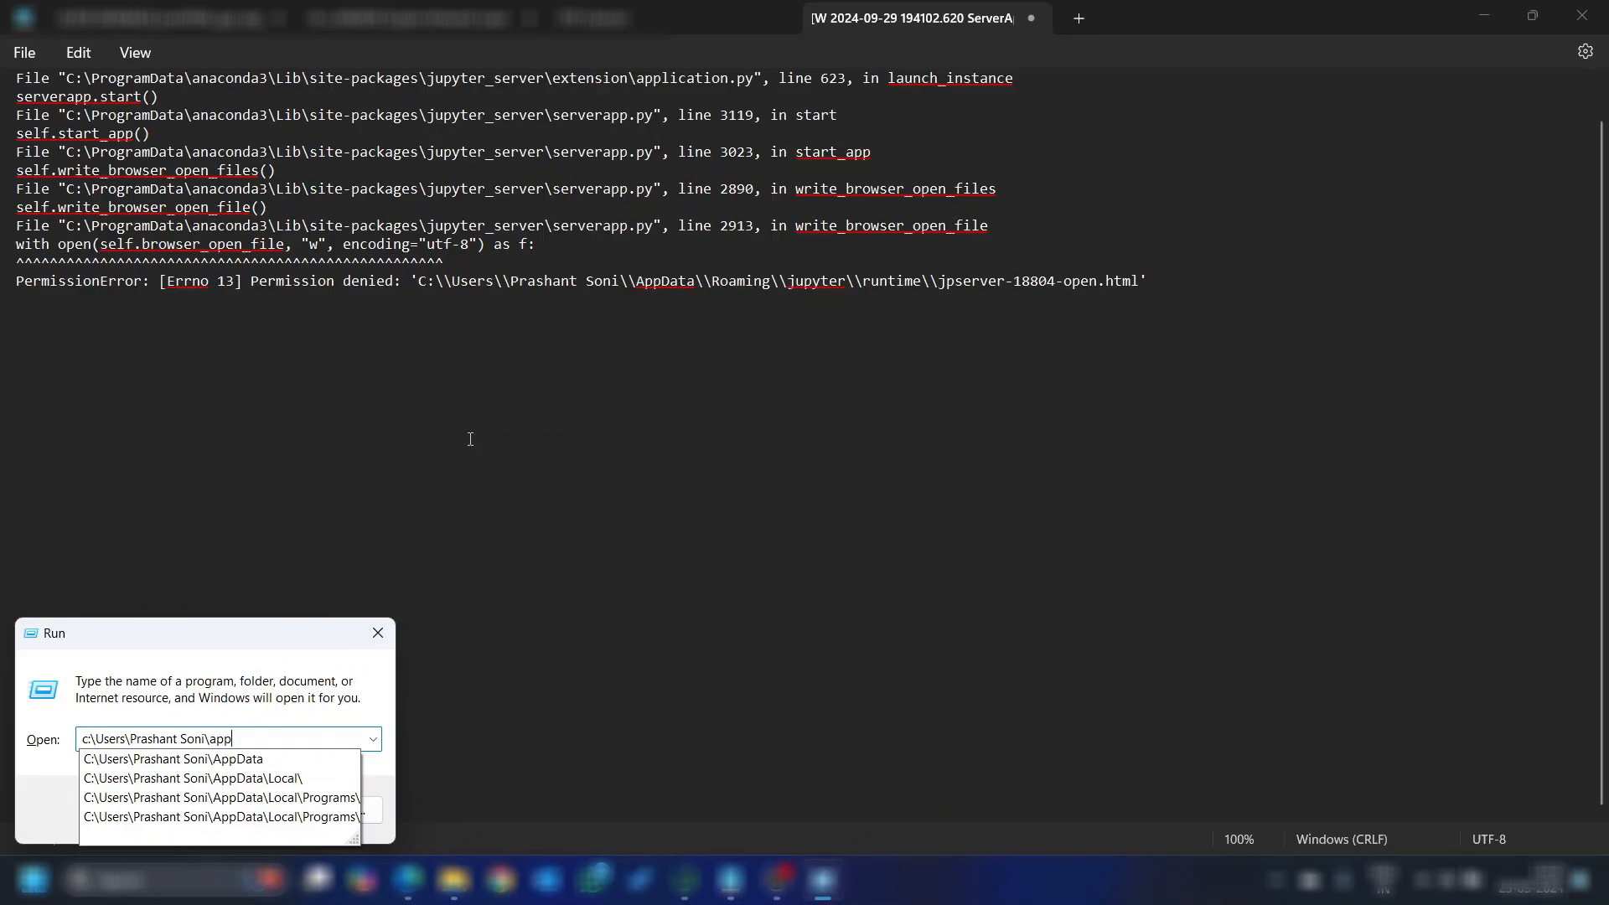
{"action": "left_click", "coordinate": [173, 757]}
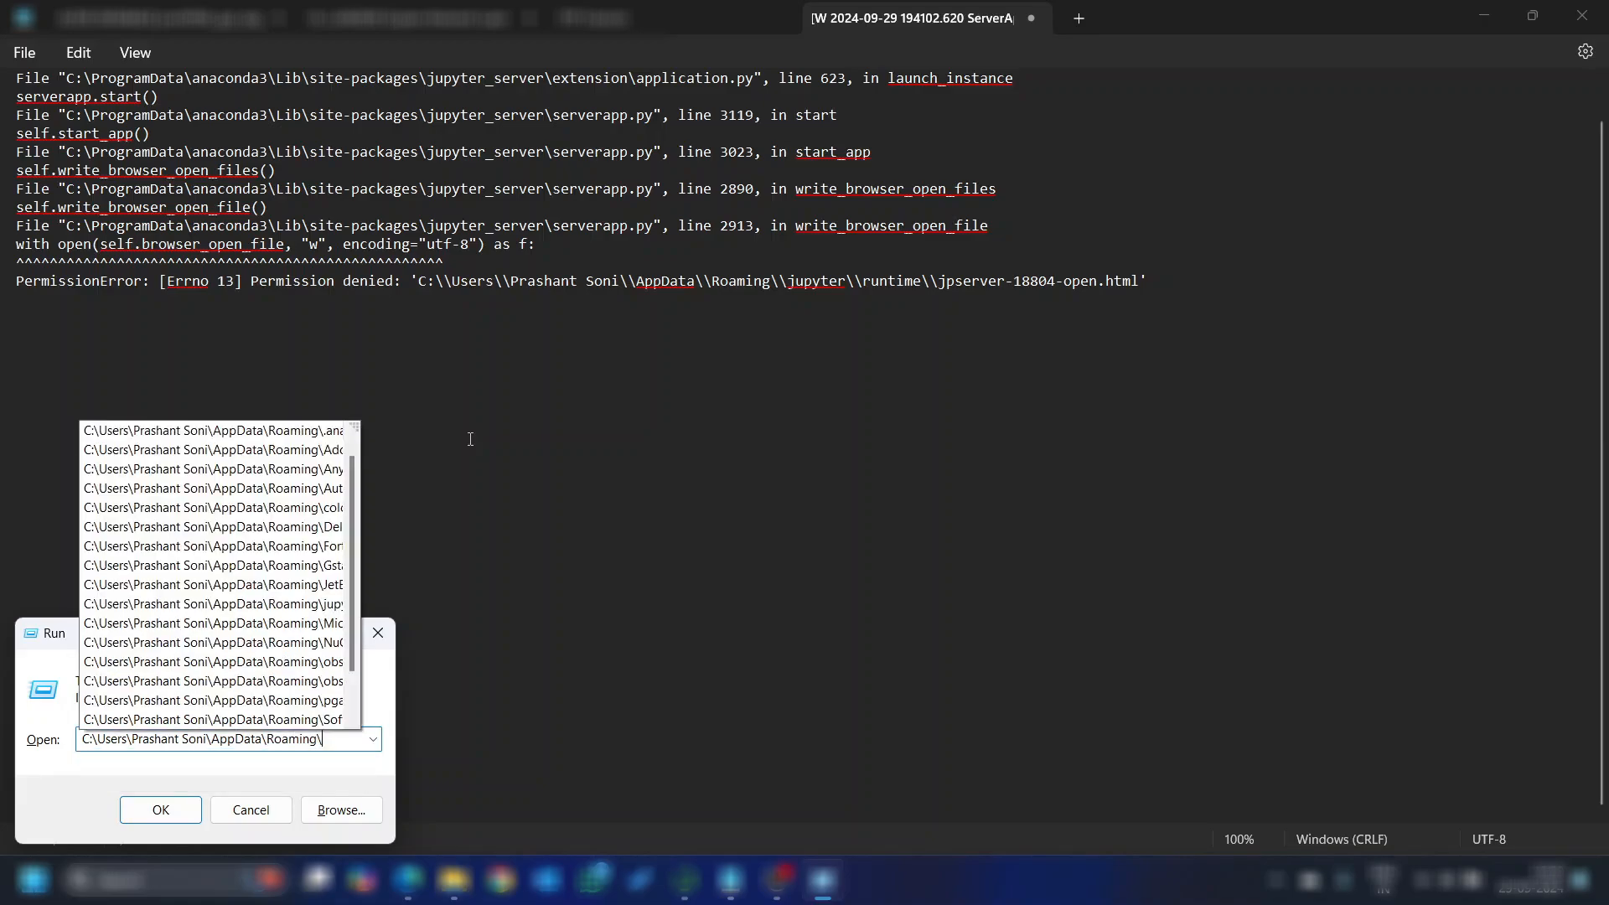
{"action": "type", "text": "j"}
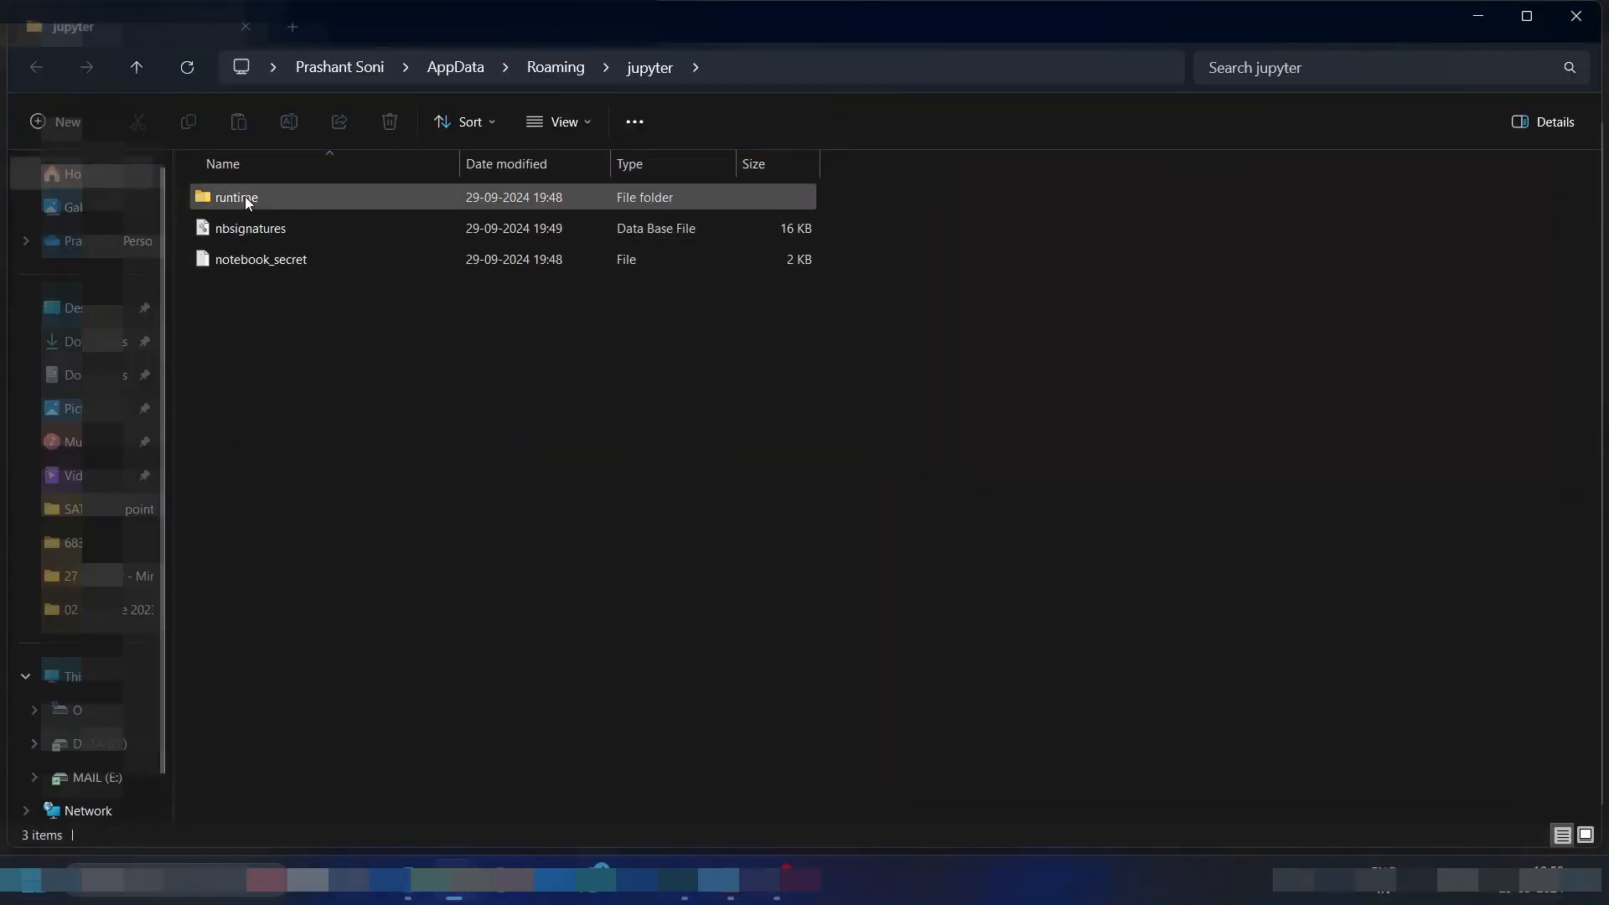
Peek into the runtime folder and return up to the jupyter folder
{"action": "double_click", "coordinate": [236, 197]}
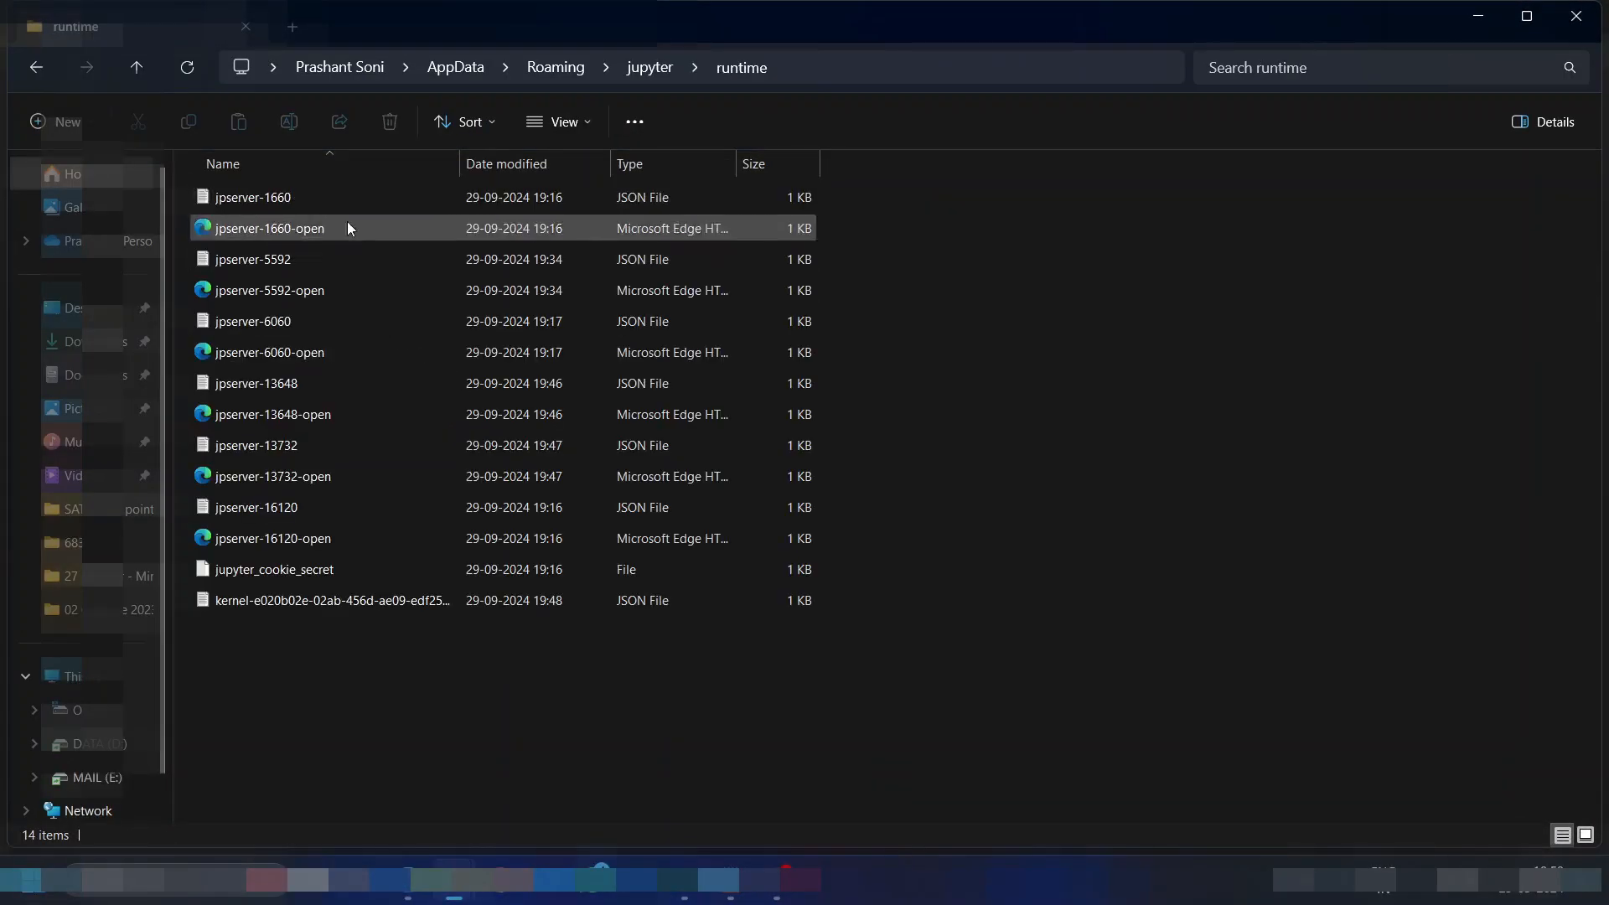
{"action": "left_click", "coordinate": [136, 67]}
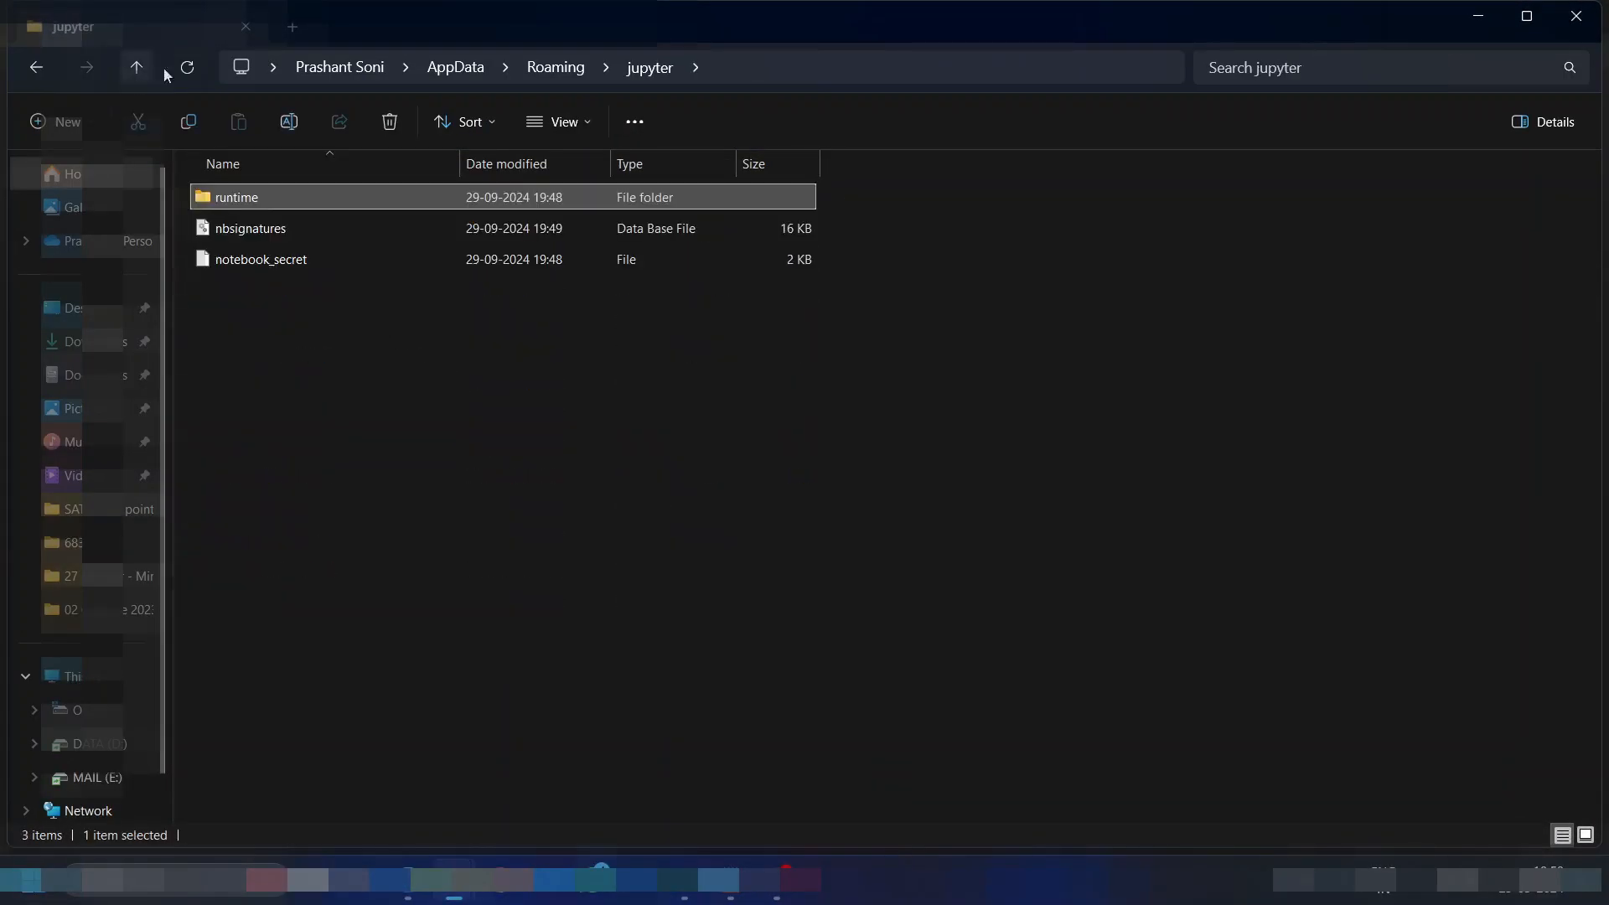